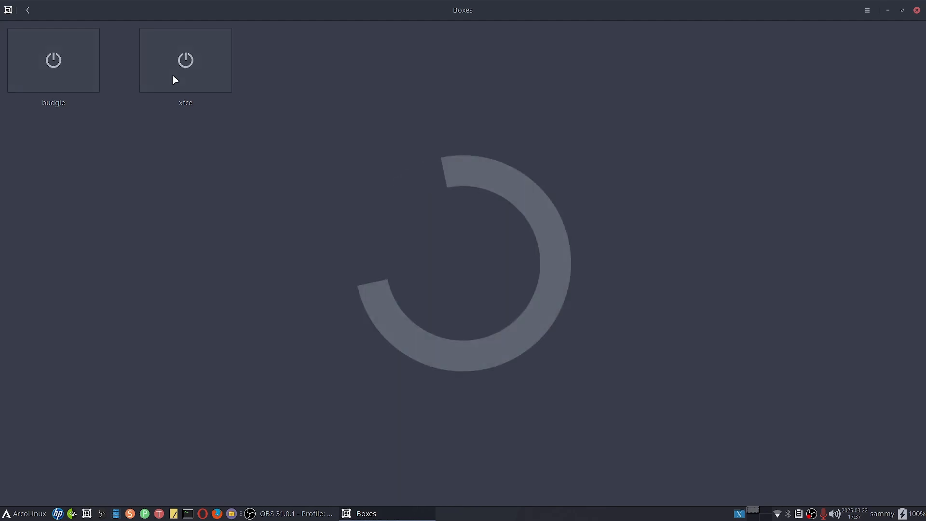
- Start the xfce virtual machine in GNOME Boxes and let it boot to login
click(185, 60)
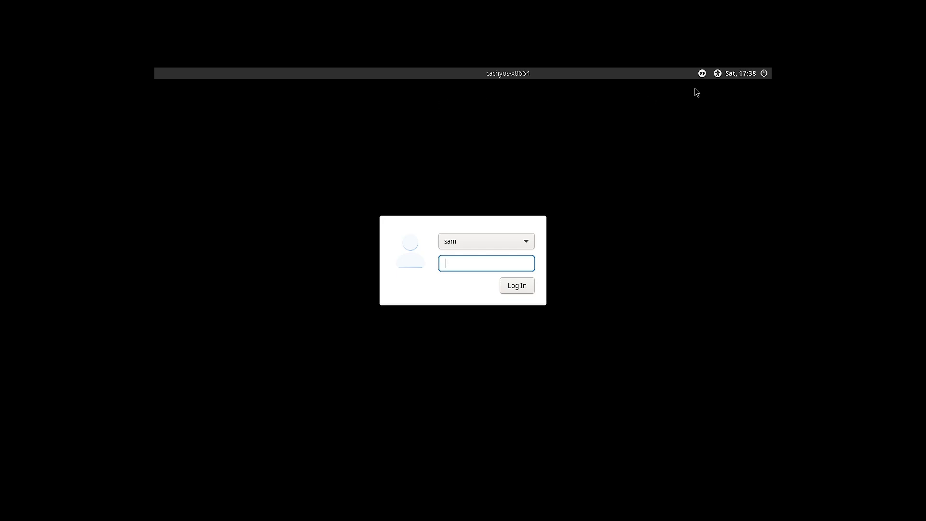
- Select the Xfce Session (Wayland) in the greeter and enter the account password
click(702, 73)
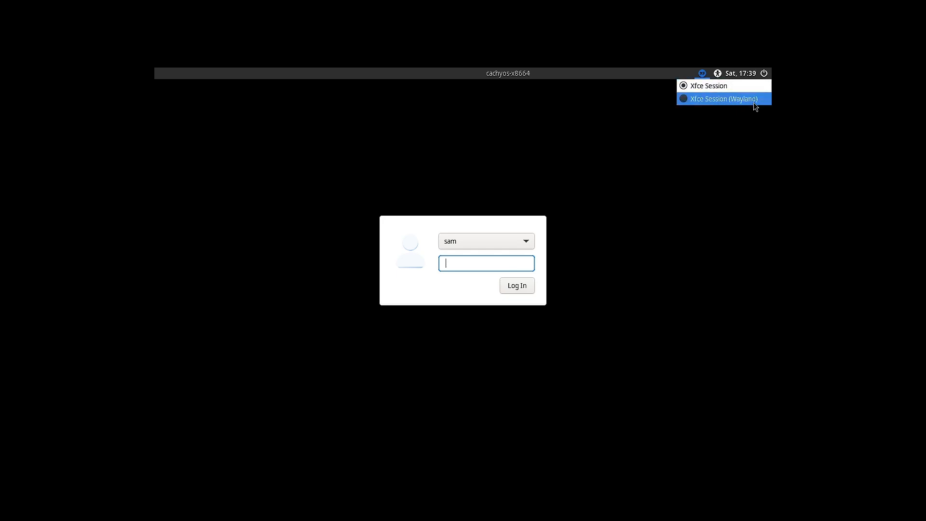
mouse_move(739, 103)
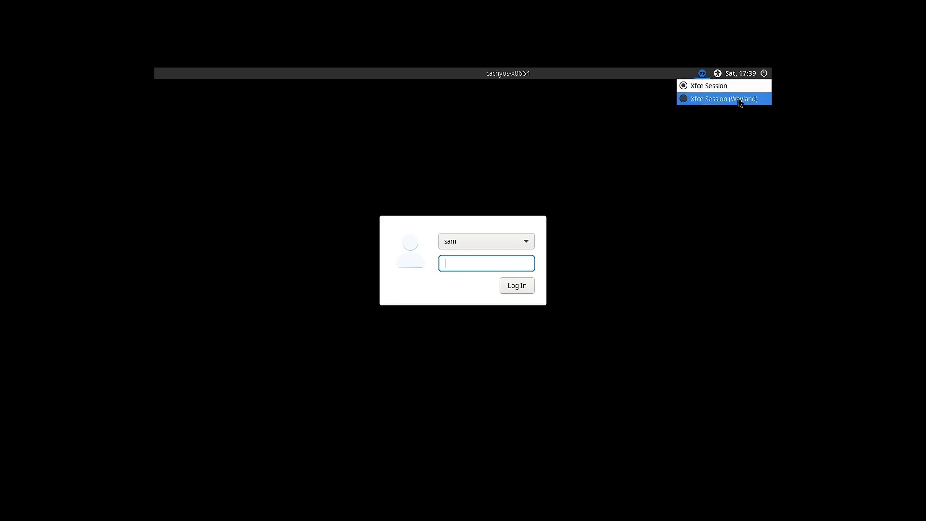
click(717, 73)
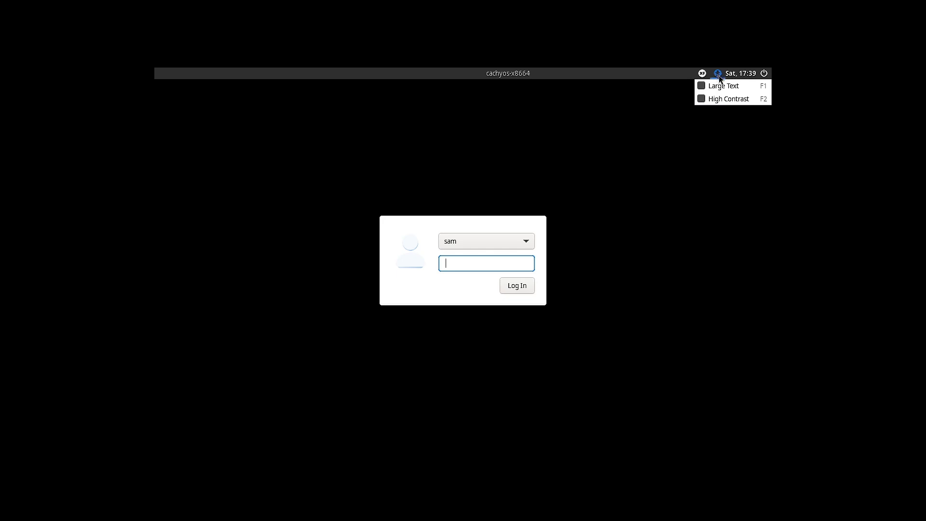
mouse_move(736, 77)
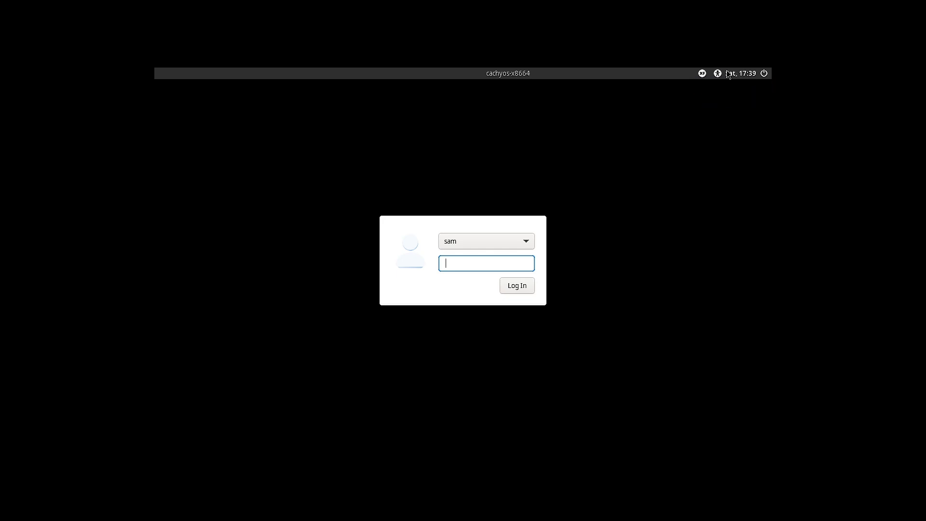
mouse_move(767, 79)
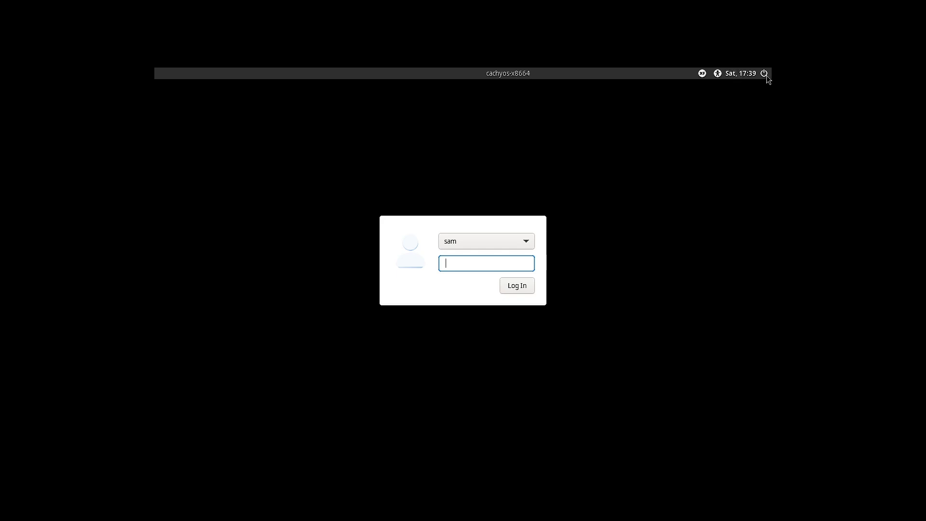
mouse_move(460, 261)
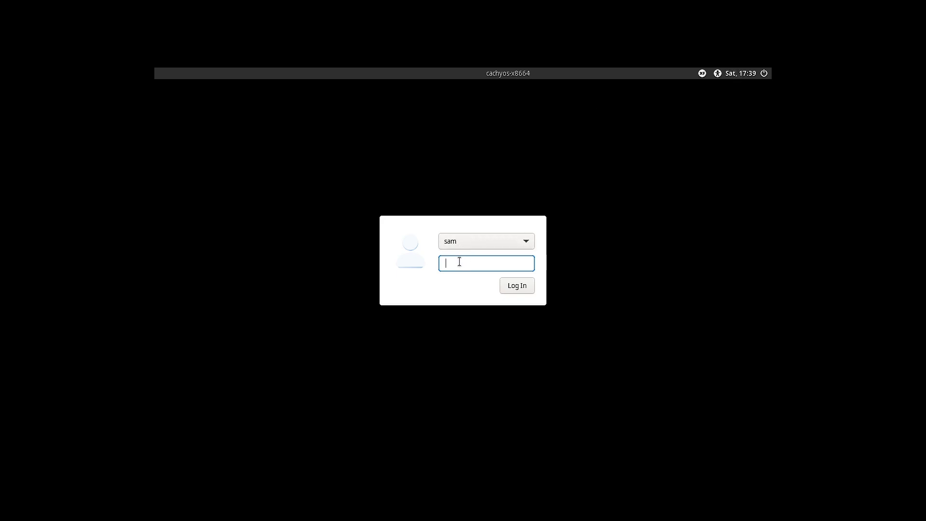
text(password)
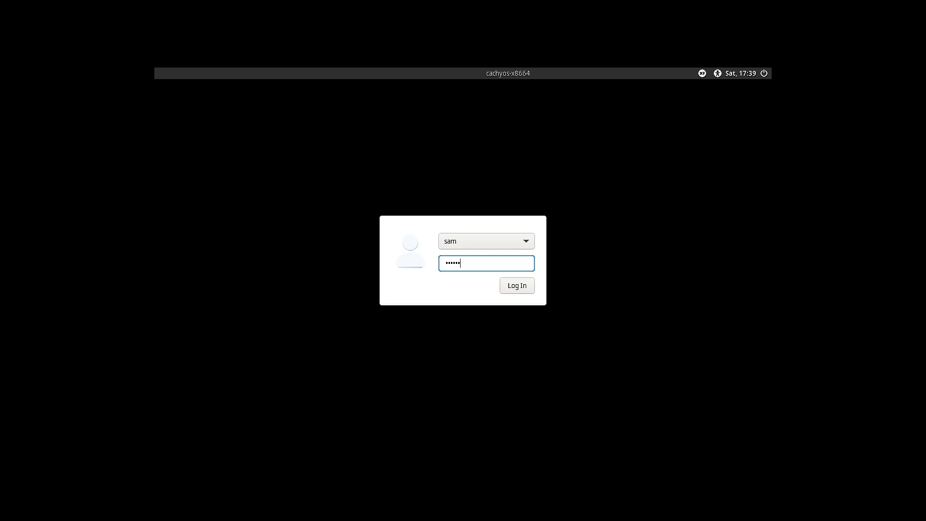
- Log in to the Xfce Wayland session
click(515, 285)
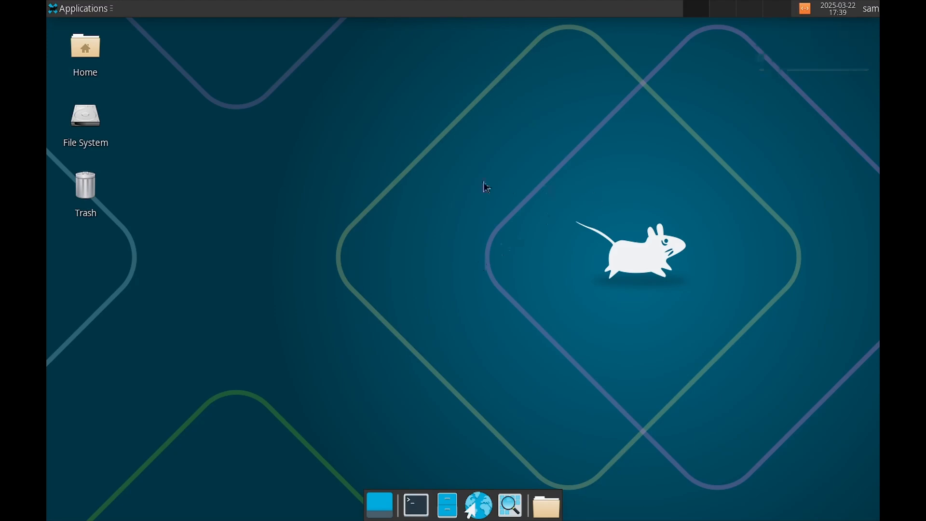
mouse_move(378, 211)
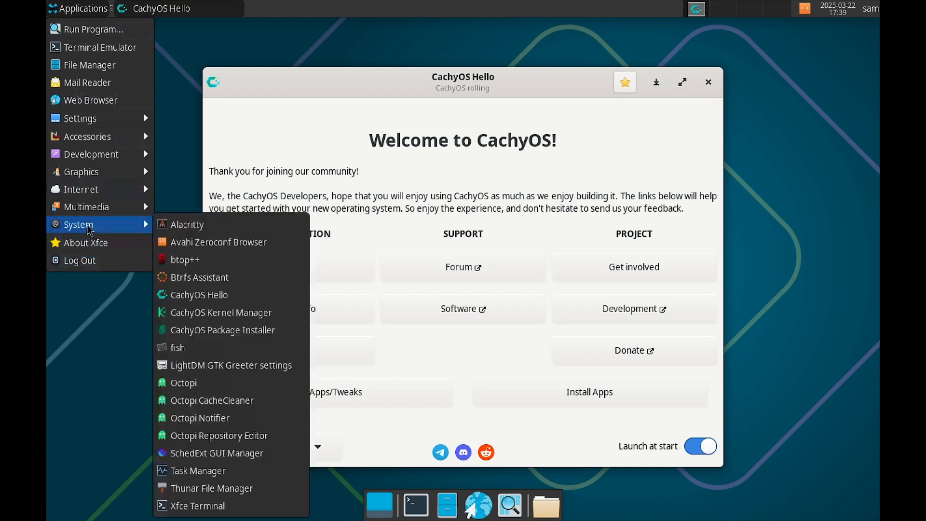
mouse_move(197, 505)
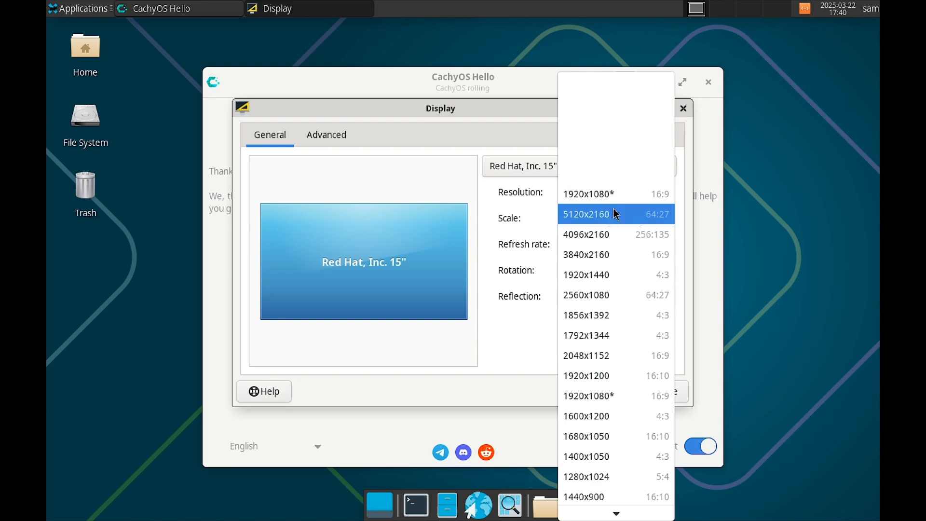
- Set the display resolution to 1920x1080 at 60 Hz and apply it
click(613, 191)
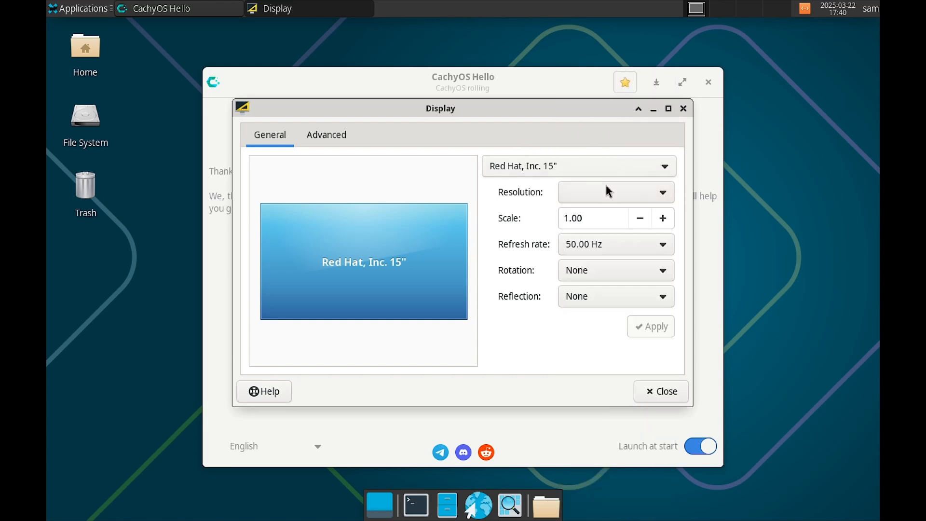
click(614, 191)
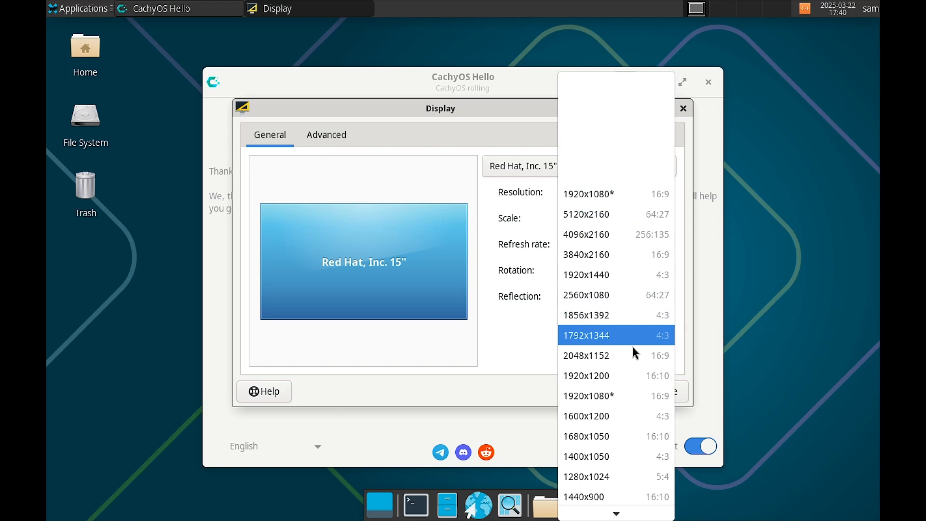
click(588, 193)
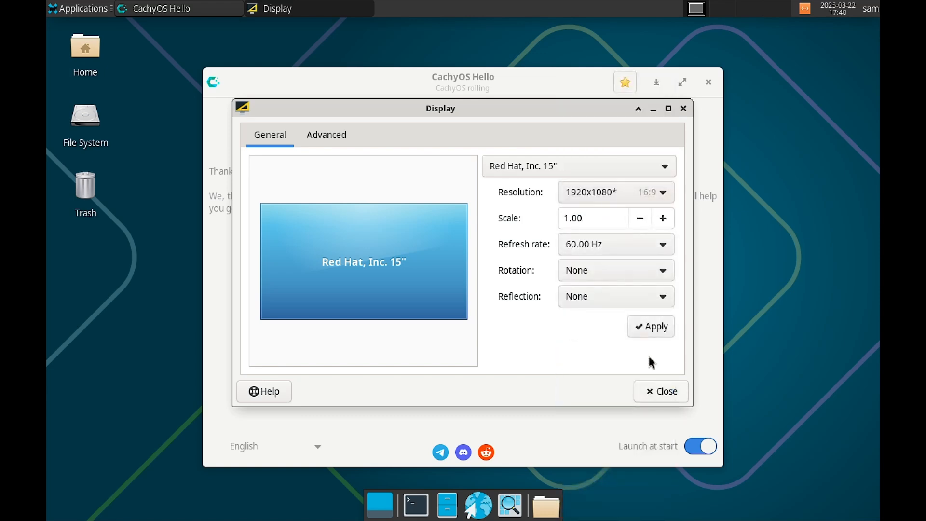
click(650, 326)
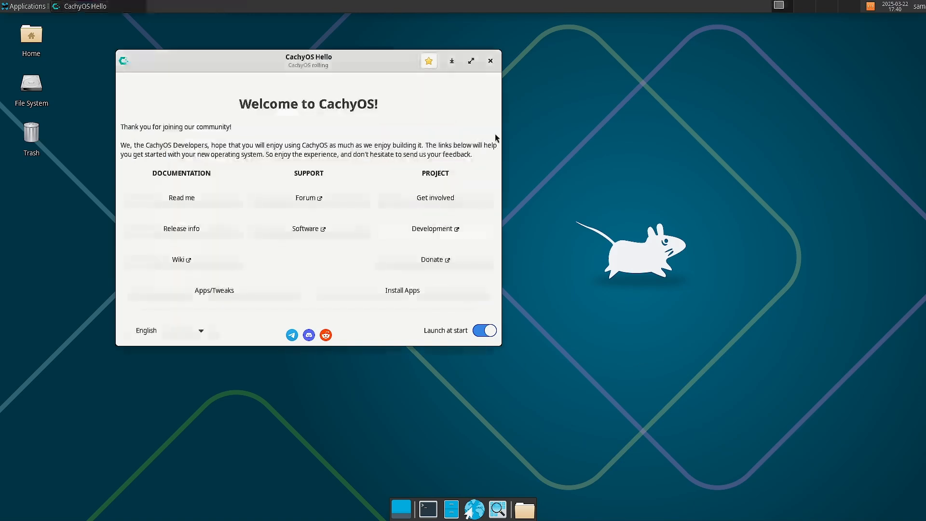
- Close the CachyOS Hello window and bring up the Applications menu
click(489, 61)
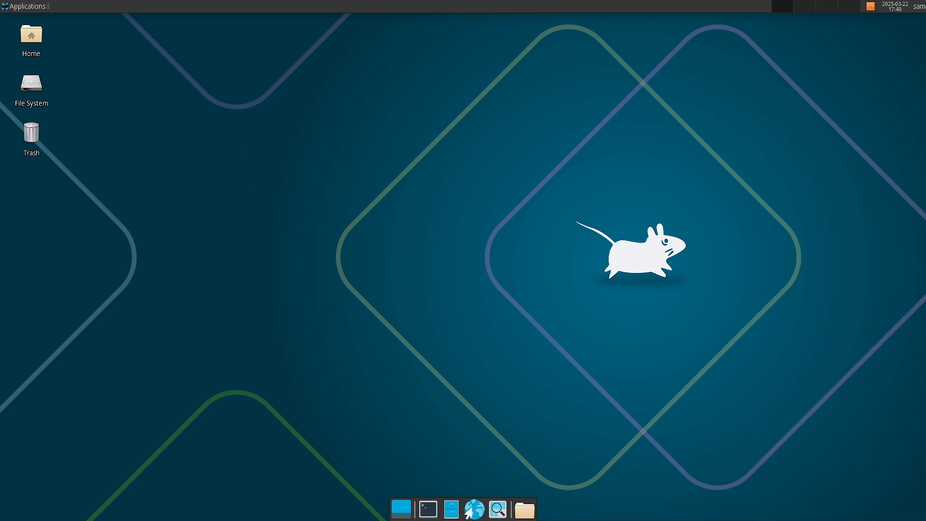
mouse_move(32, 34)
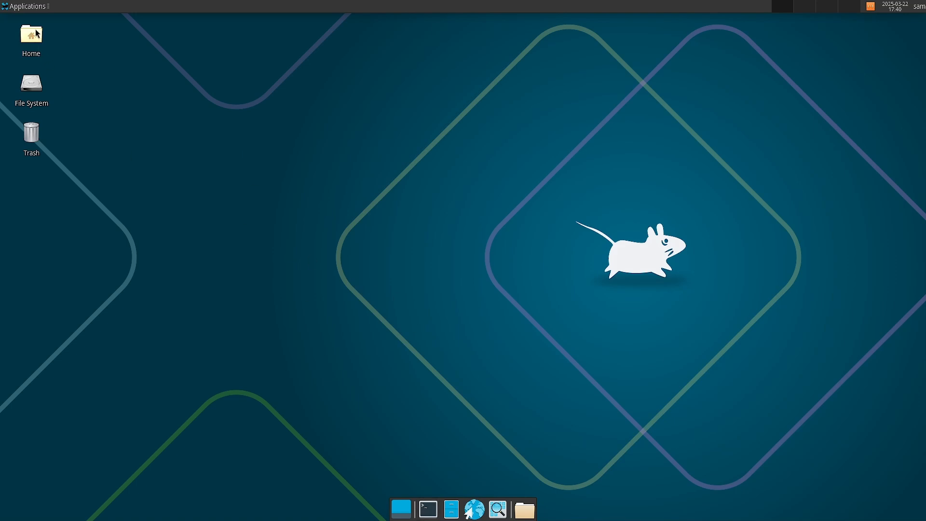
mouse_move(31, 33)
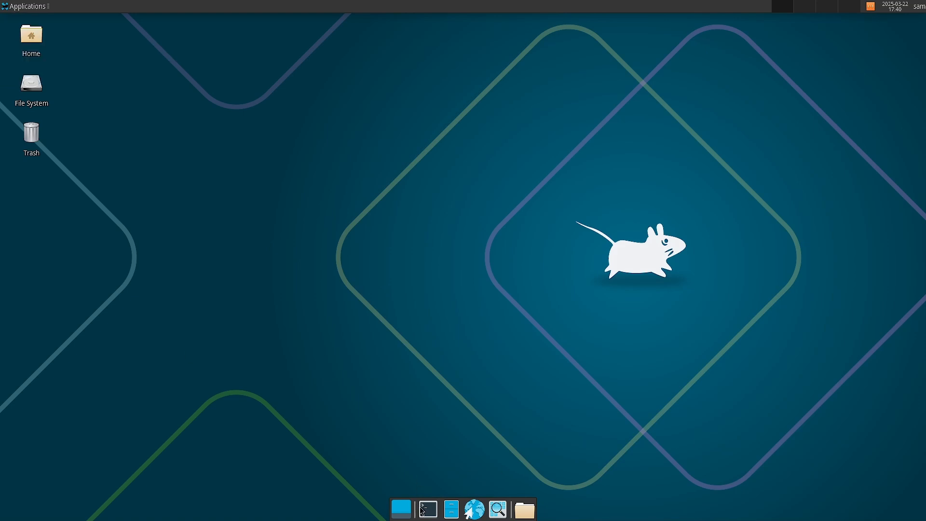
mouse_move(86, 5)
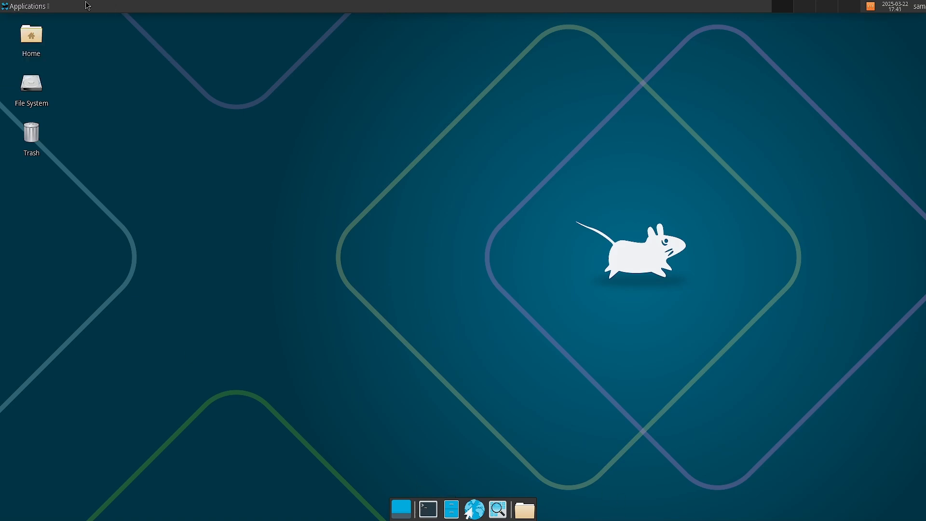
mouse_move(9, 520)
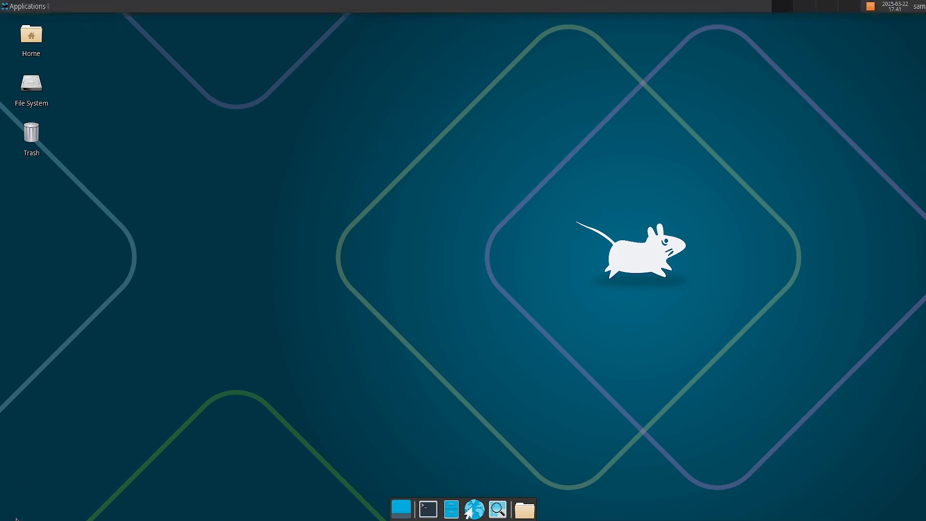
mouse_move(394, 474)
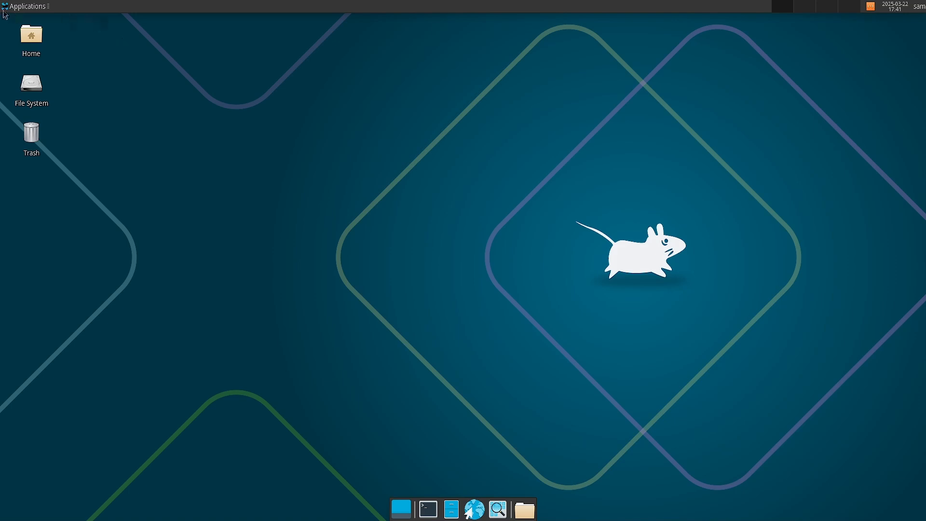
click(27, 5)
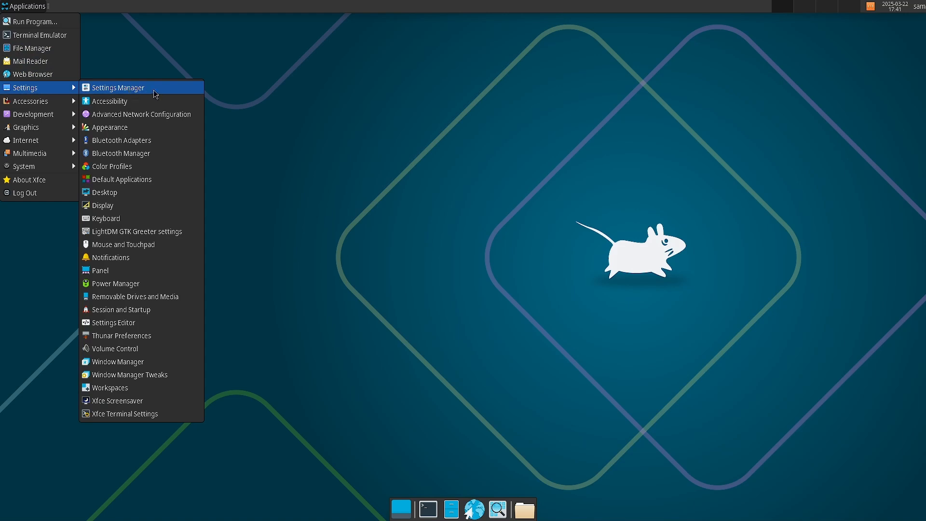
mouse_move(142, 113)
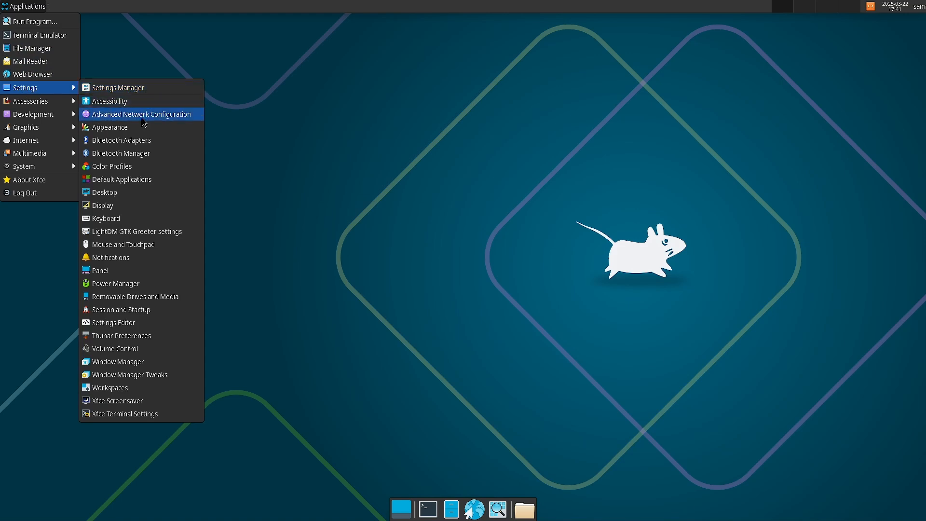
mouse_move(121, 140)
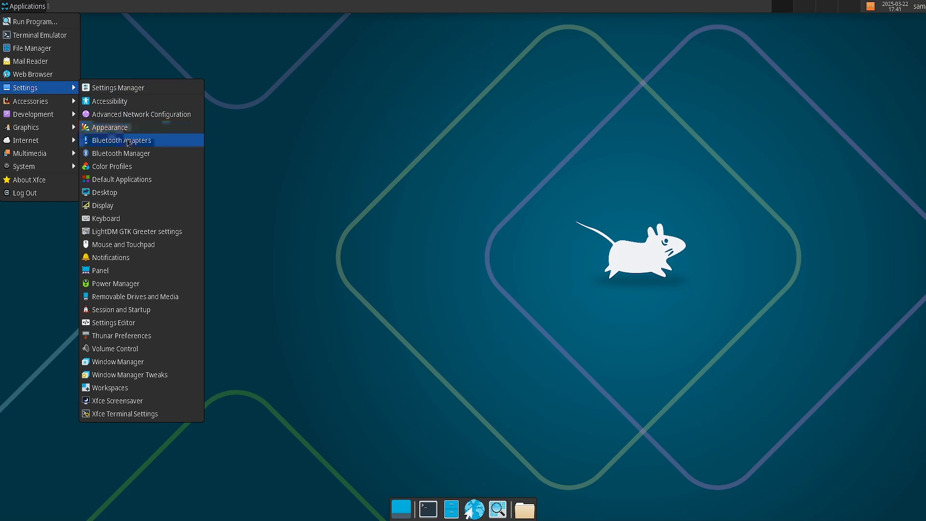
mouse_move(121, 153)
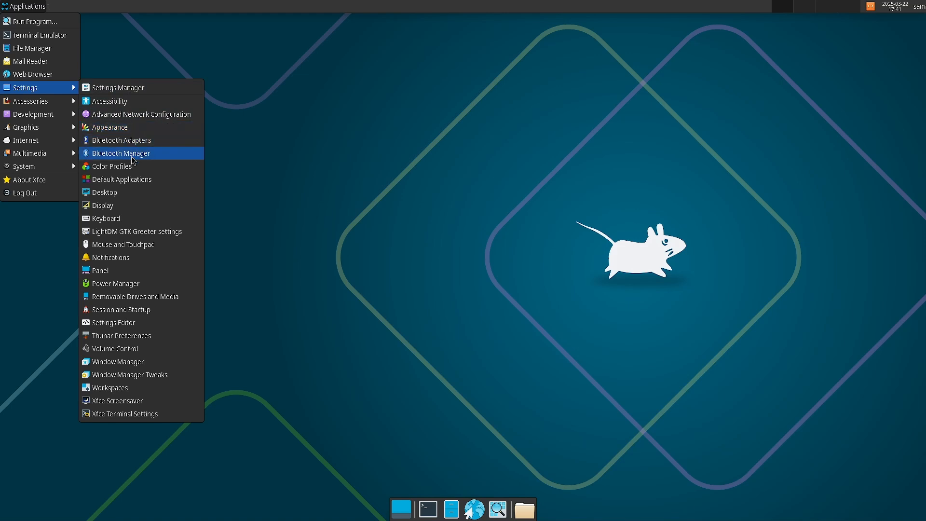
mouse_move(132, 184)
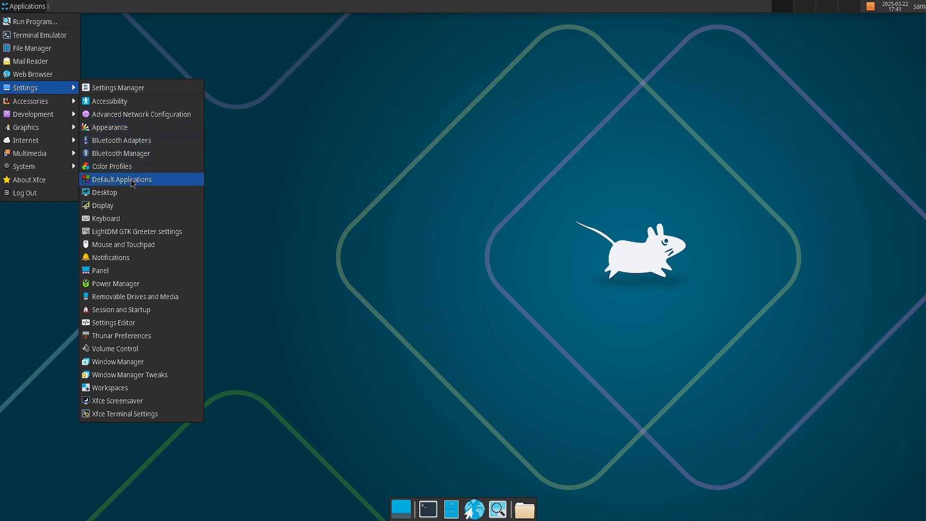
mouse_move(123, 194)
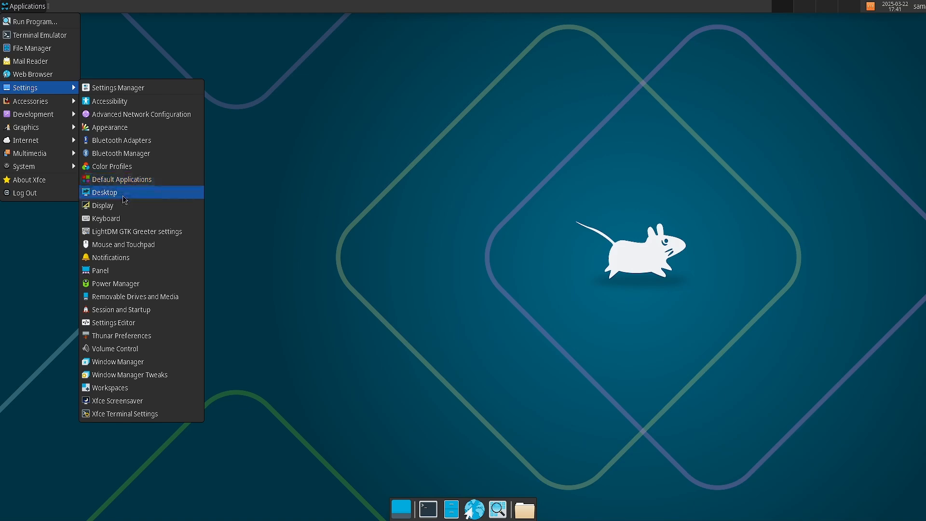
mouse_move(102, 205)
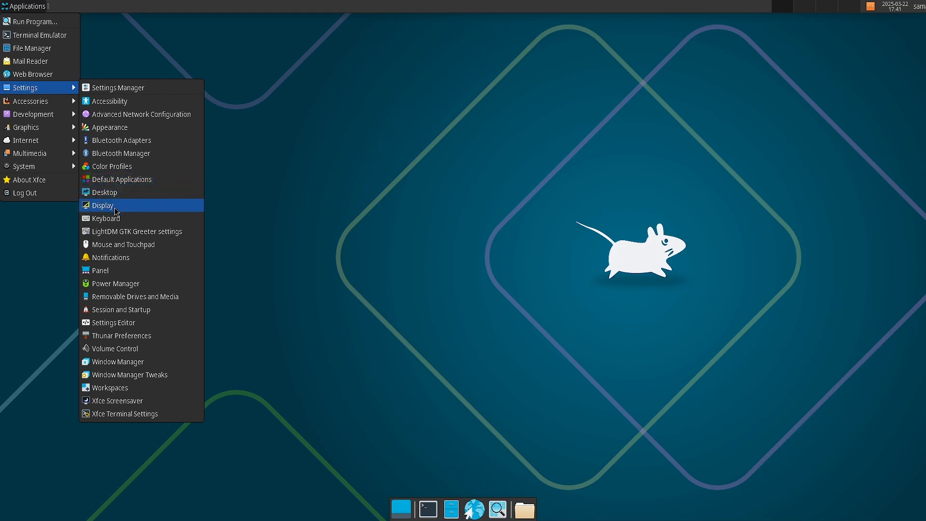
mouse_move(117, 231)
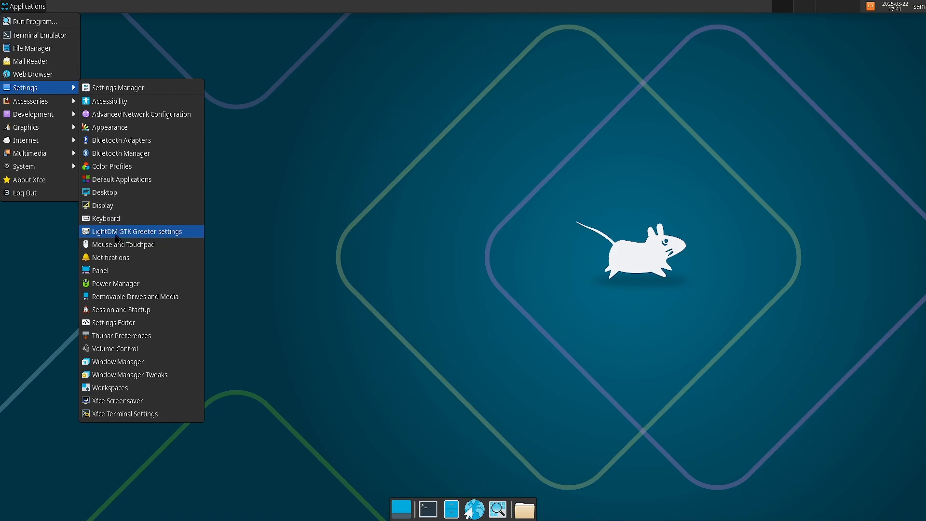
mouse_move(124, 244)
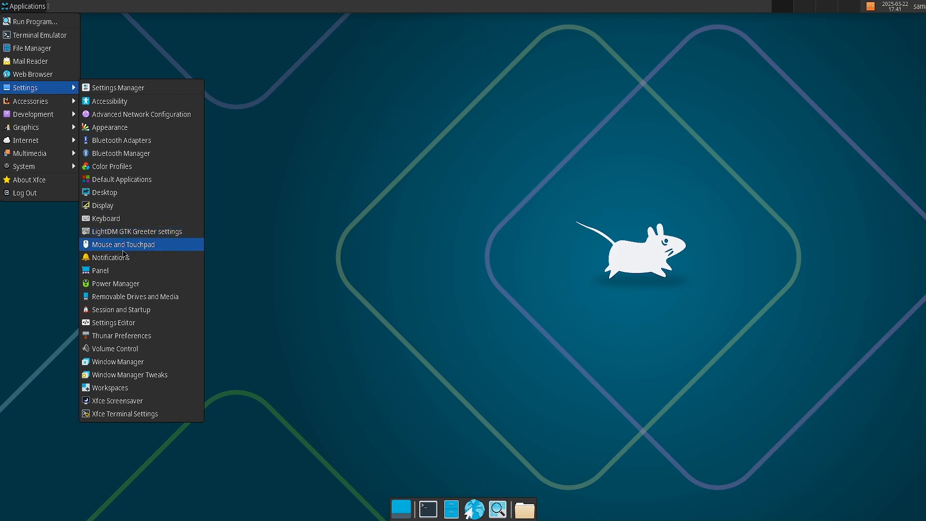
mouse_move(105, 270)
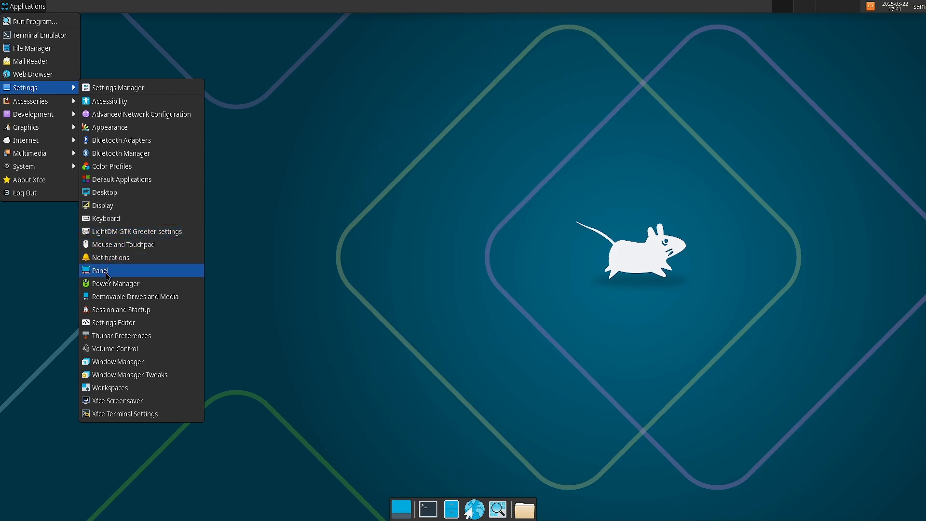
mouse_move(135, 297)
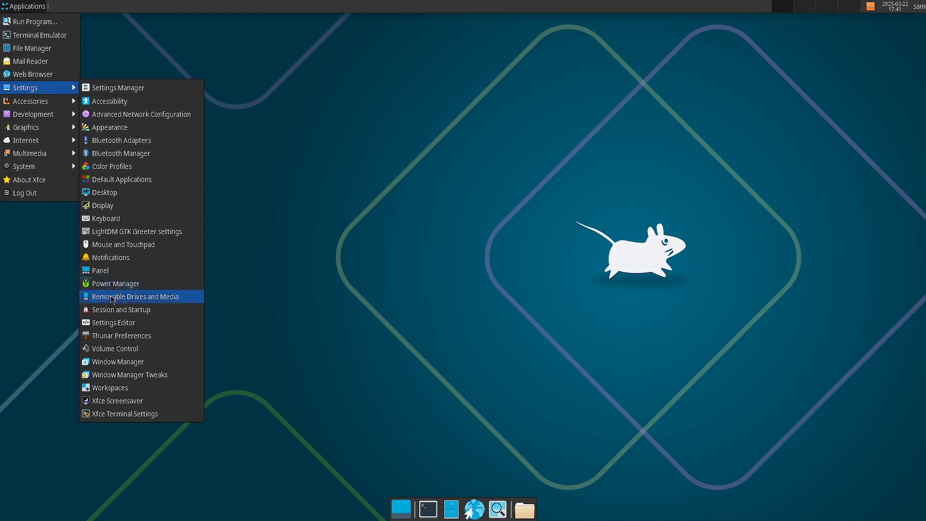
mouse_move(121, 309)
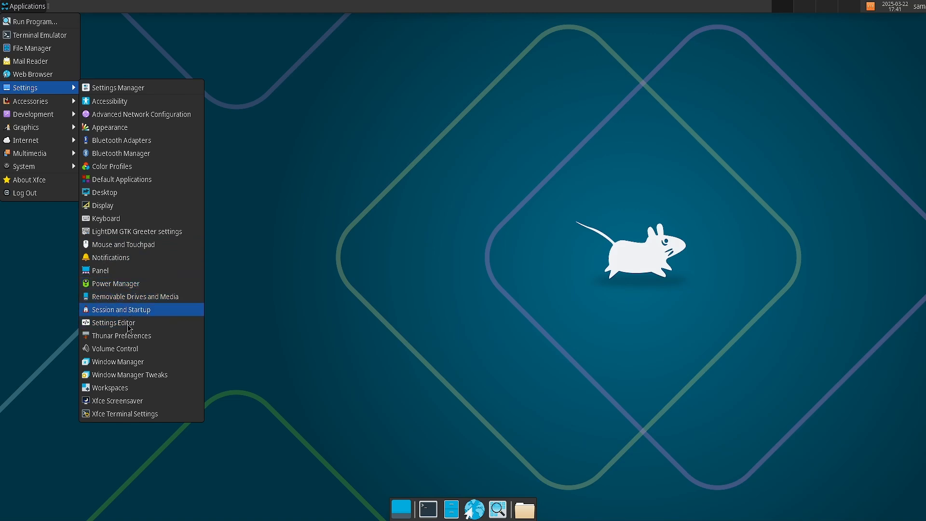
mouse_move(115, 348)
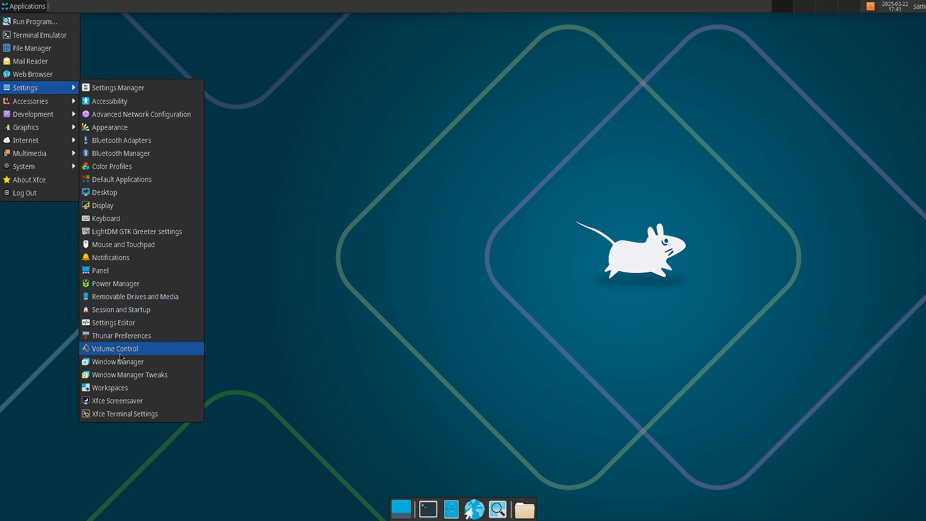
mouse_move(129, 374)
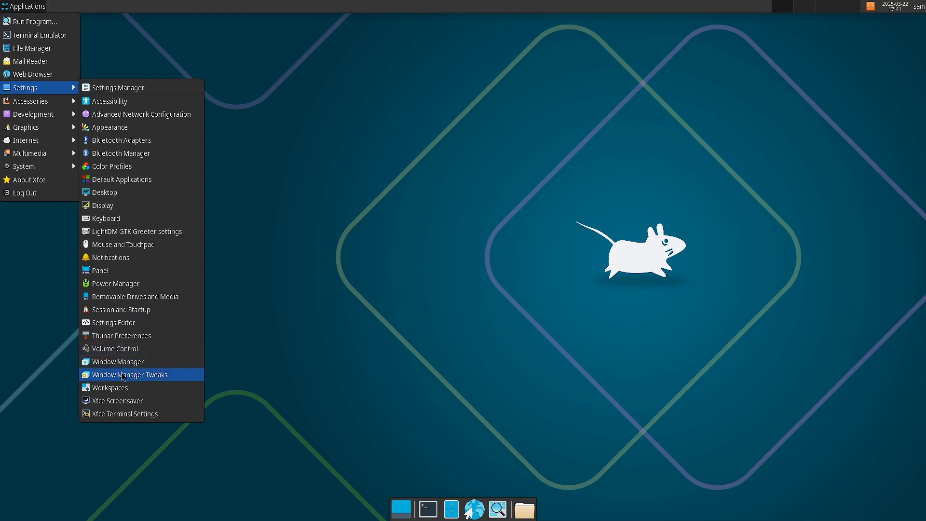
mouse_move(120, 387)
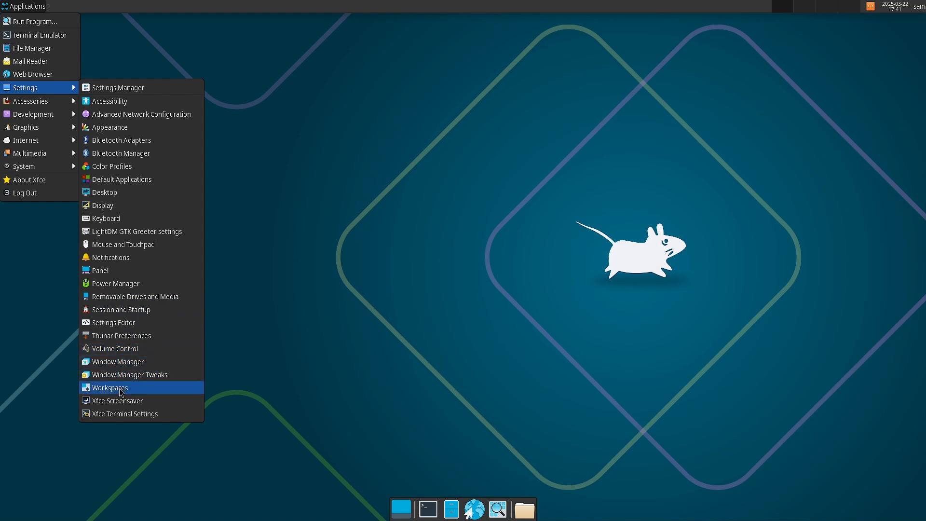
mouse_move(124, 400)
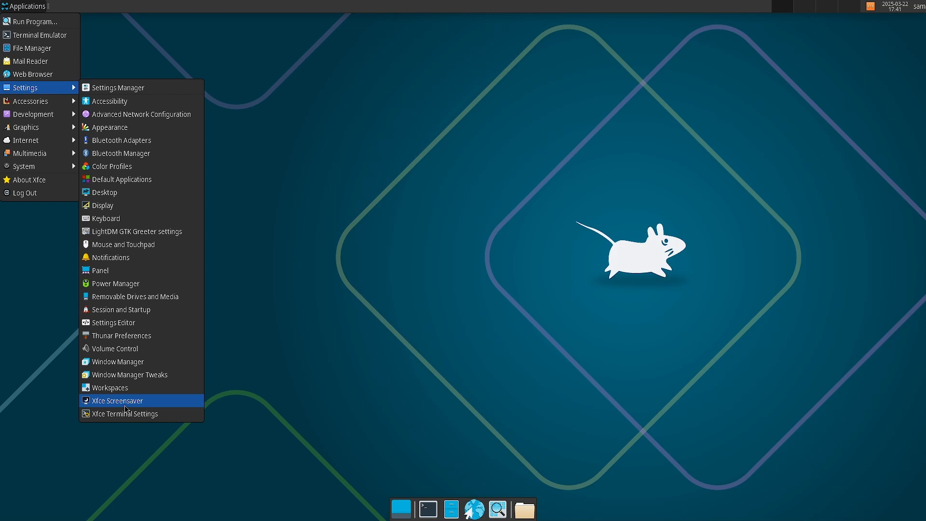
mouse_move(146, 418)
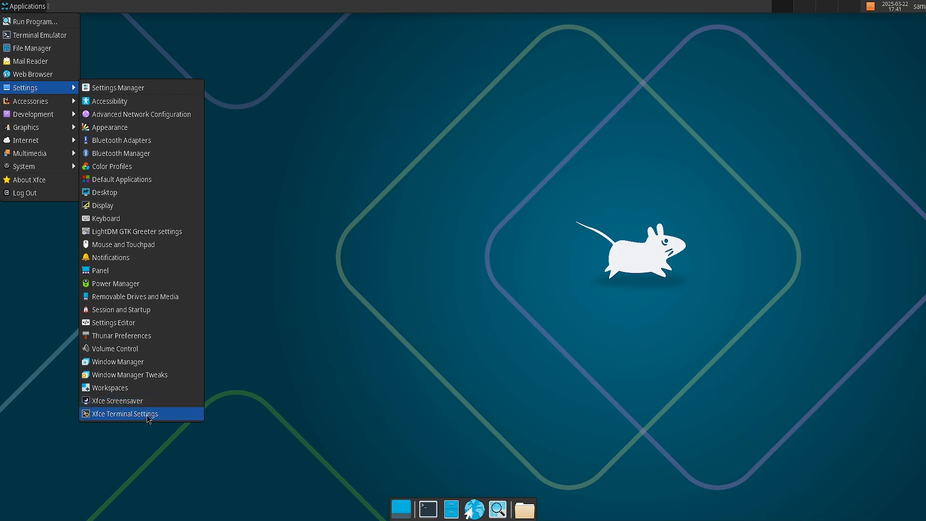
mouse_move(31, 101)
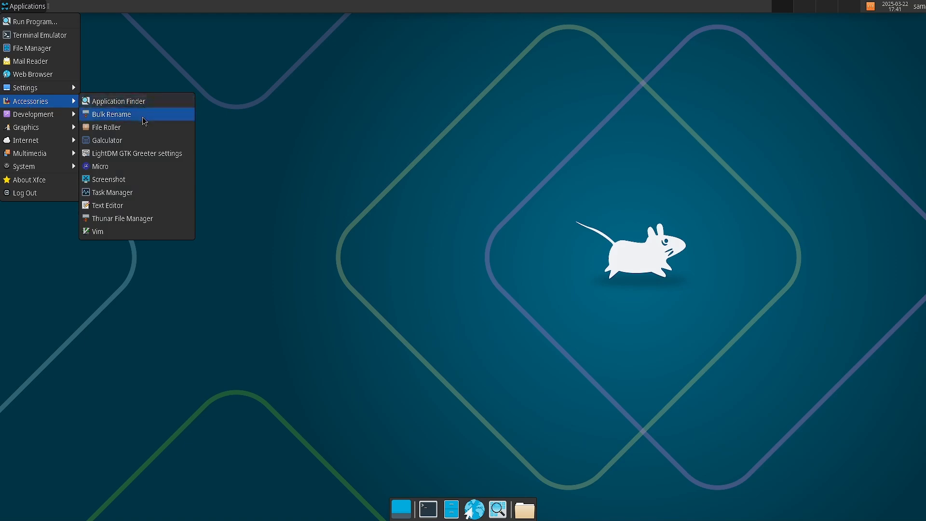
mouse_move(106, 127)
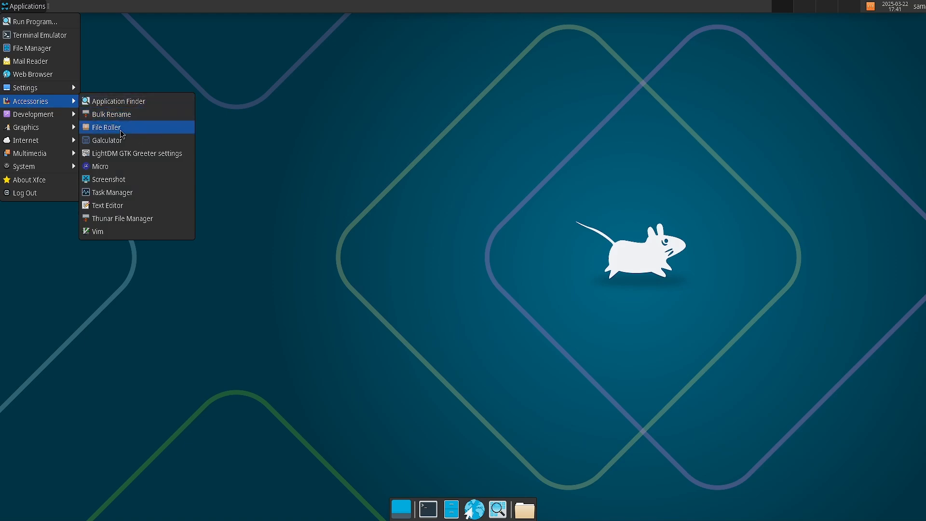
mouse_move(121, 142)
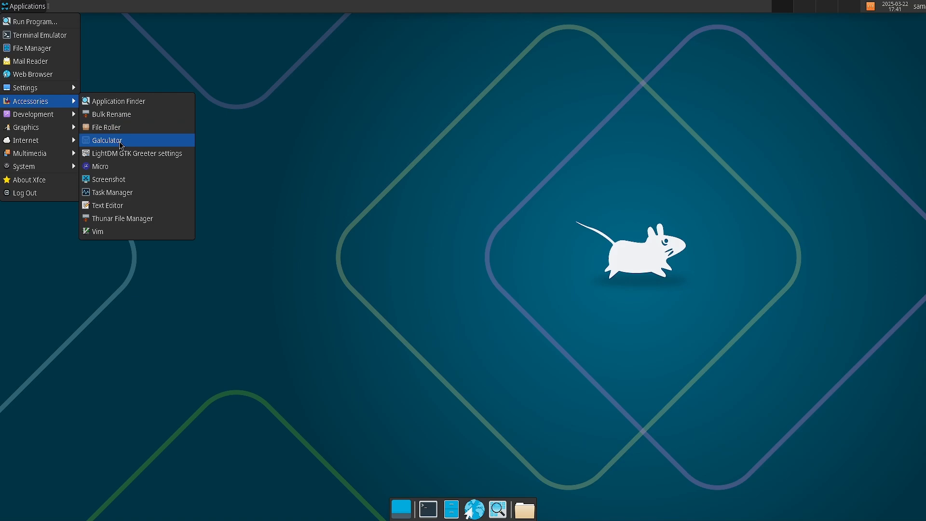
mouse_move(124, 153)
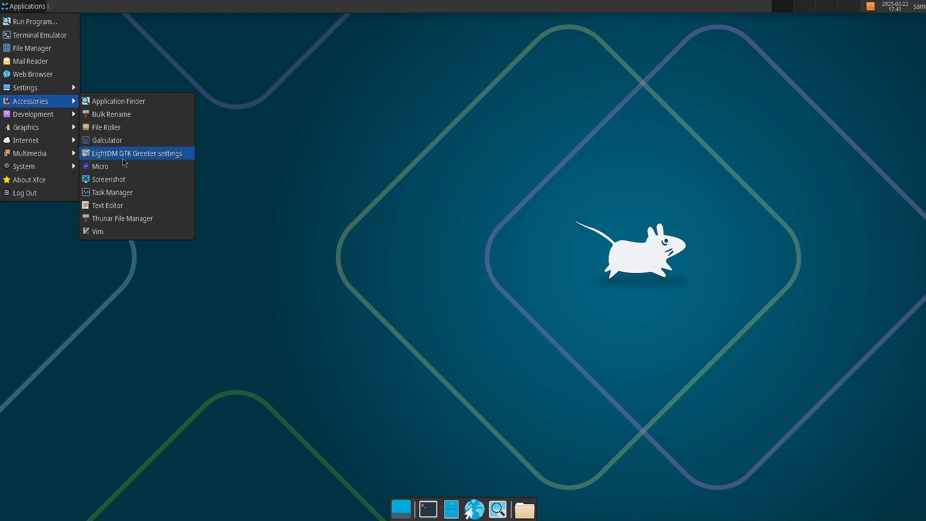
mouse_move(100, 156)
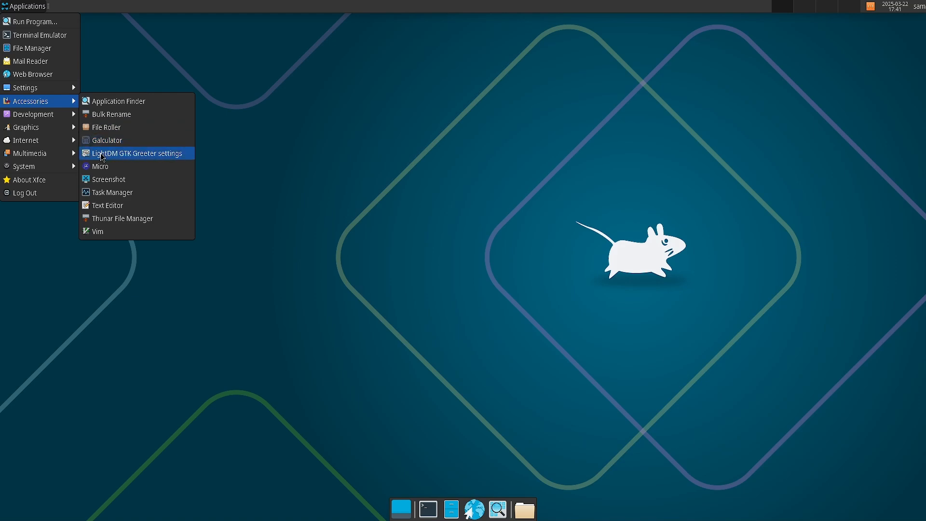
mouse_move(100, 166)
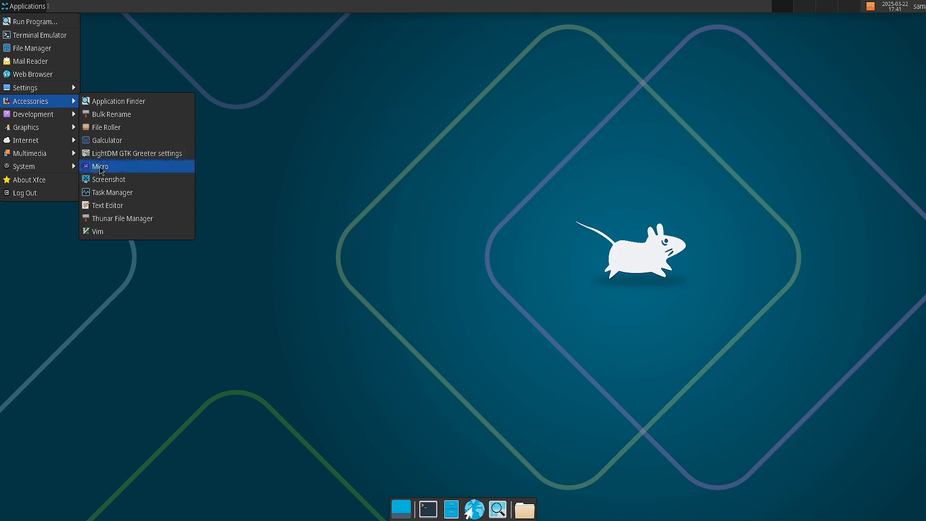
mouse_move(116, 179)
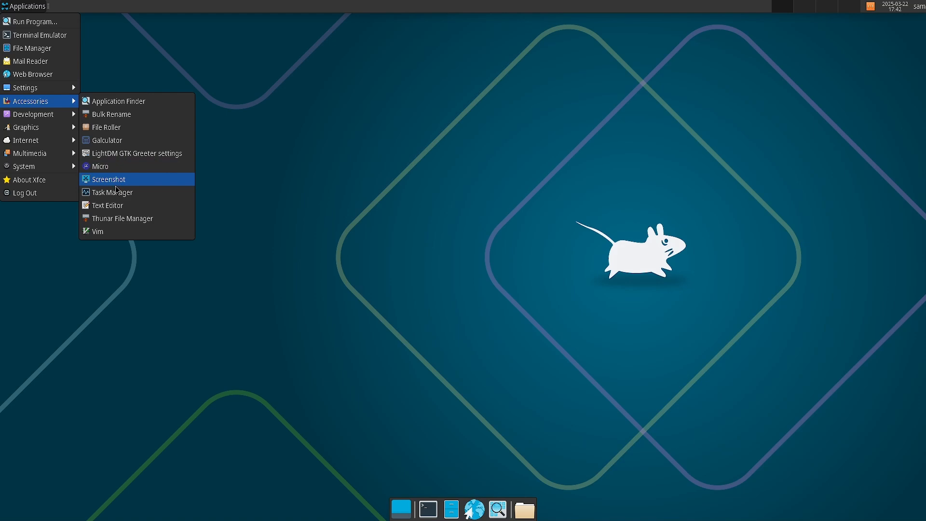
mouse_move(108, 205)
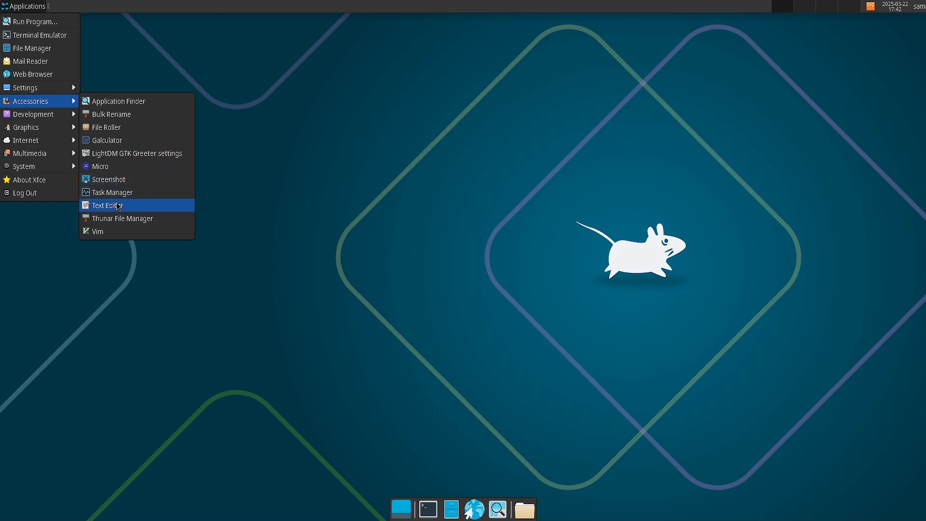
mouse_move(99, 231)
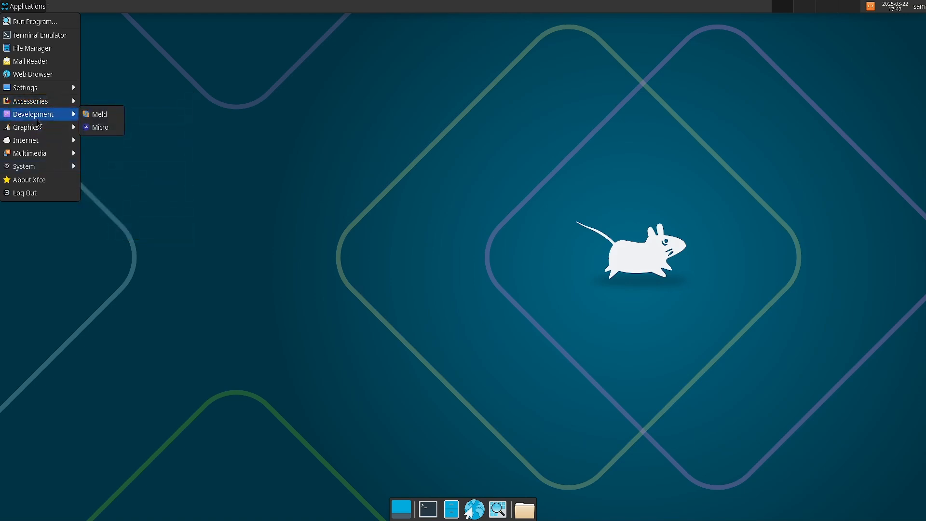
mouse_move(101, 127)
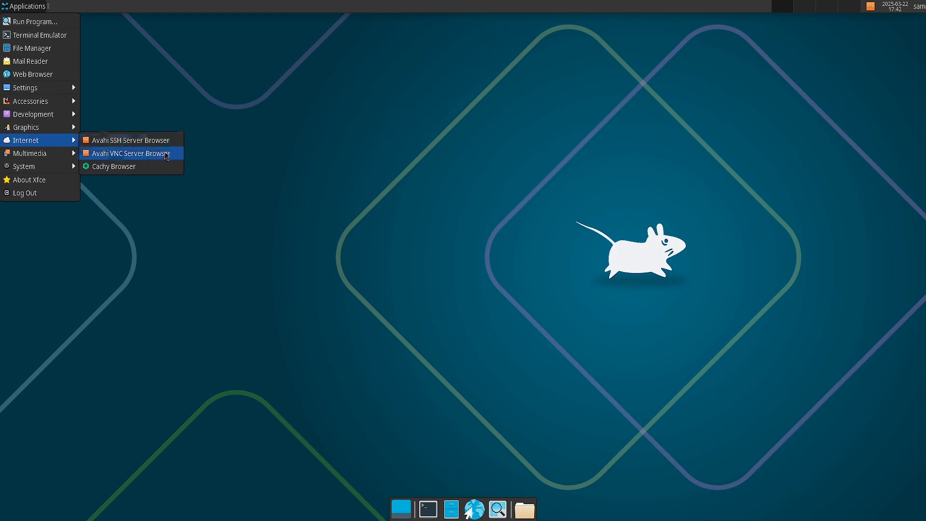
mouse_move(123, 169)
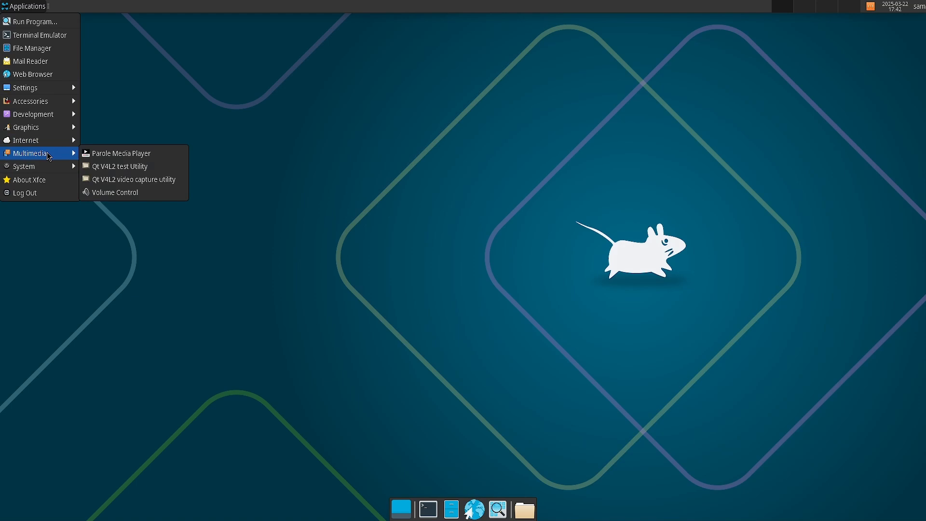
mouse_move(120, 153)
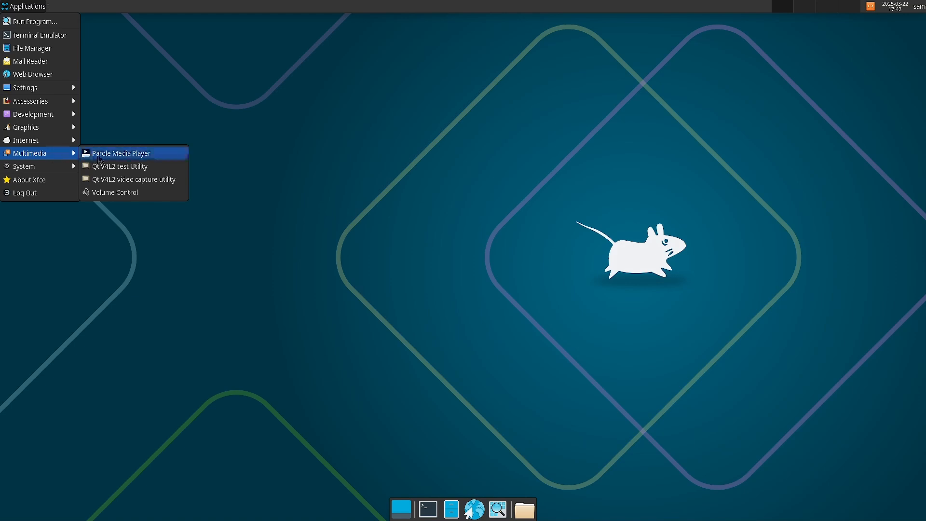
mouse_move(153, 164)
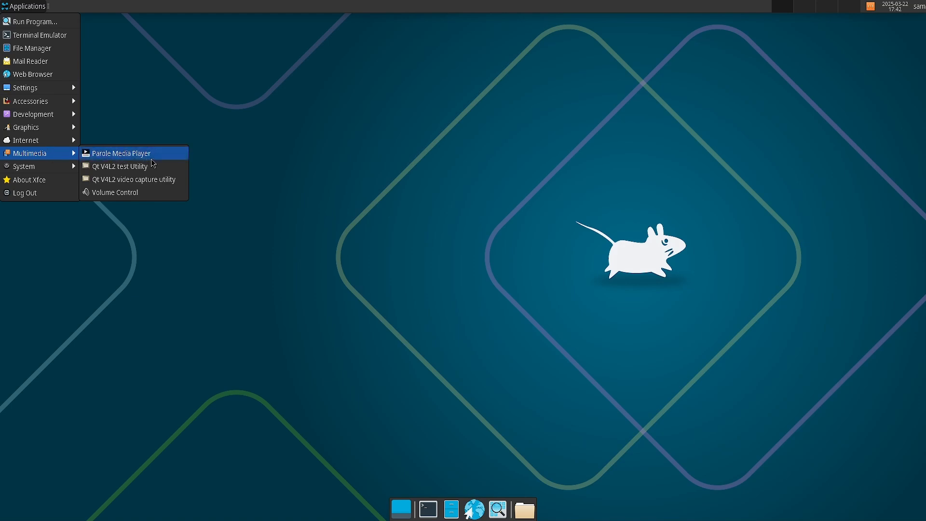
mouse_move(132, 166)
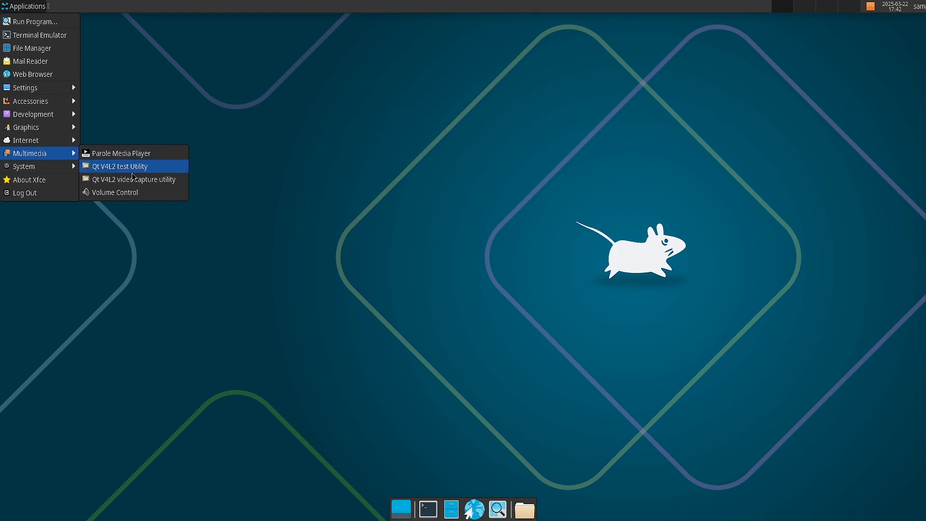
mouse_move(115, 192)
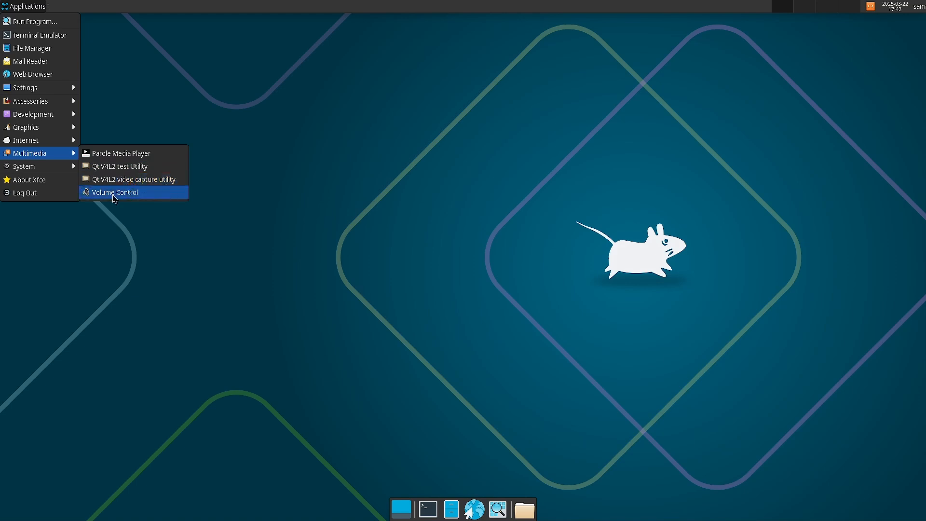
mouse_move(24, 166)
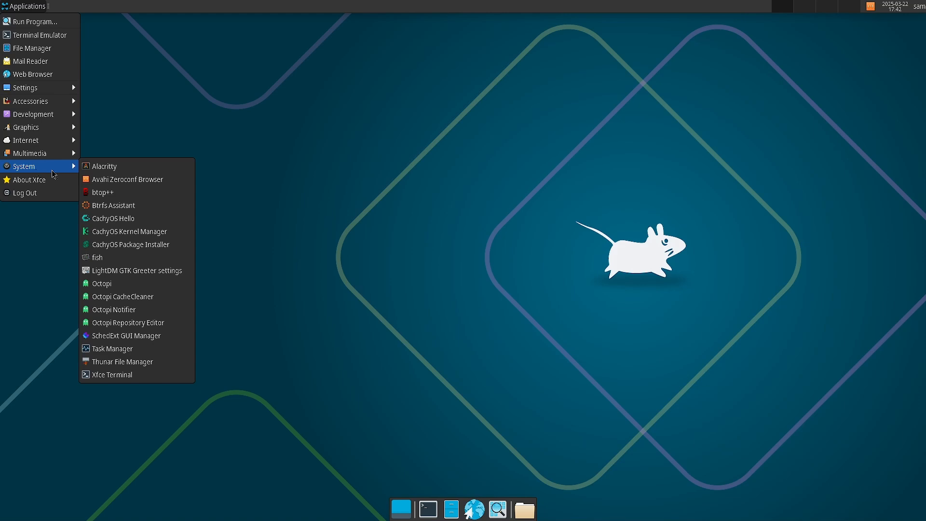
mouse_move(158, 178)
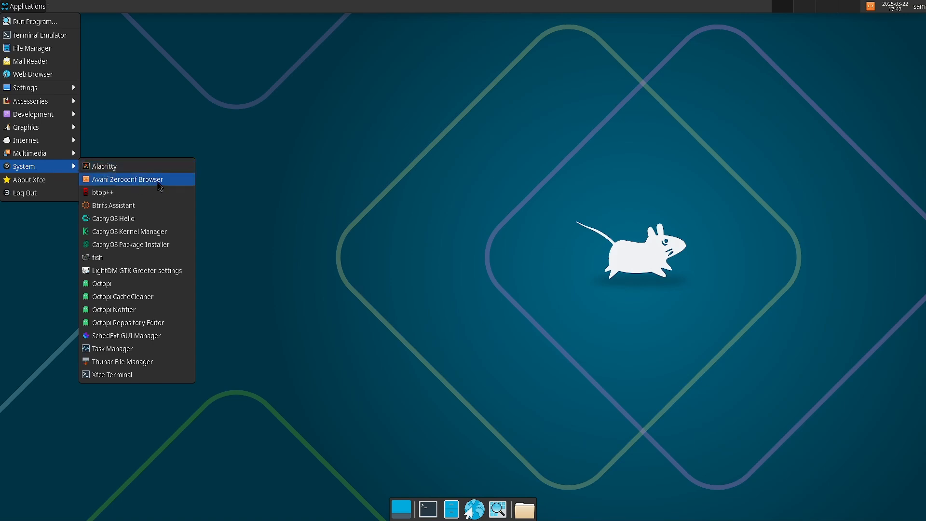
mouse_move(134, 205)
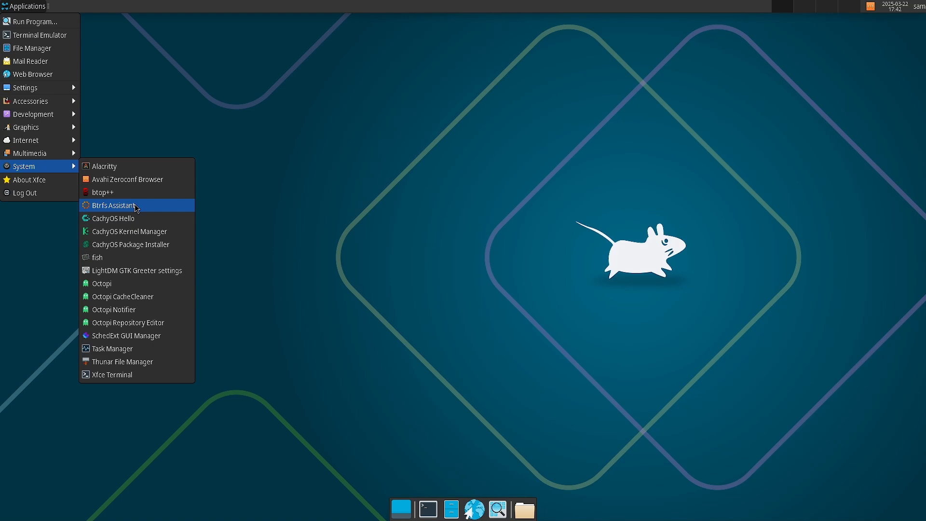
mouse_move(115, 218)
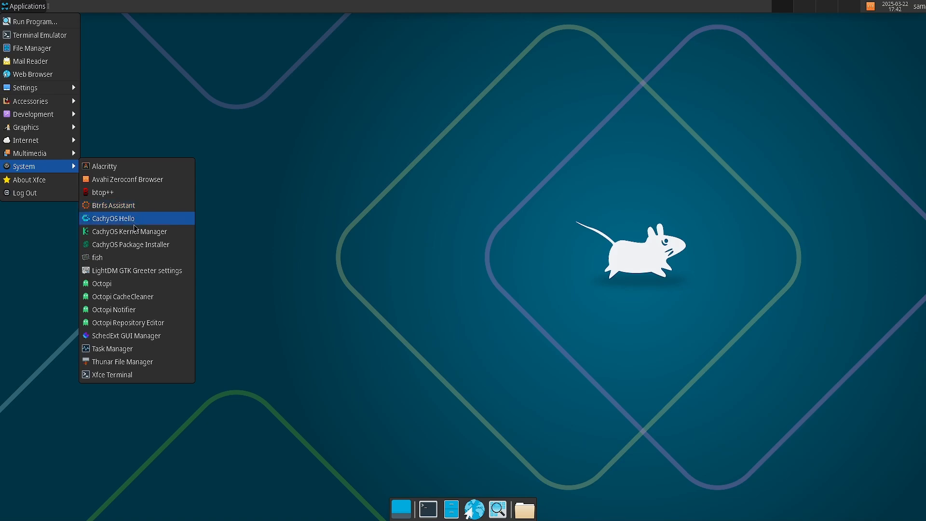
mouse_move(131, 245)
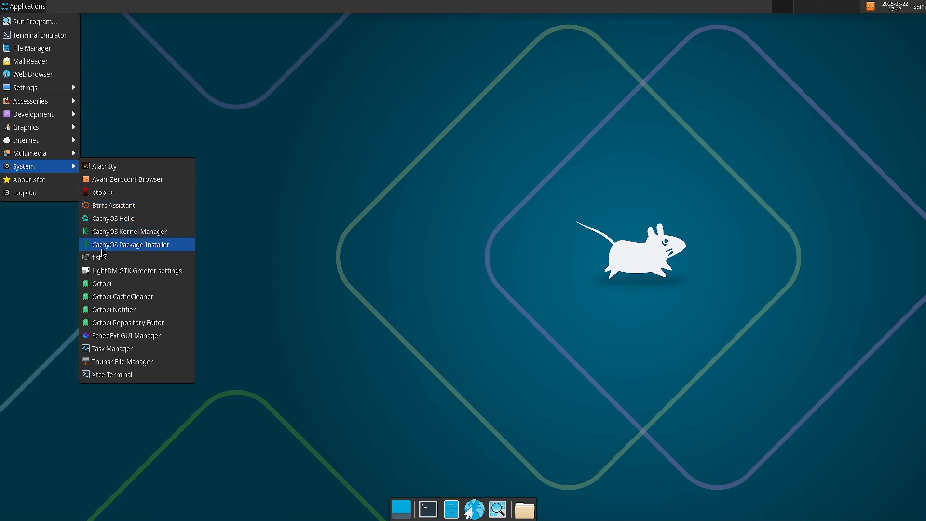
mouse_move(121, 275)
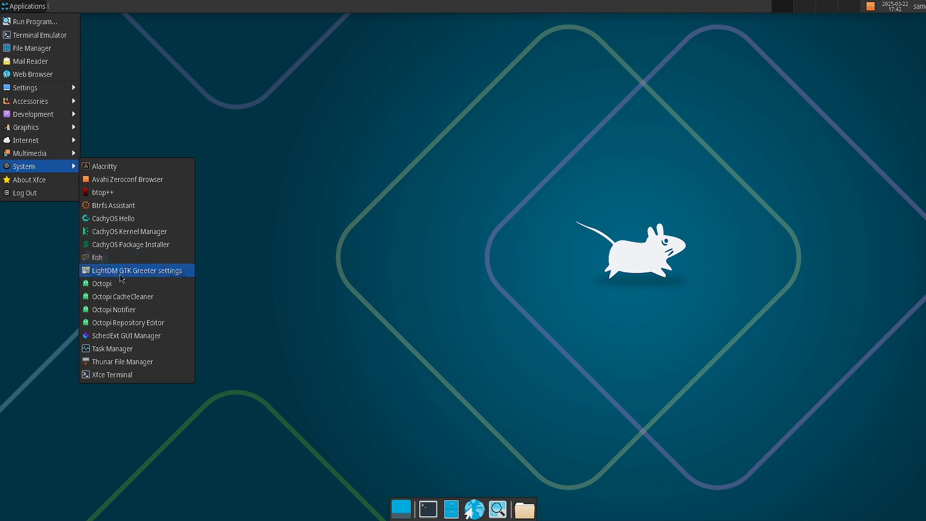
mouse_move(98, 283)
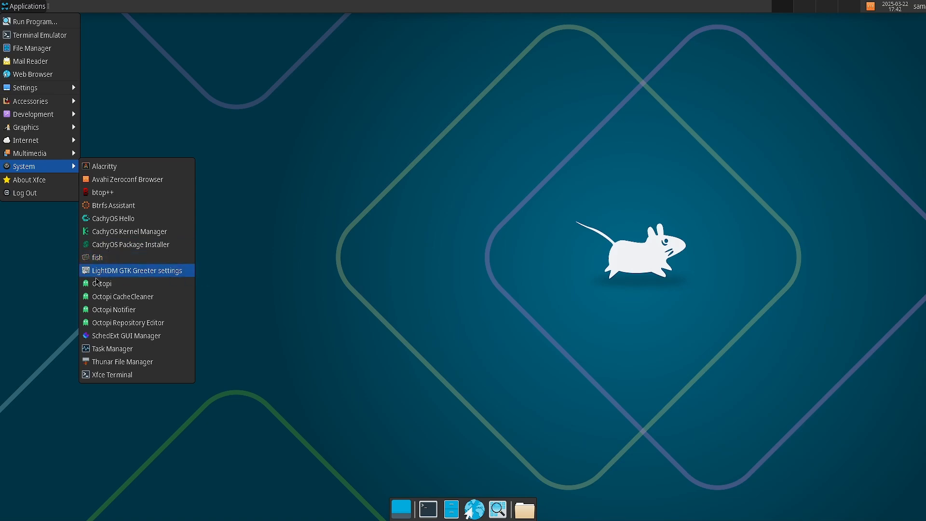
mouse_move(105, 313)
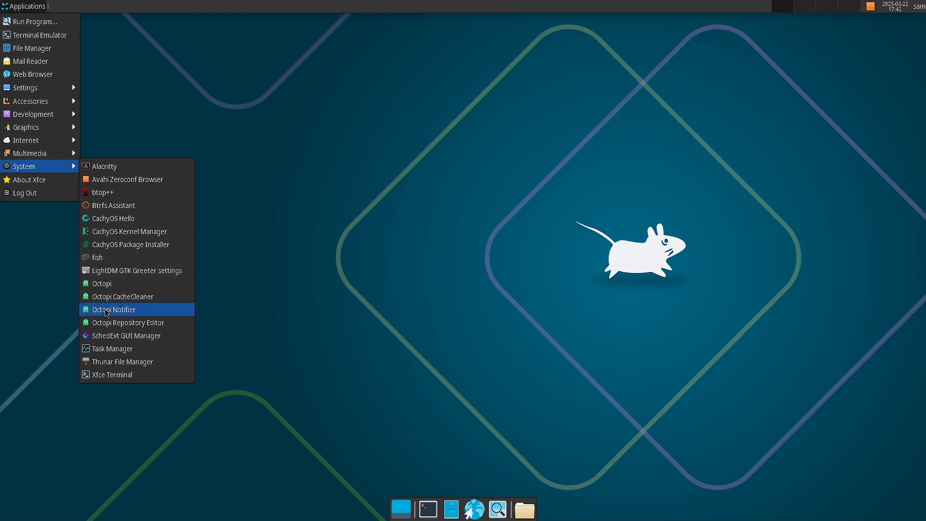
mouse_move(99, 326)
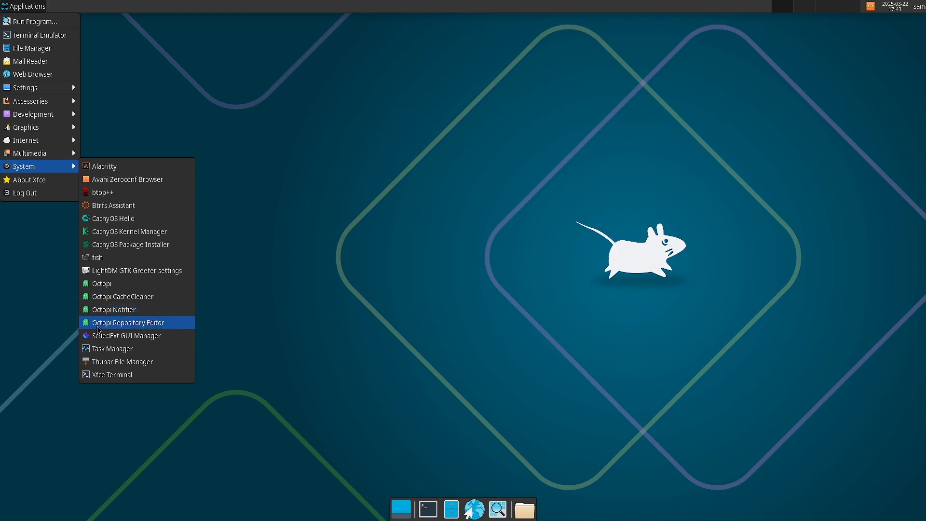
mouse_move(171, 329)
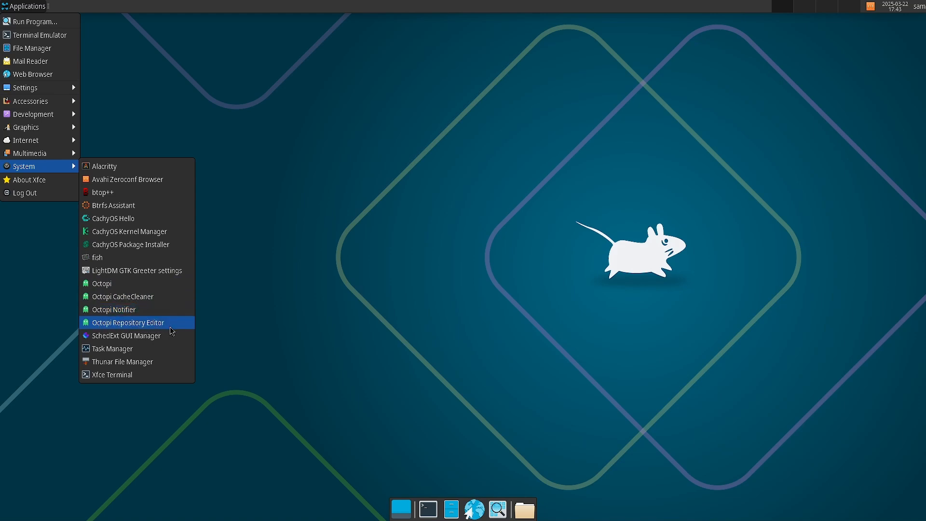
mouse_move(124, 335)
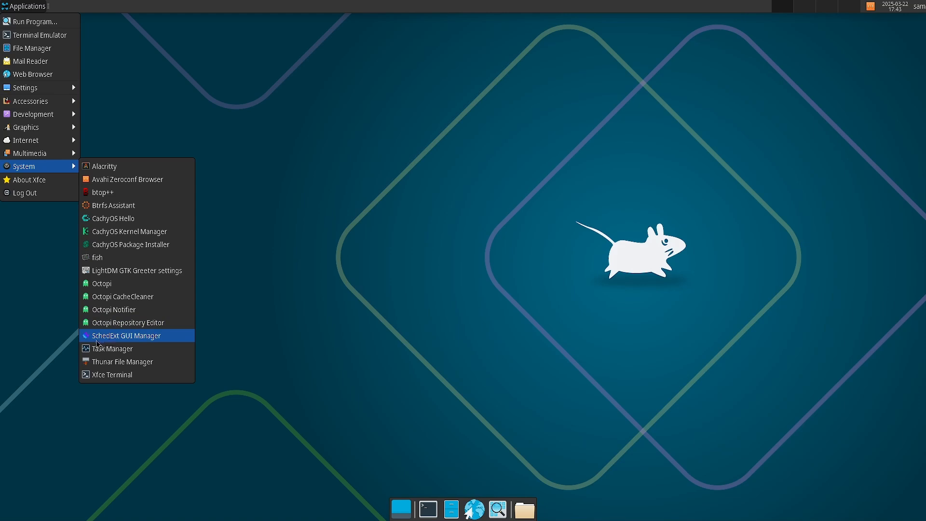
mouse_move(157, 354)
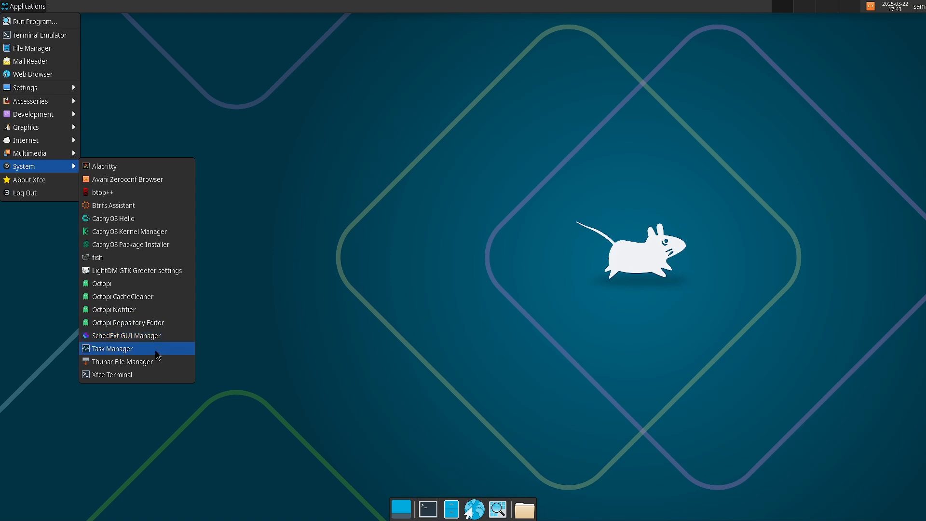
mouse_move(109, 374)
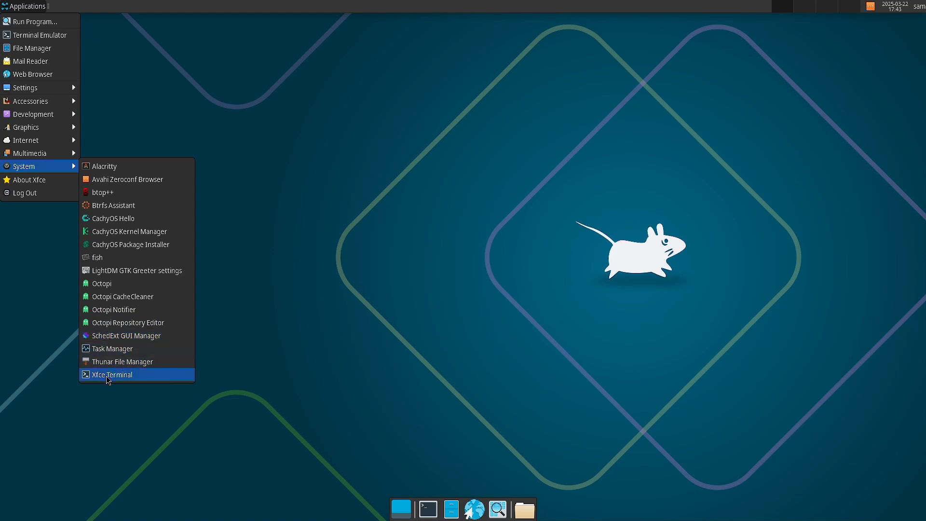
- Open About Xfce, review the System tab, then view the About tab
click(28, 180)
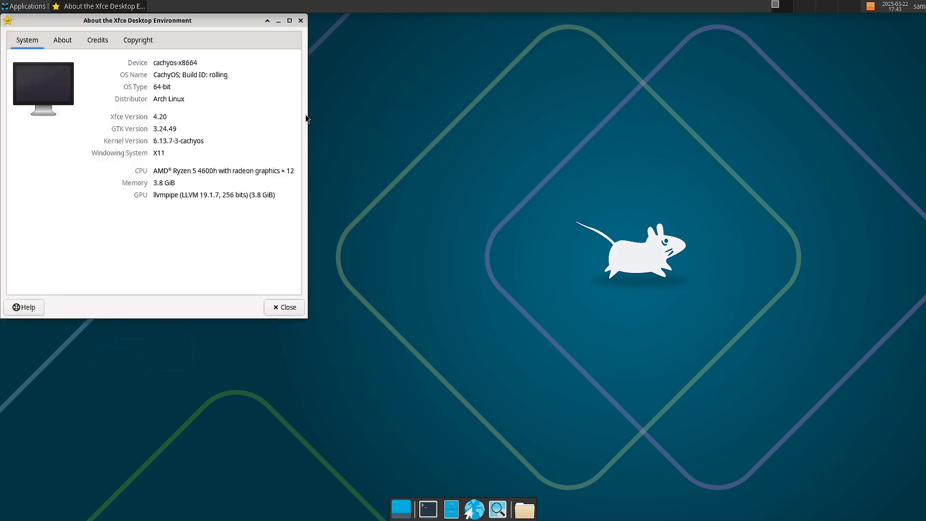
mouse_move(114, 129)
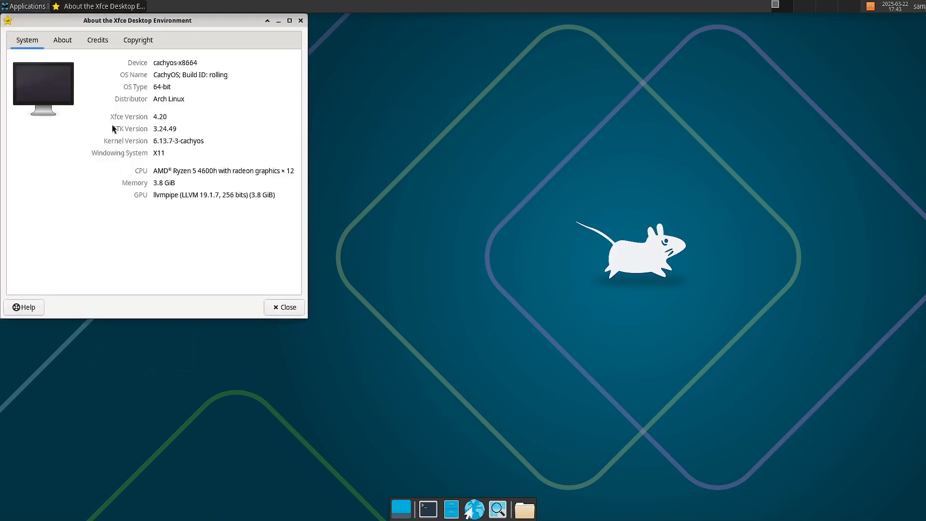
mouse_move(124, 151)
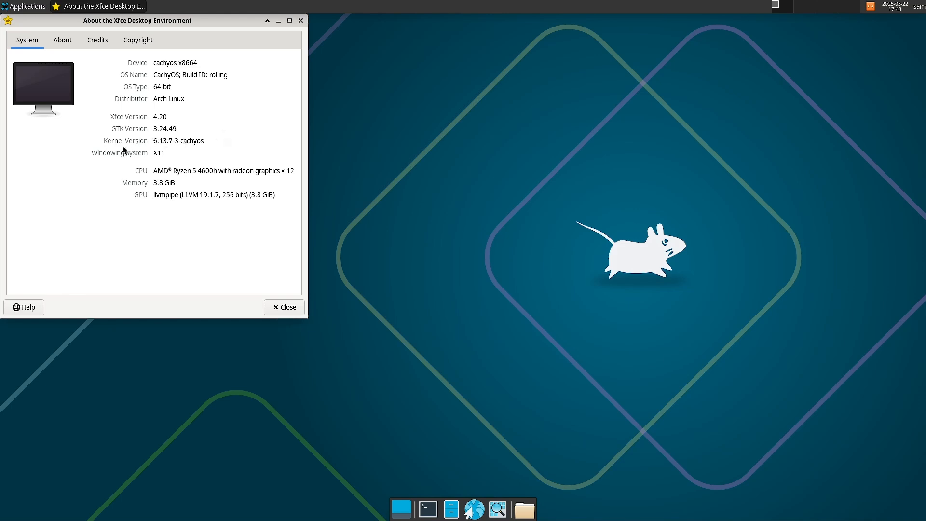
mouse_move(174, 140)
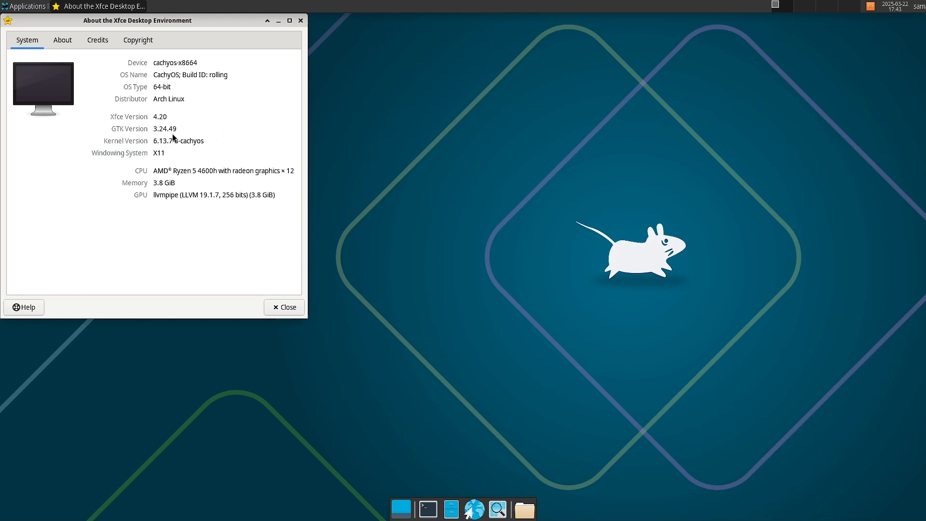
mouse_move(161, 148)
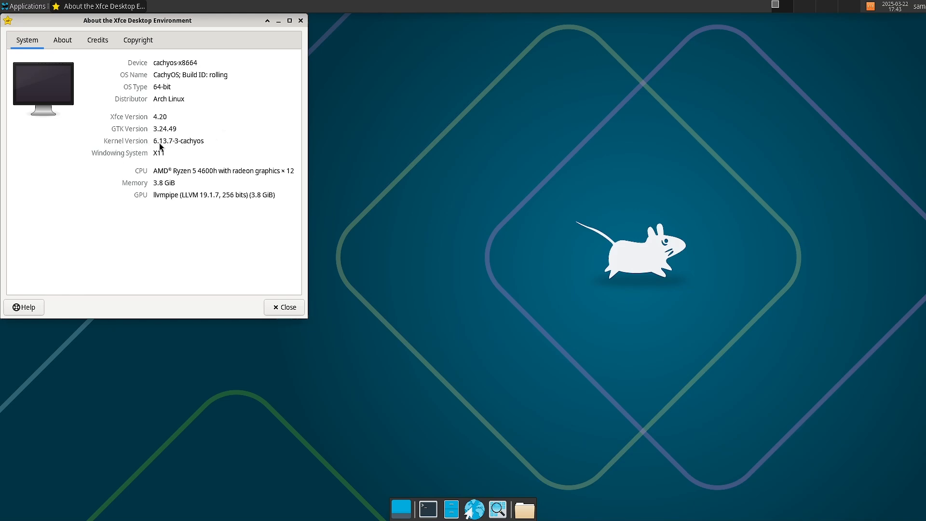
mouse_move(166, 150)
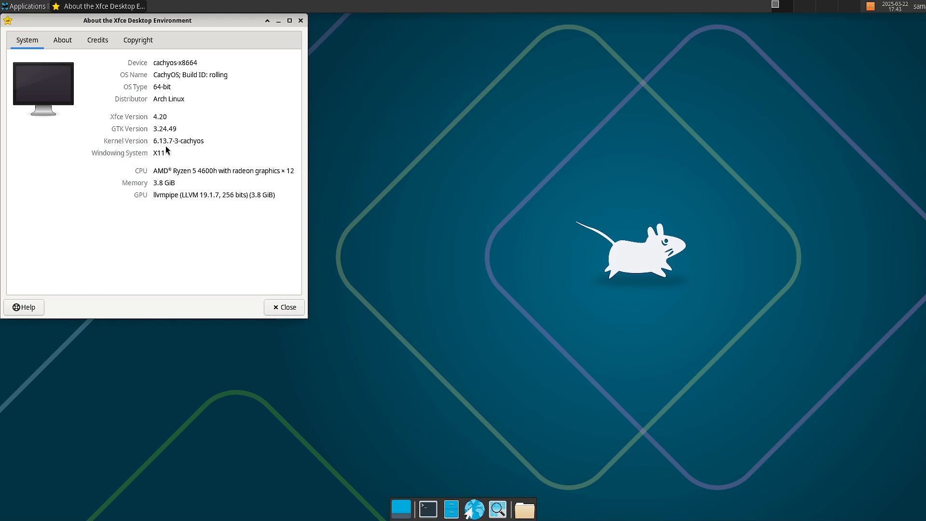
mouse_move(207, 145)
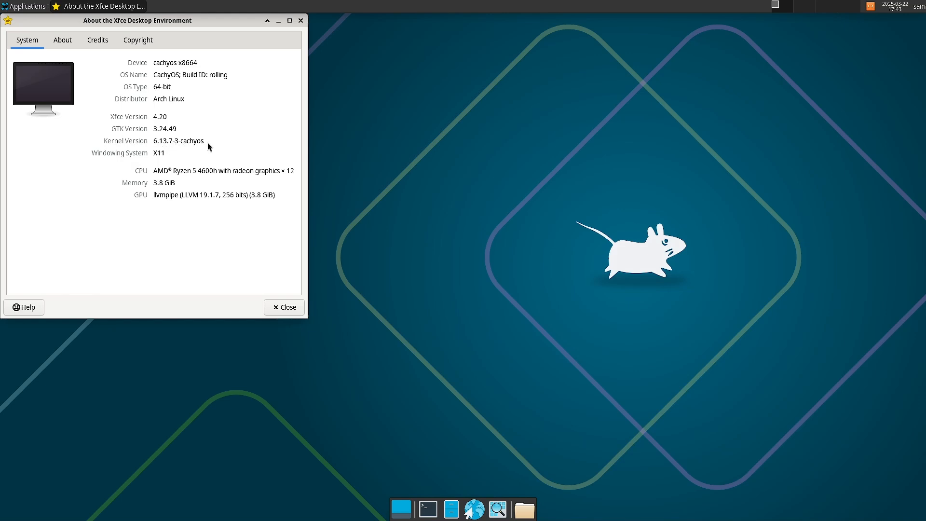
mouse_move(165, 160)
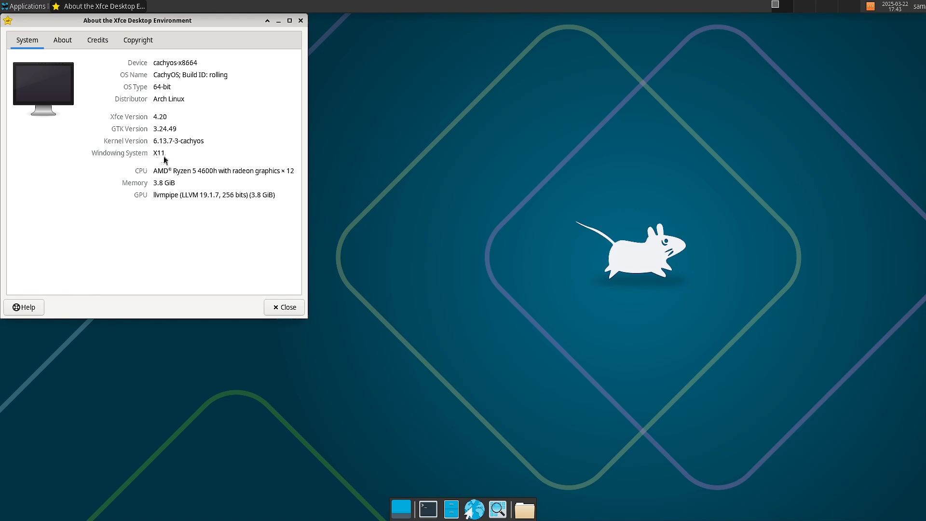
mouse_move(132, 170)
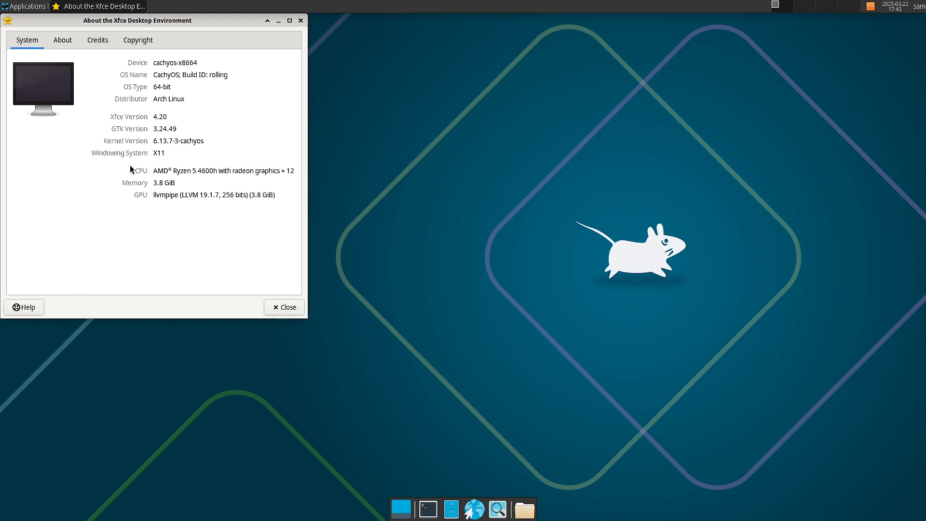
click(62, 40)
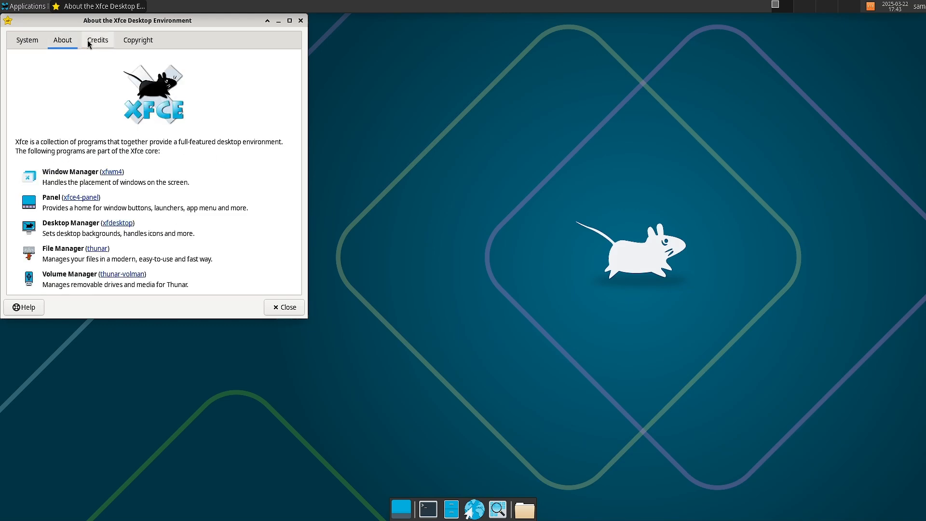
click(137, 39)
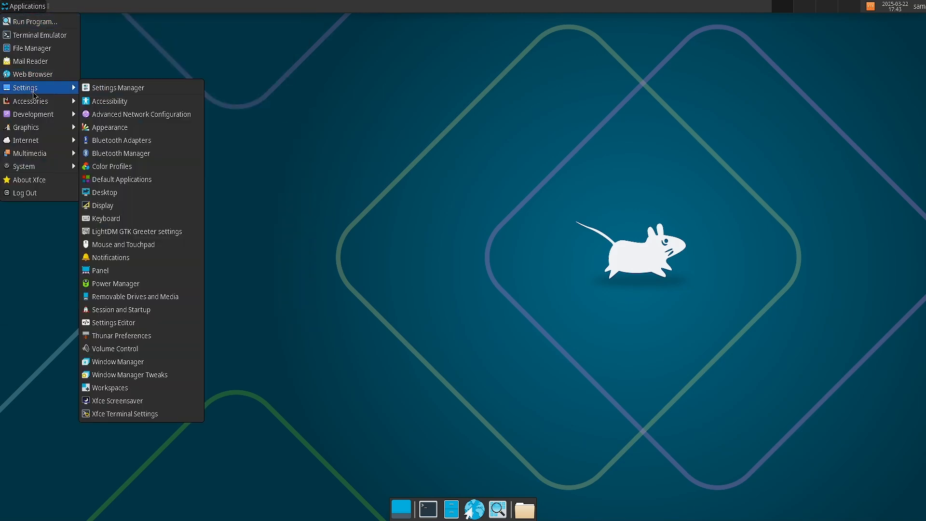
mouse_move(134, 295)
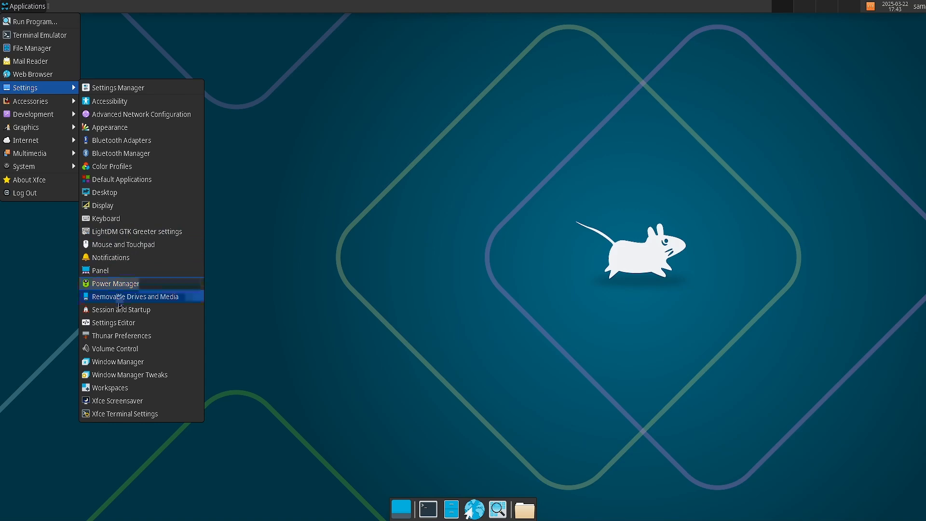
mouse_move(151, 400)
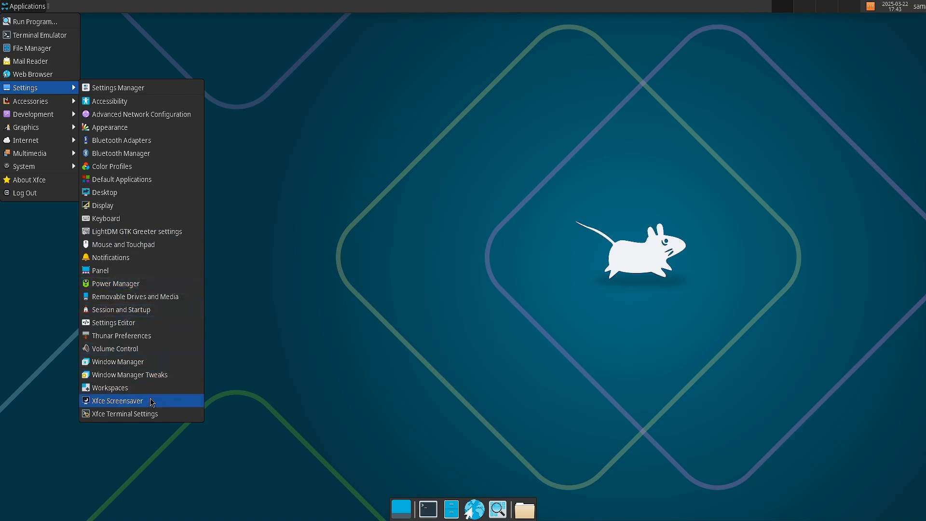
mouse_move(31, 106)
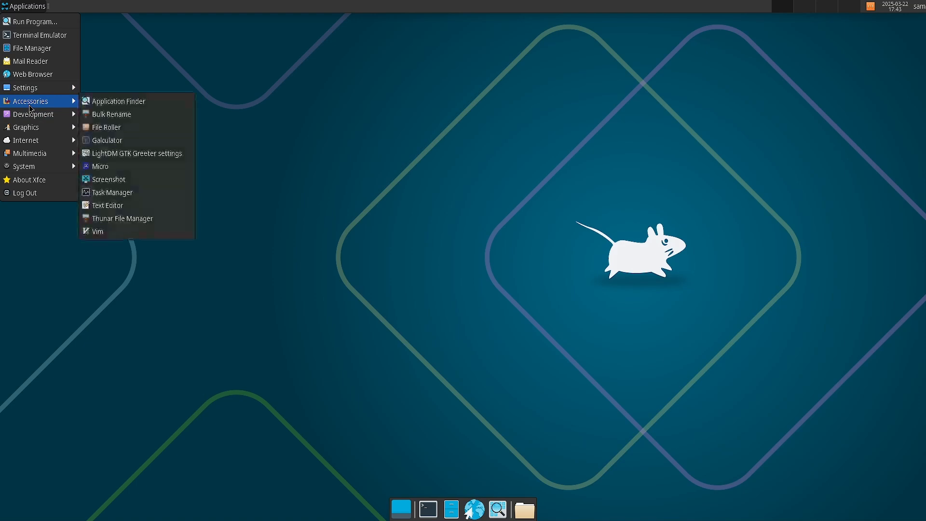
- Launch Task Manager and widen its window to reveal full command lines
click(111, 192)
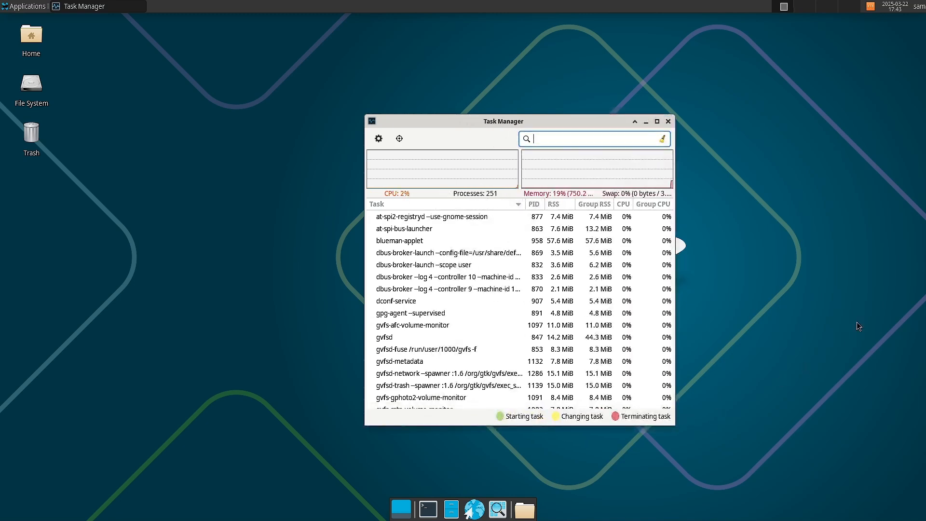
mouse_move(394, 206)
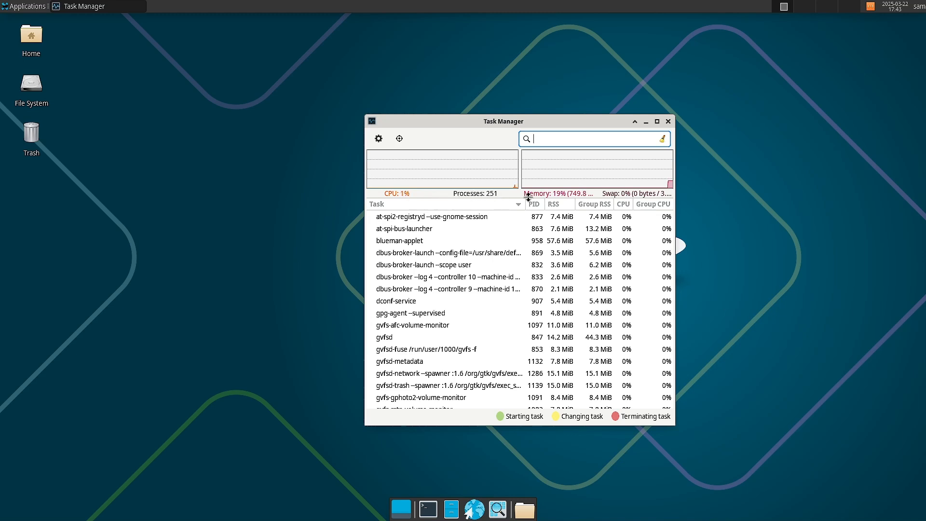
mouse_move(675, 210)
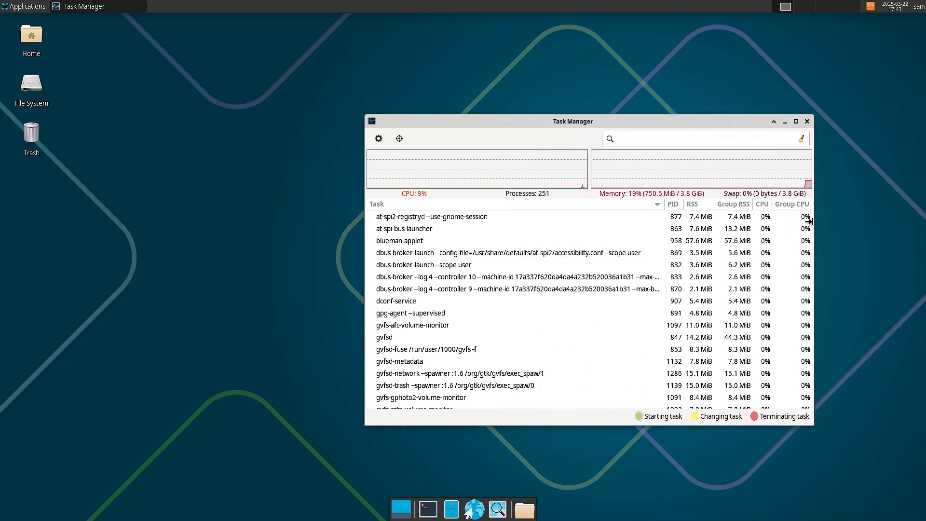
click(678, 138)
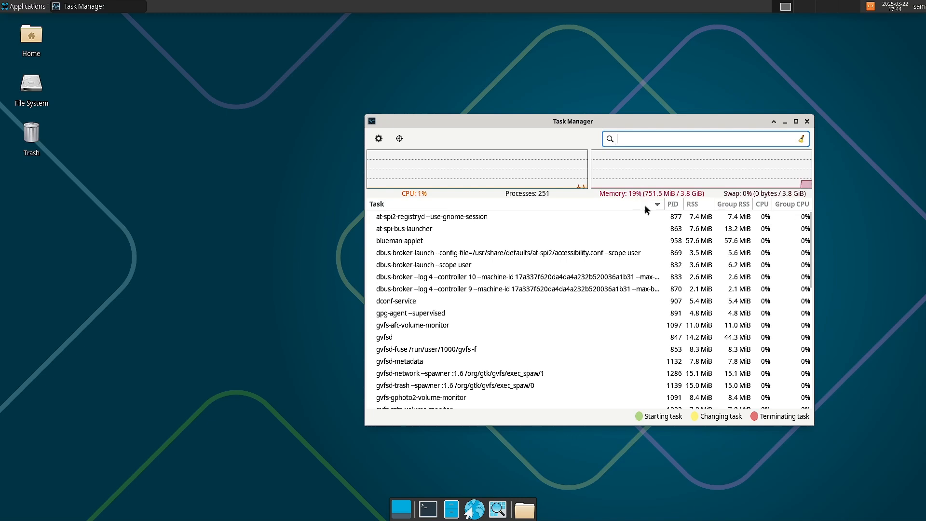
mouse_move(682, 217)
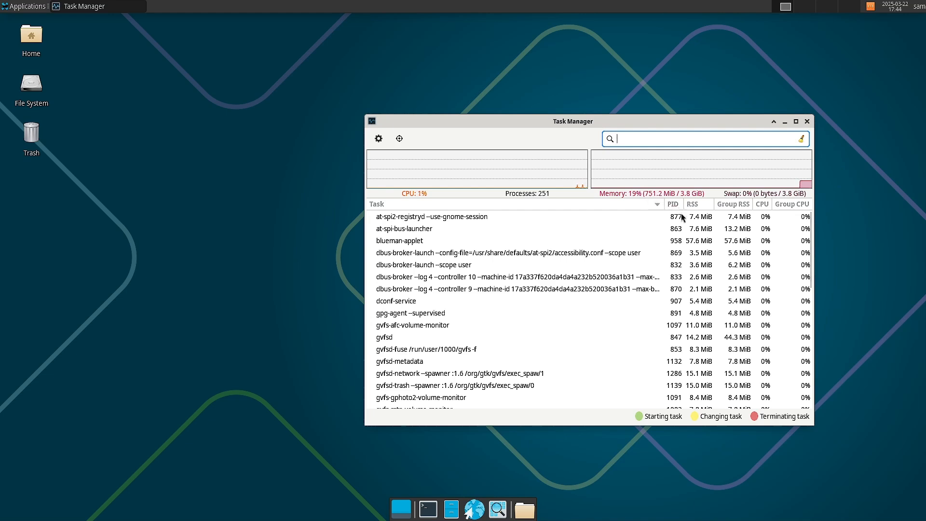
mouse_move(682, 216)
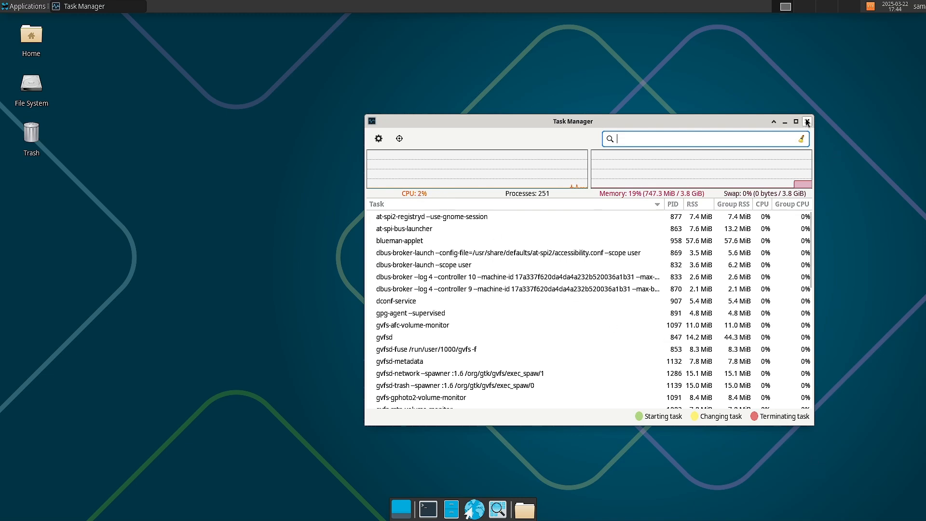
- Close Task Manager, dismiss the Applications menu, and open a fish terminal from the dock
click(25, 6)
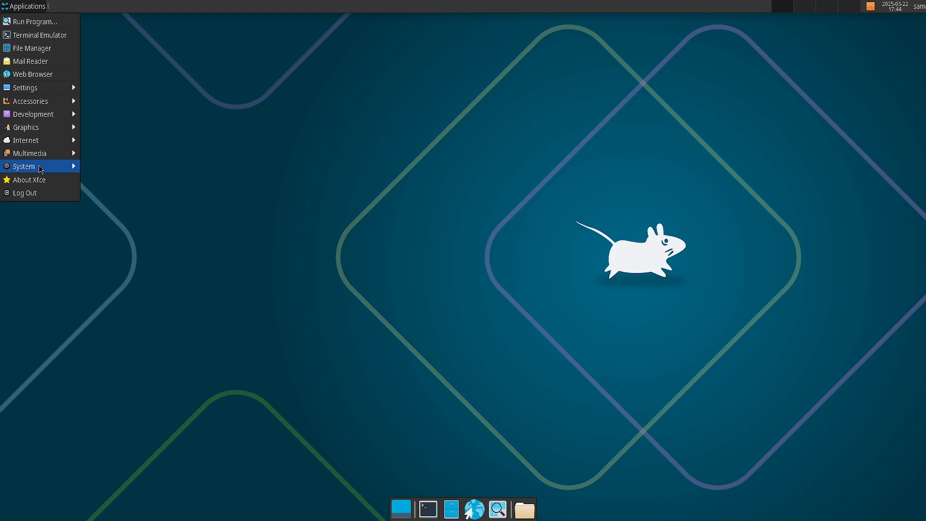
mouse_move(40, 153)
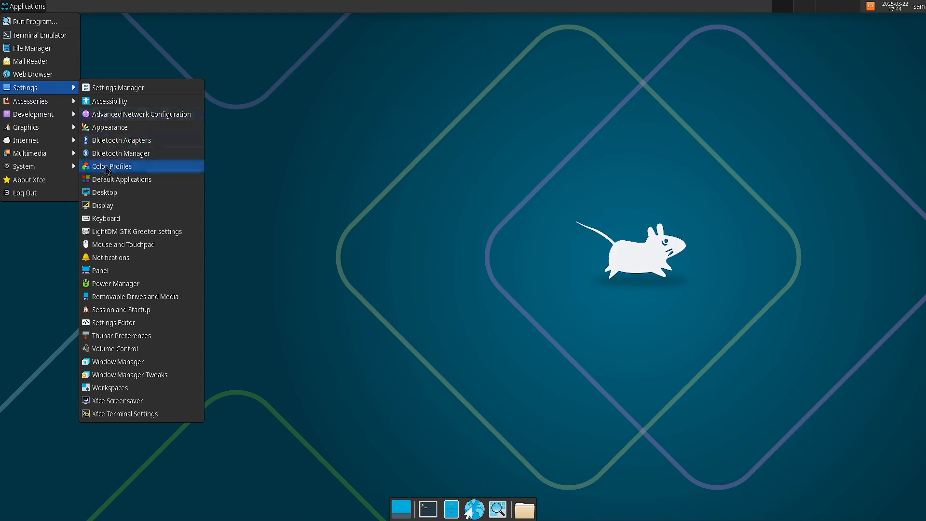
mouse_move(124, 339)
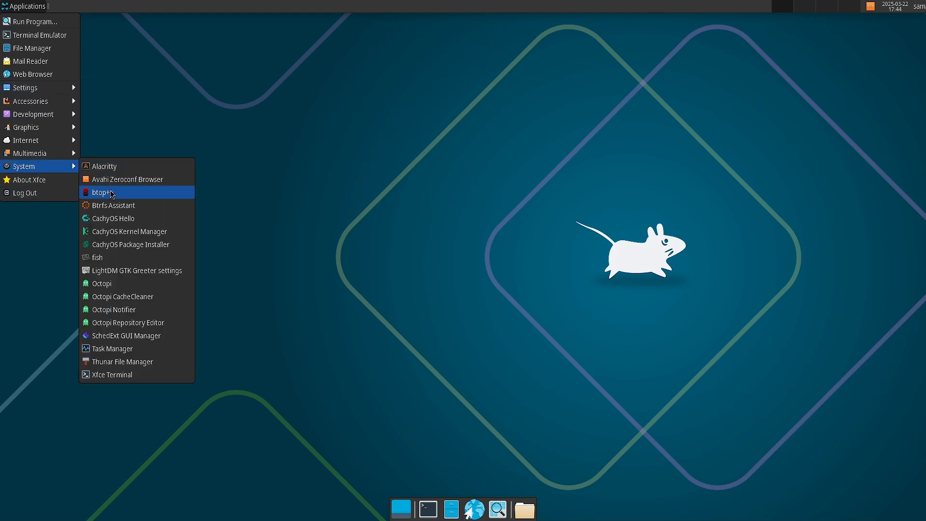
click(412, 428)
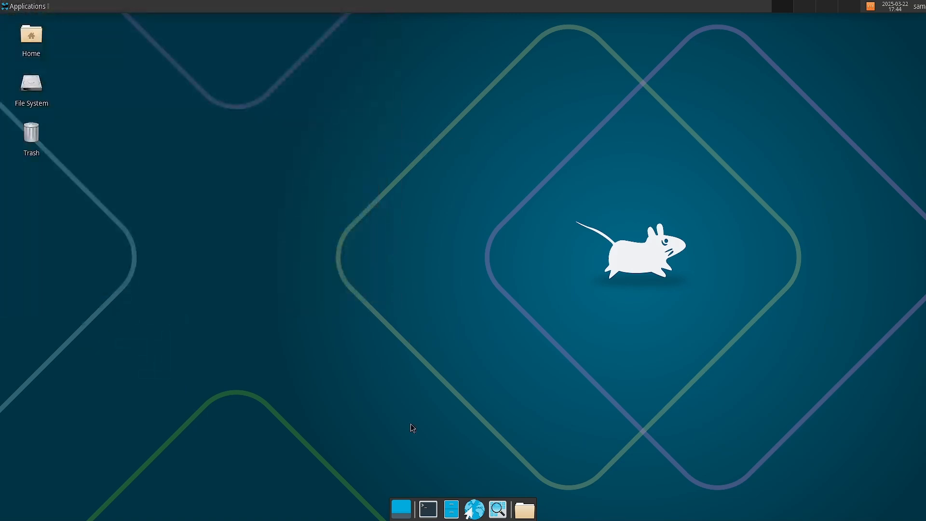
click(427, 508)
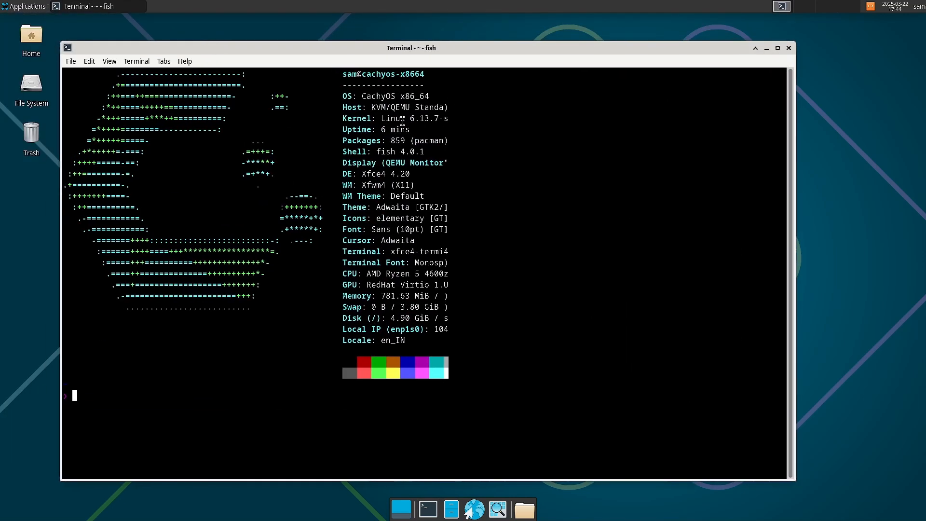
mouse_move(345, 210)
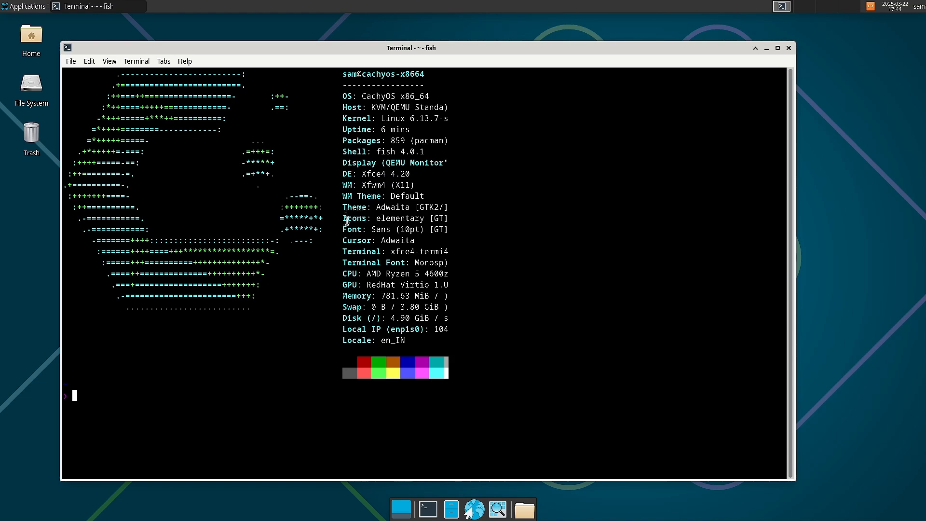
mouse_move(357, 234)
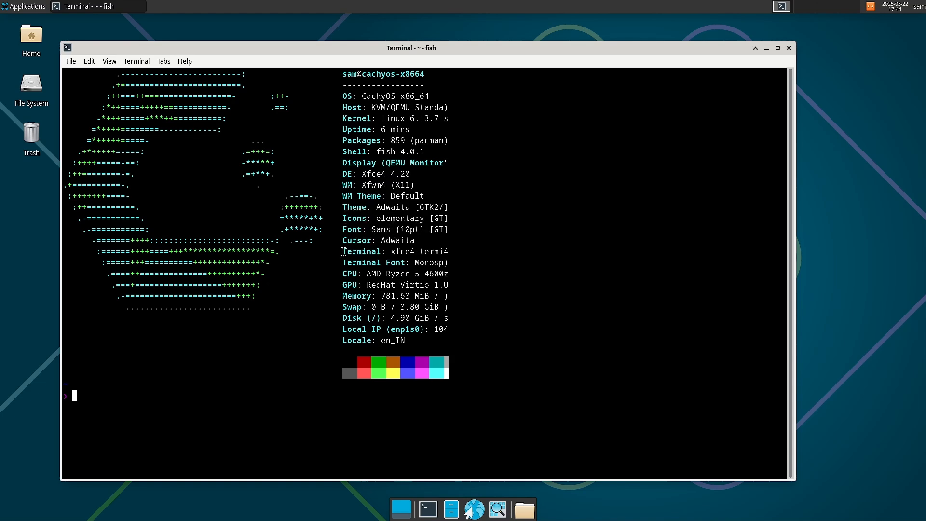
mouse_move(399, 254)
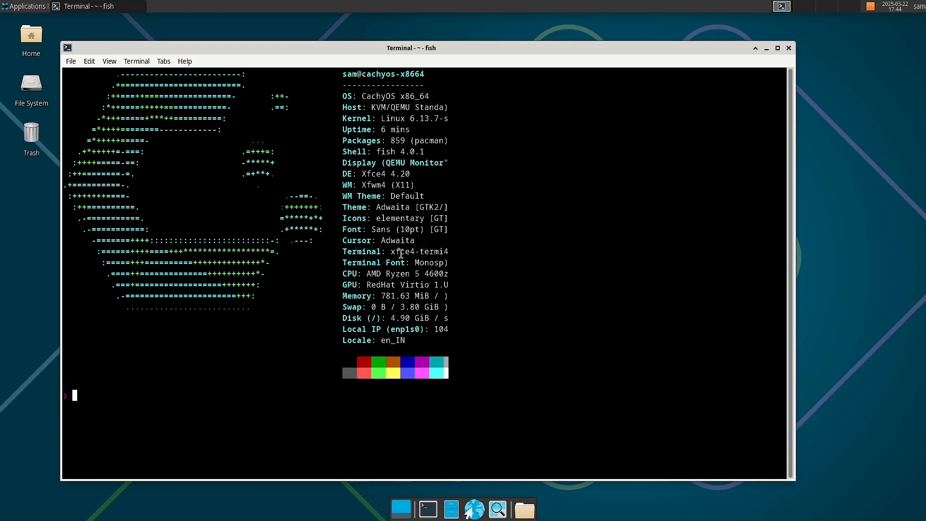
mouse_move(454, 258)
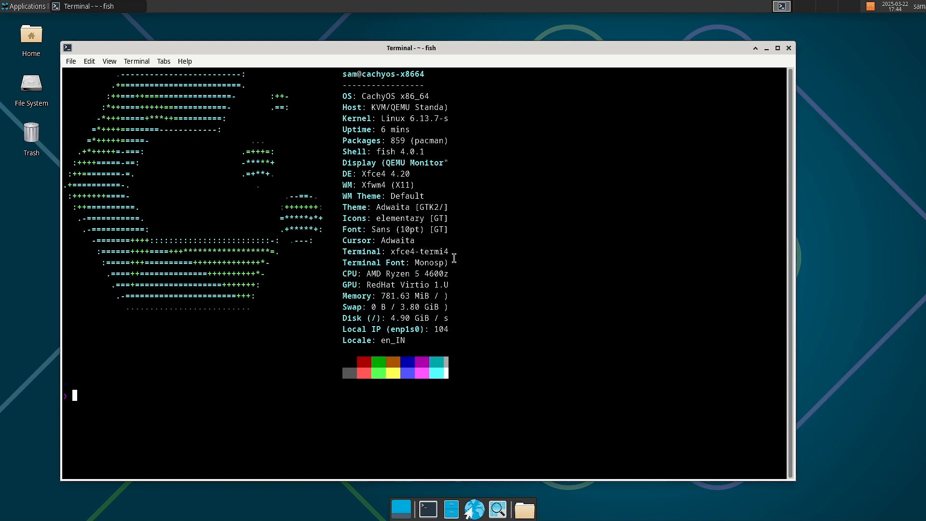
mouse_move(371, 262)
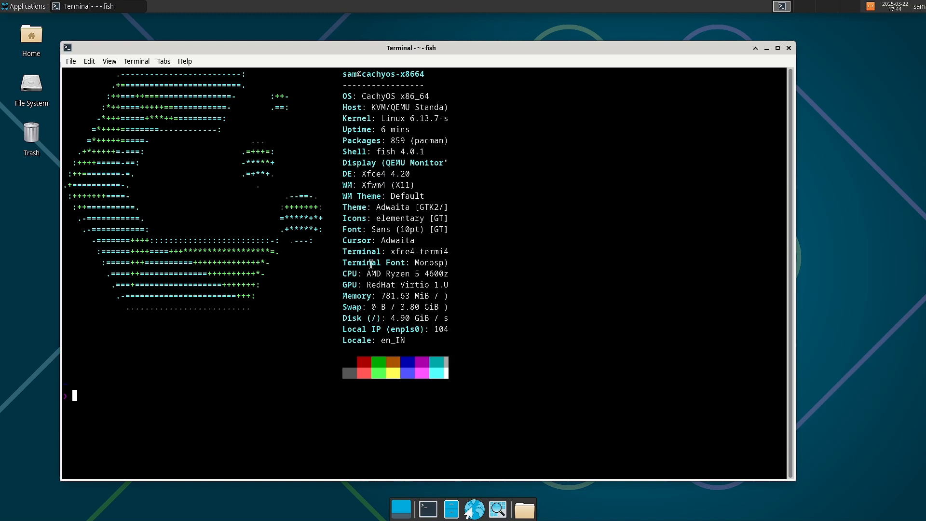
mouse_move(417, 272)
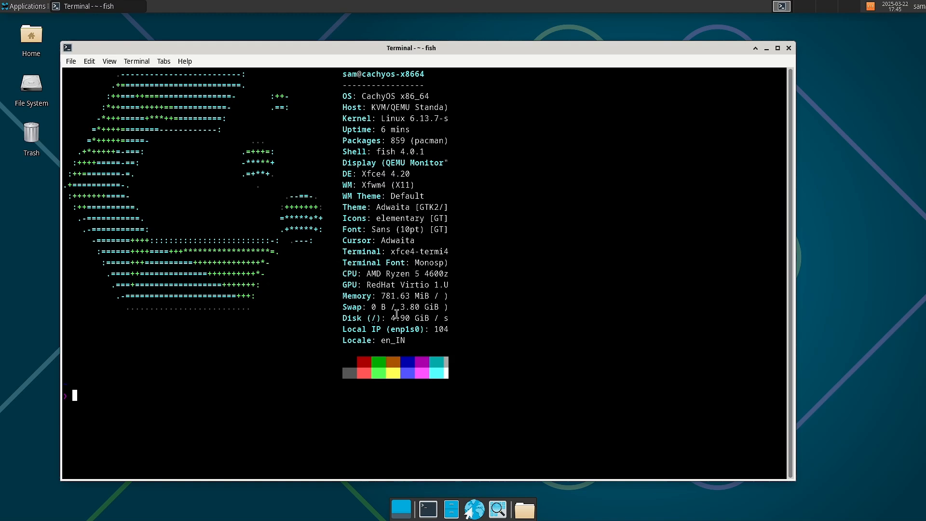
mouse_move(355, 305)
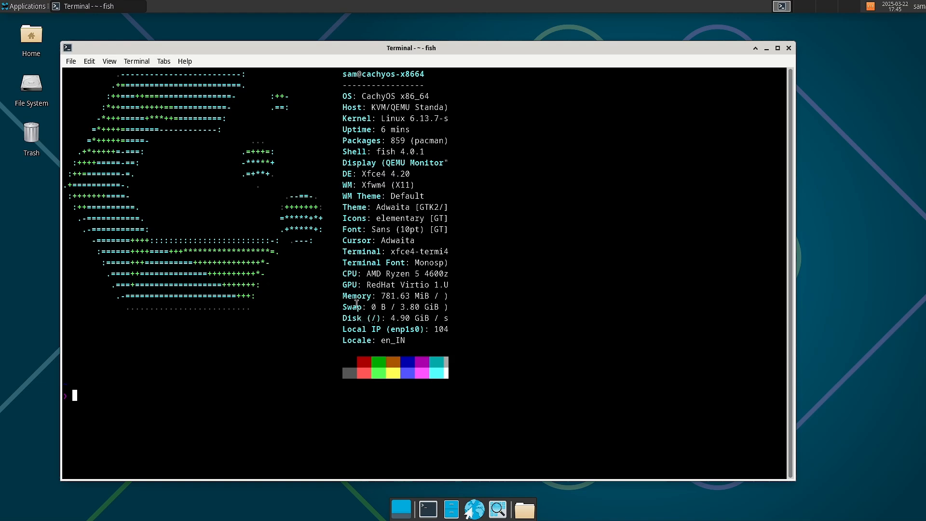
mouse_move(394, 299)
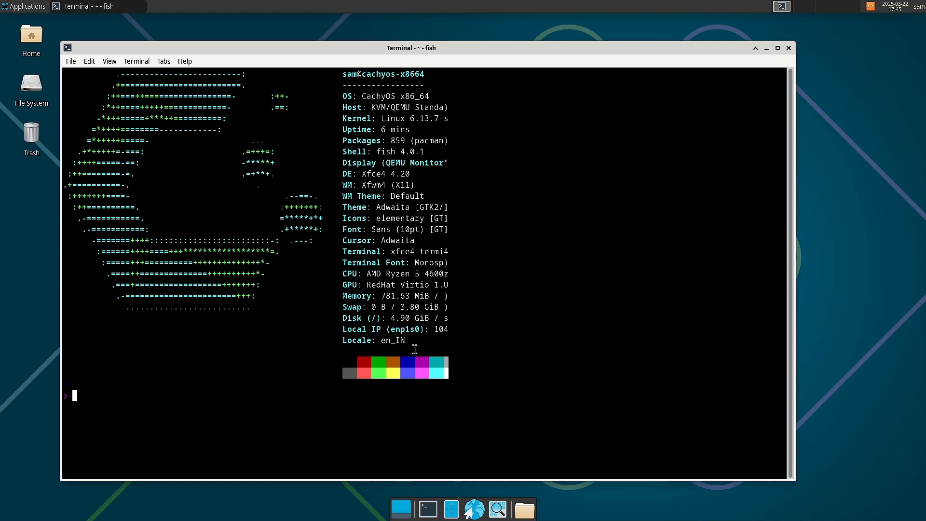
mouse_move(401, 147)
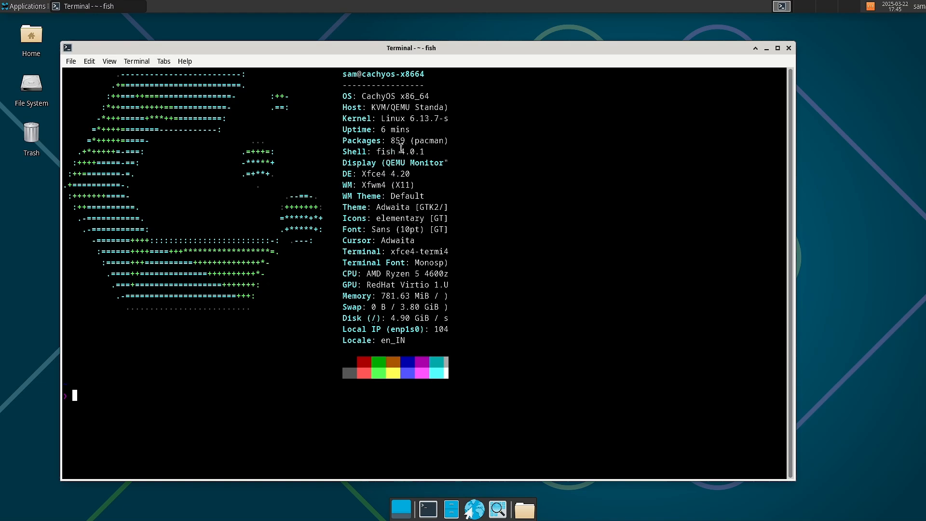
mouse_move(277, 125)
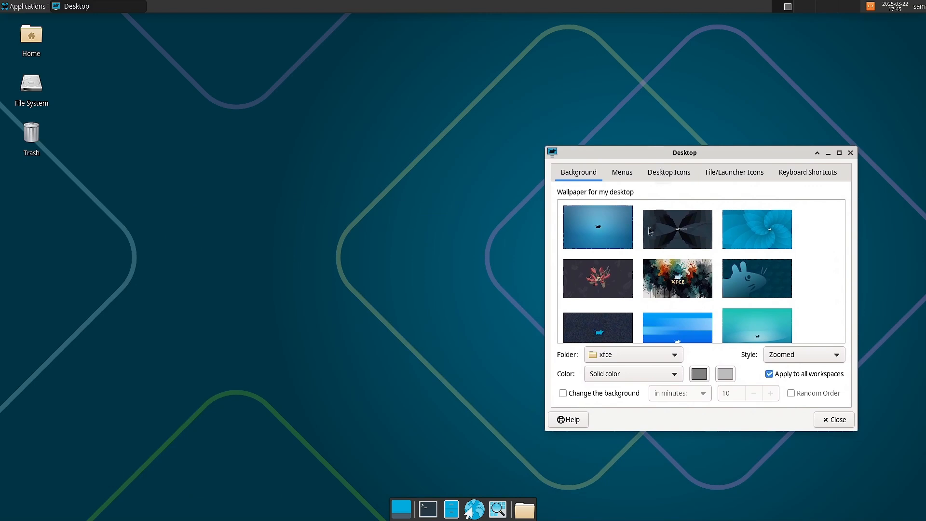
- Try the dark shapes, blue swirl and striped wallpapers, settle on teal, and list wallpaper folders
click(676, 229)
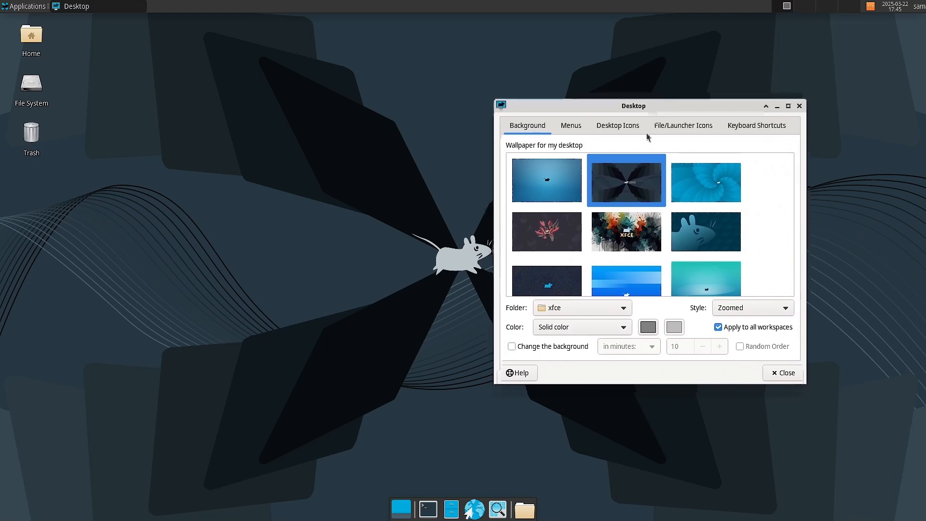
click(545, 231)
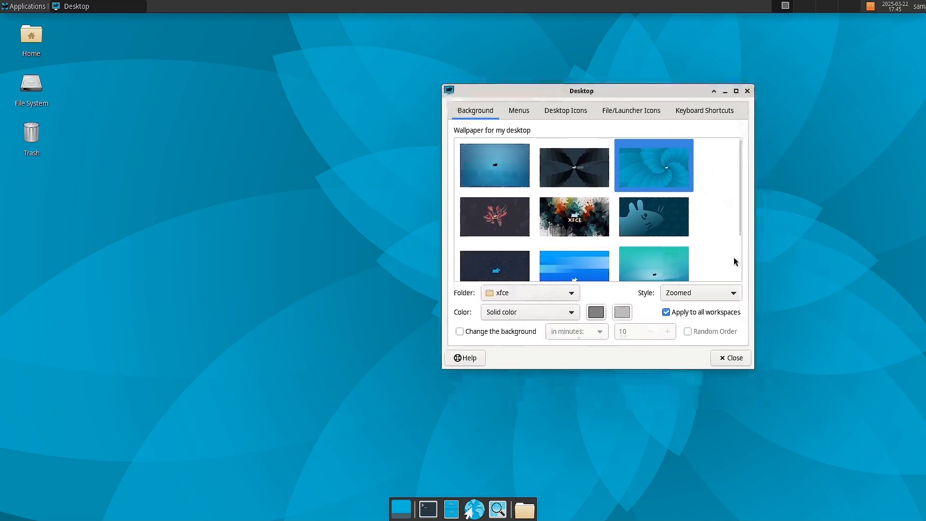
scroll(down, 3)
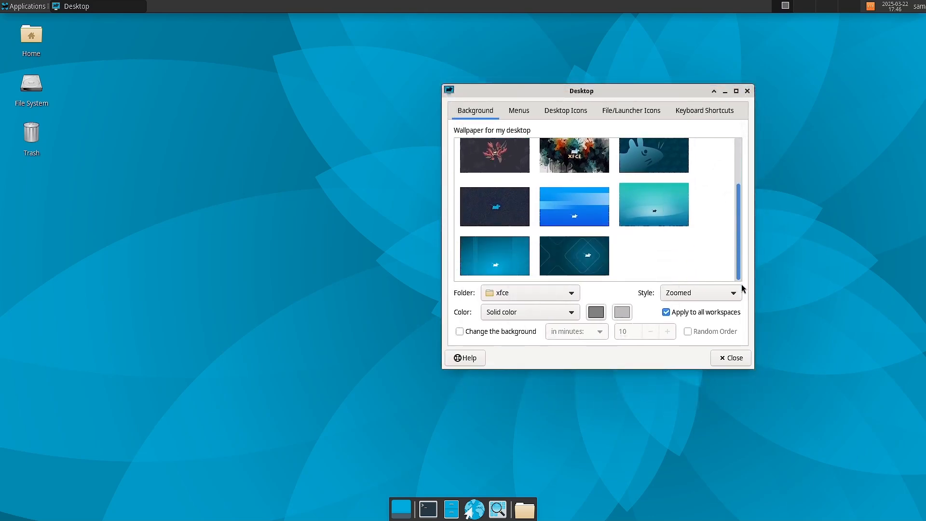
click(494, 255)
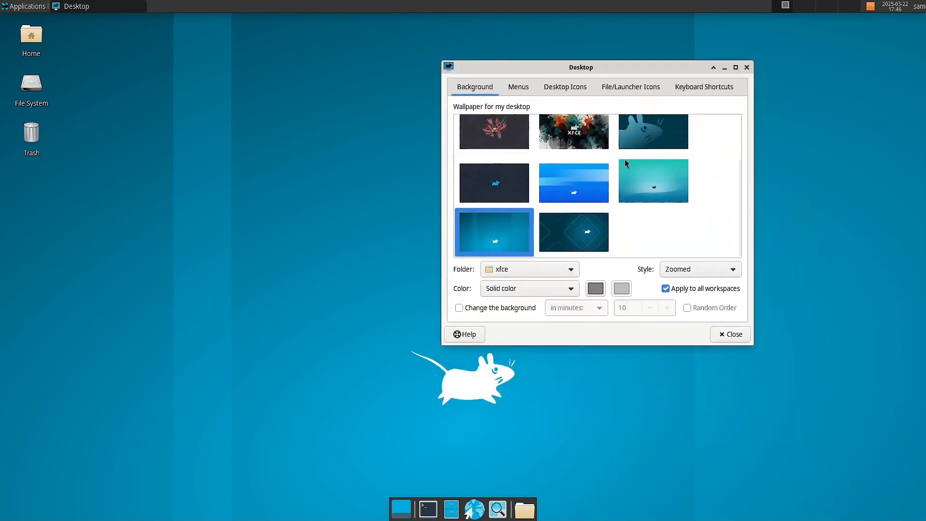
click(653, 181)
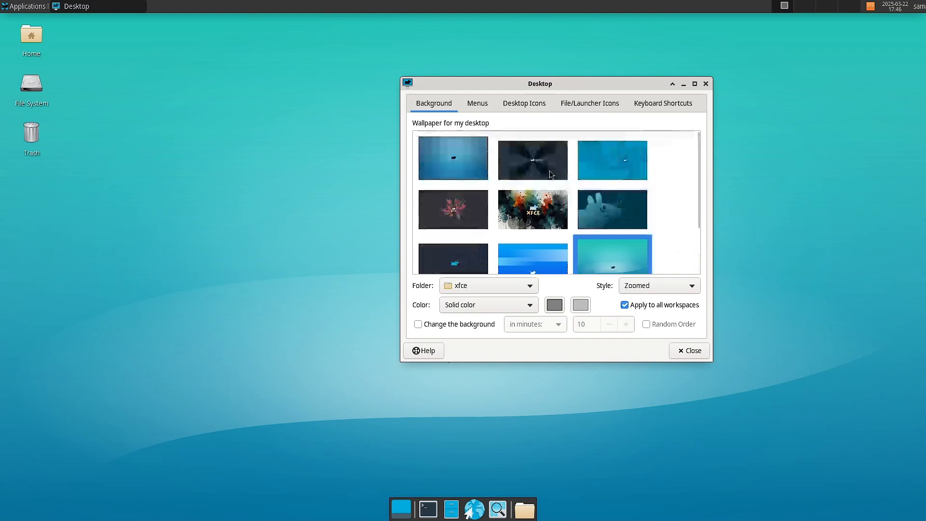
click(530, 285)
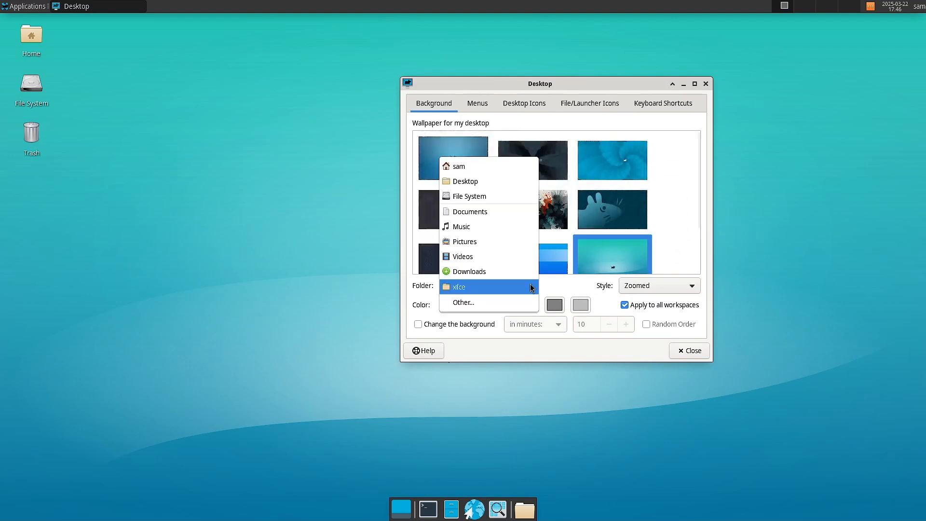
click(464, 302)
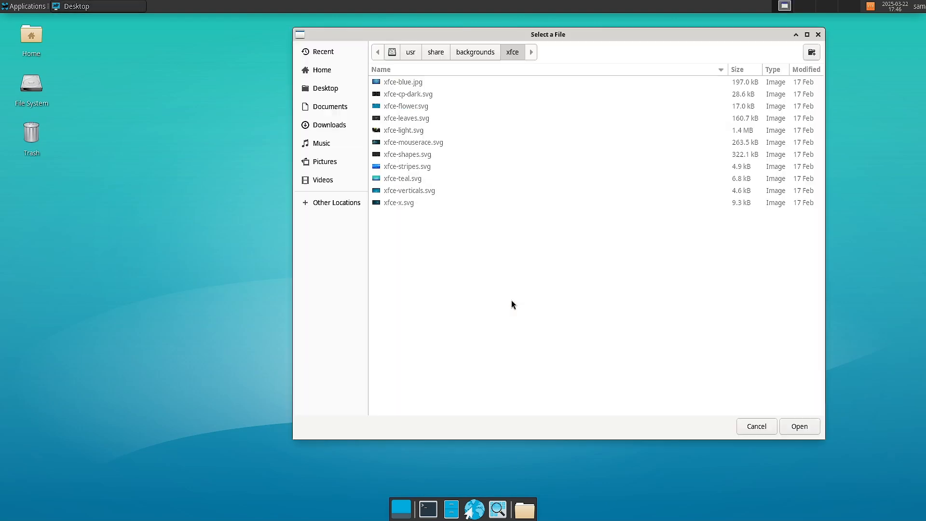
click(474, 52)
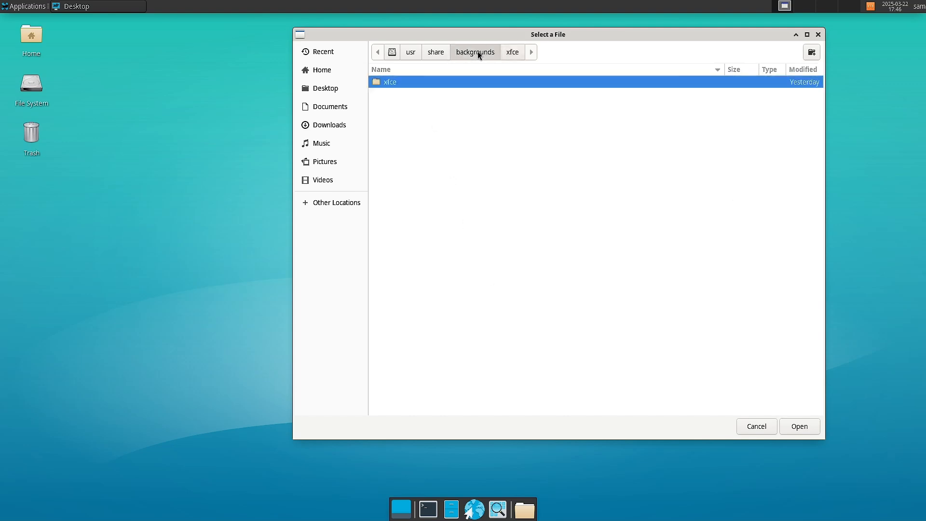
double_click(390, 81)
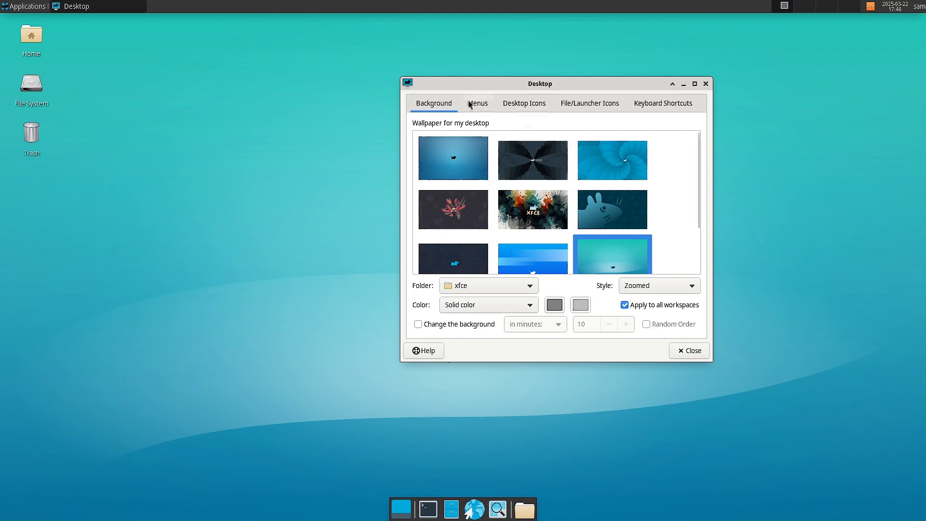
mouse_move(673, 297)
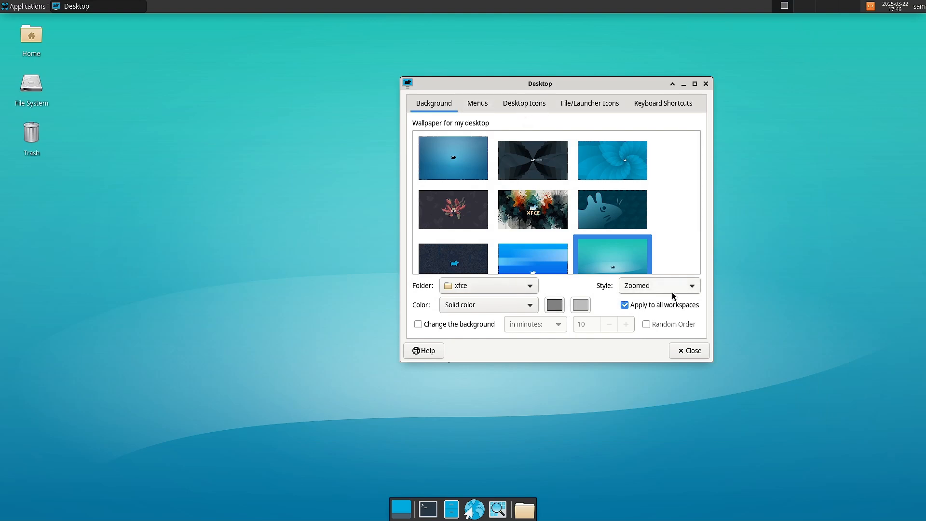
click(523, 103)
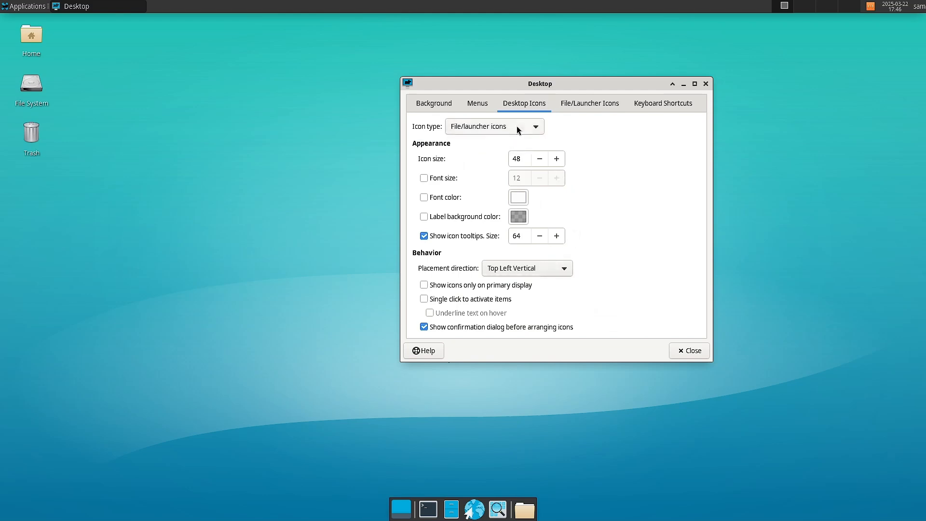
mouse_move(413, 497)
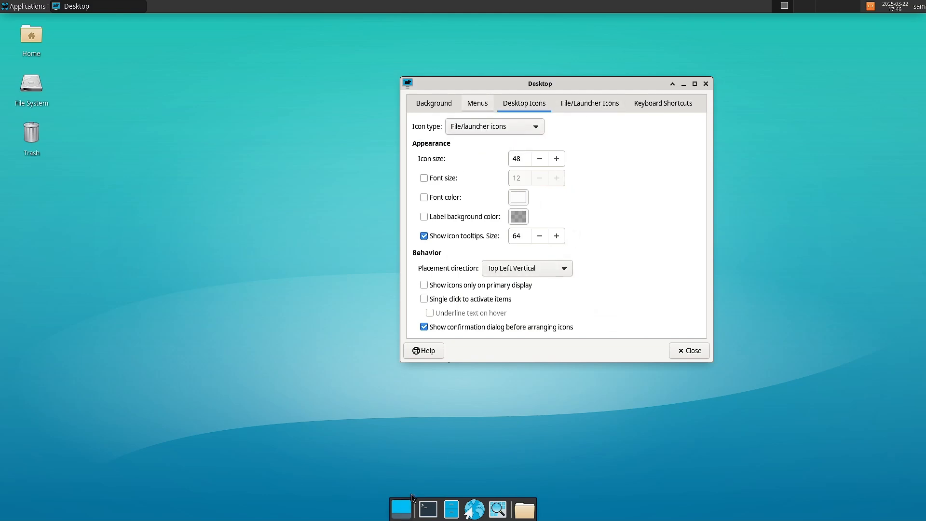
mouse_move(600, 107)
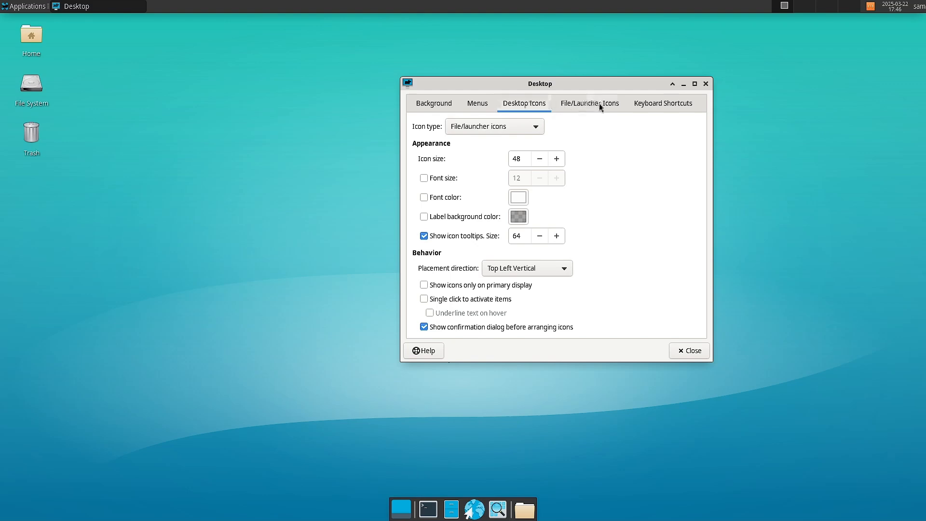
- Hide the Trash, network share and removable disk desktop icons, then close Desktop Settings
click(589, 103)
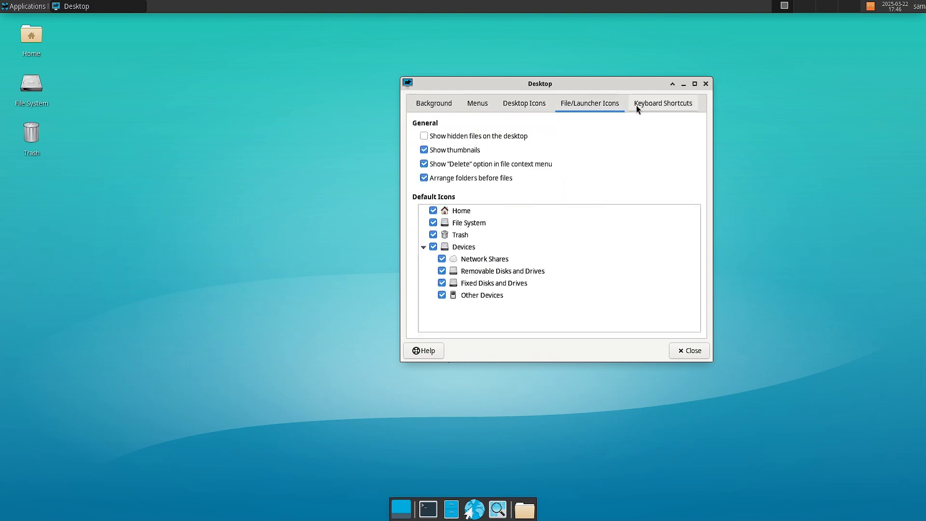
mouse_move(258, 105)
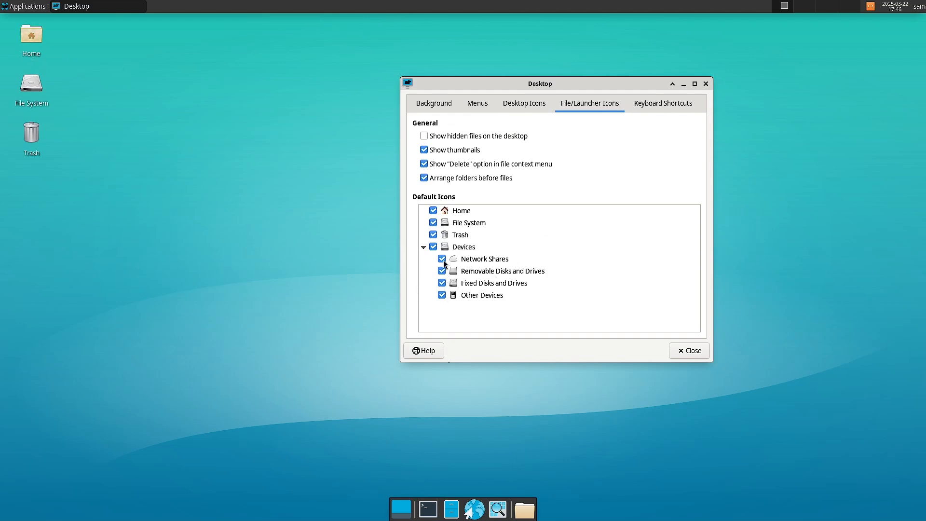
click(441, 258)
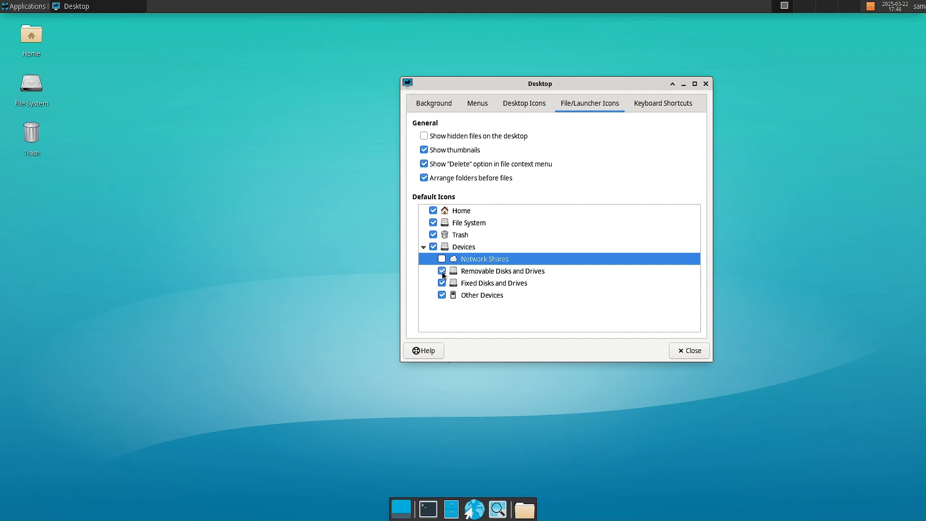
click(441, 271)
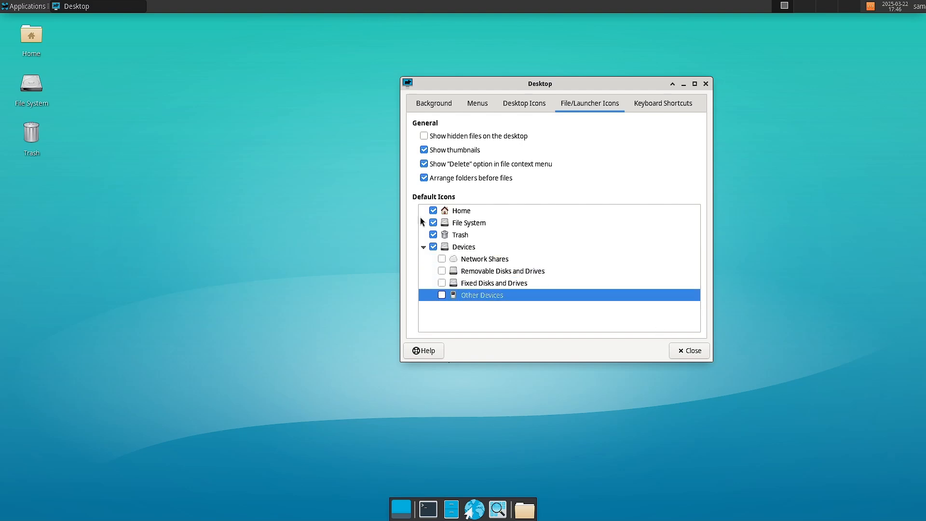
click(433, 234)
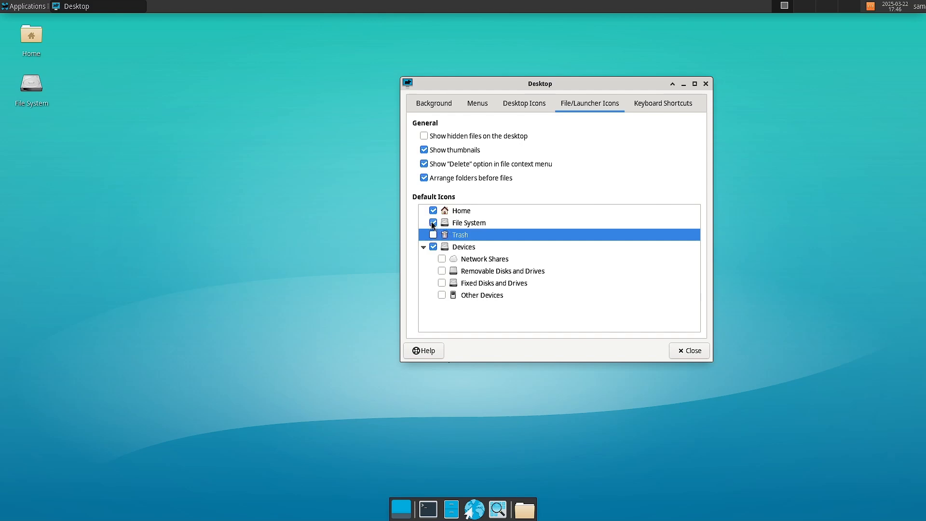
click(689, 351)
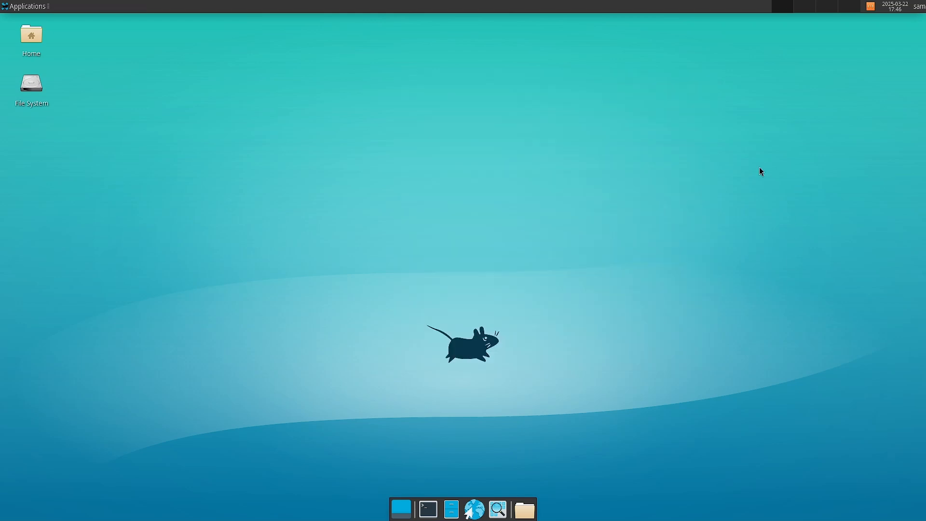
mouse_move(147, 50)
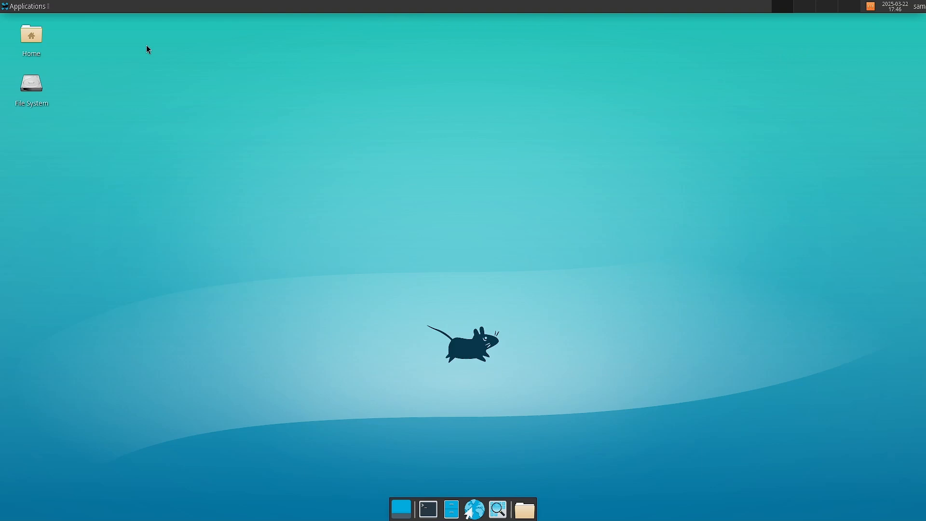
- Launch Display settings from the Applications menu, showing 1920x1080 at 60 Hz
click(24, 6)
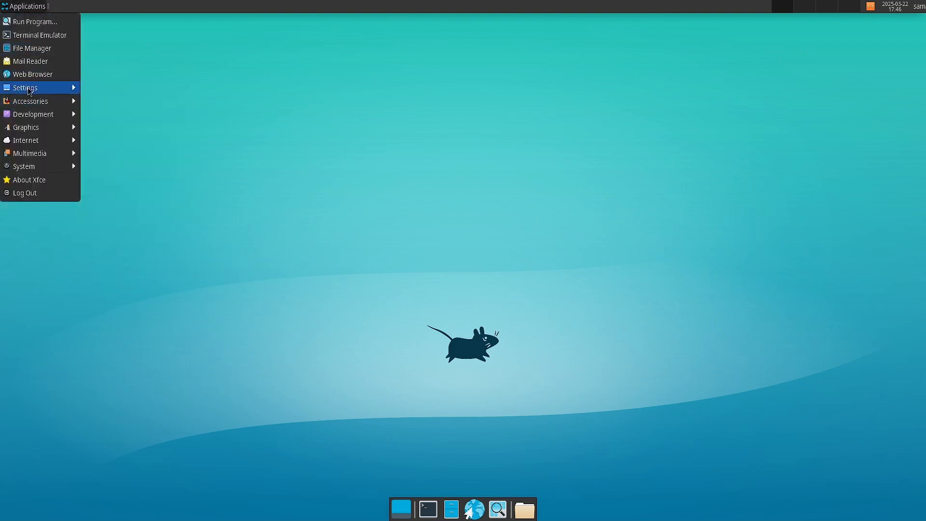
click(131, 207)
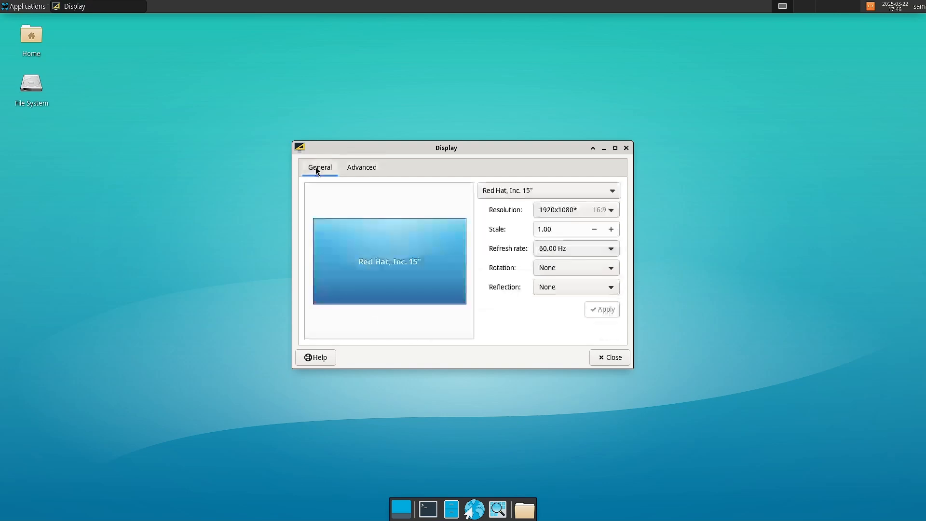
- View the Advanced display tab's profile options, then close Display settings
click(361, 167)
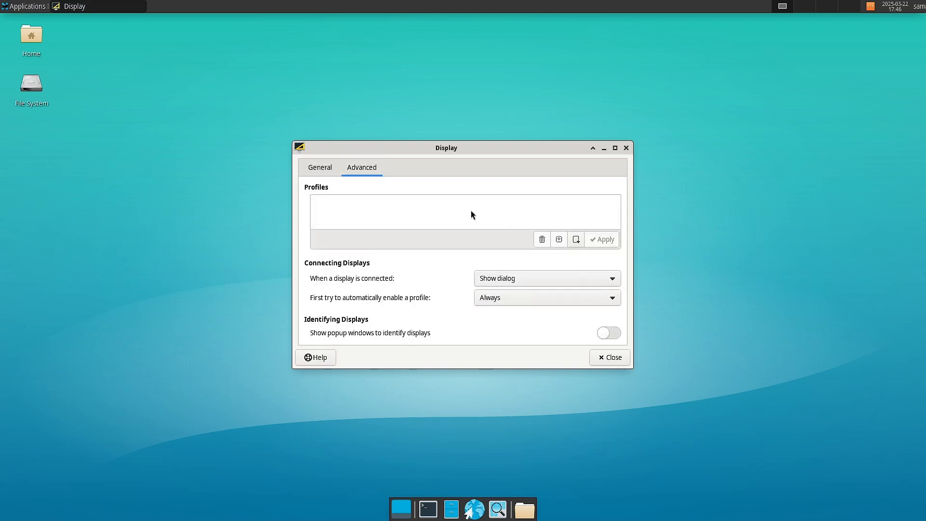
mouse_move(347, 153)
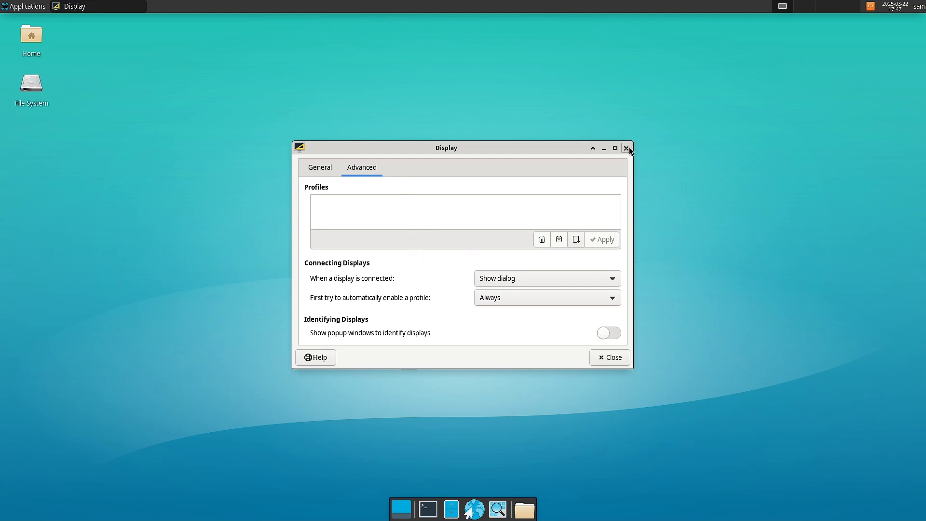
mouse_move(331, 205)
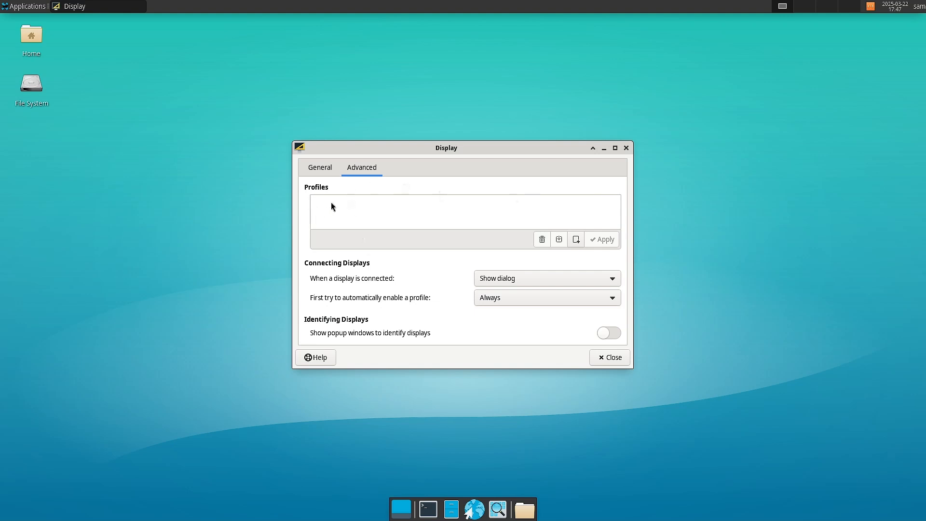
mouse_move(543, 201)
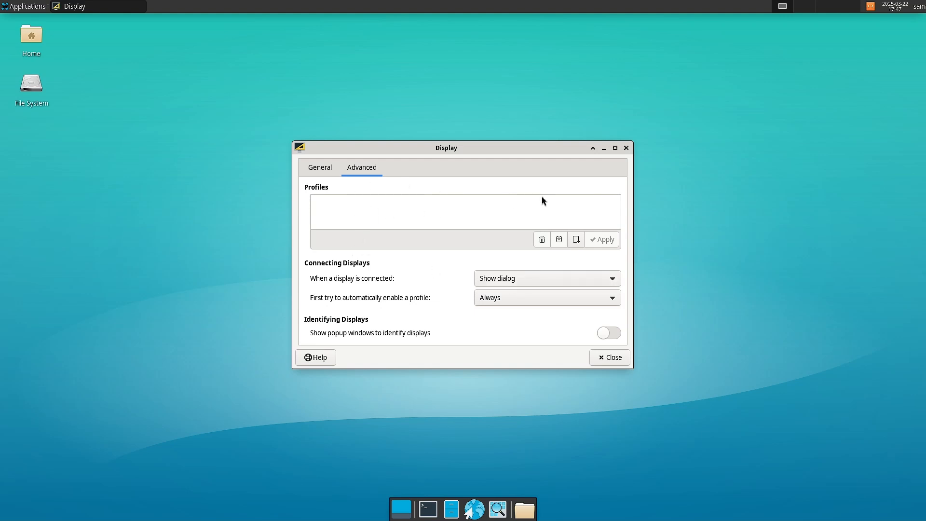
mouse_move(592, 209)
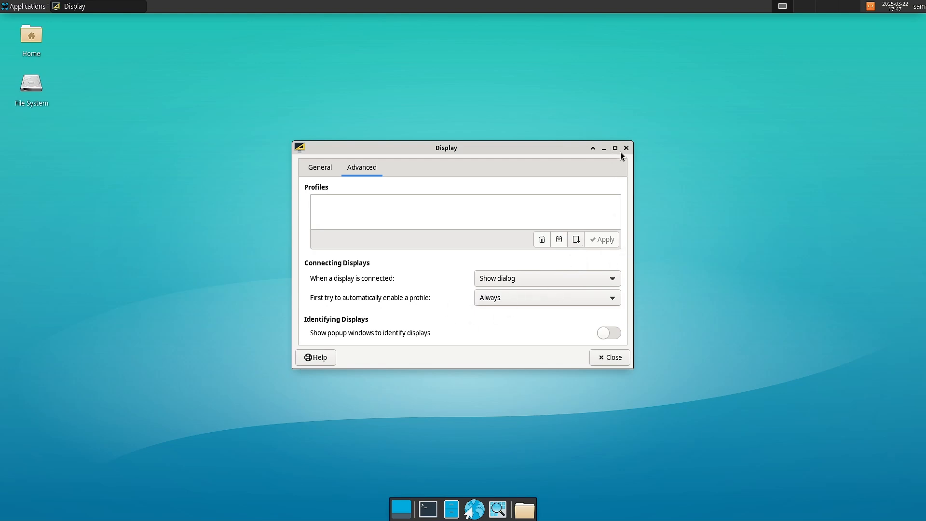
click(26, 6)
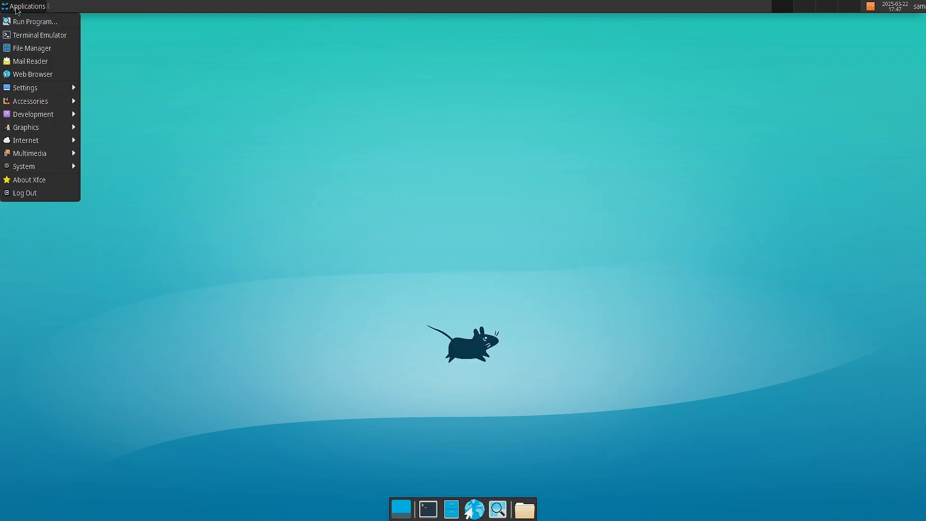
- Open Panel Preferences for Panel 1 from the Settings submenu
click(24, 87)
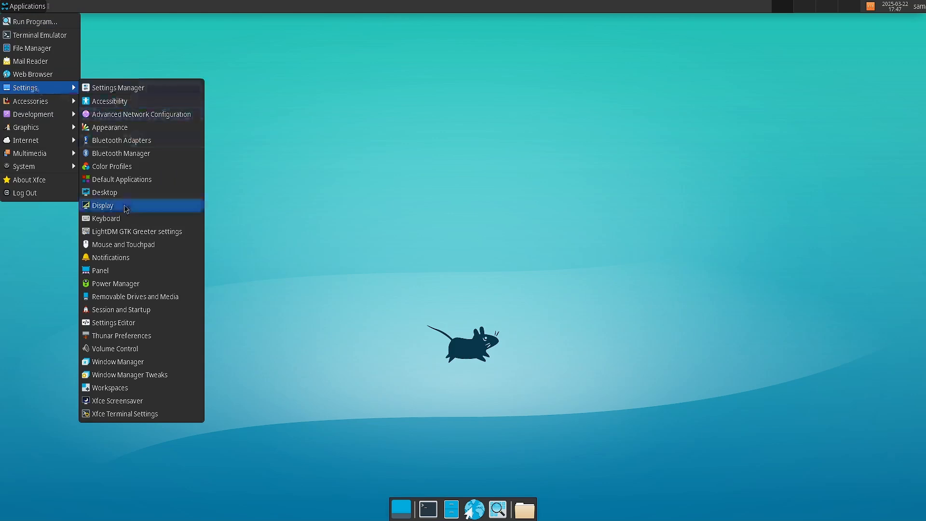
mouse_move(138, 273)
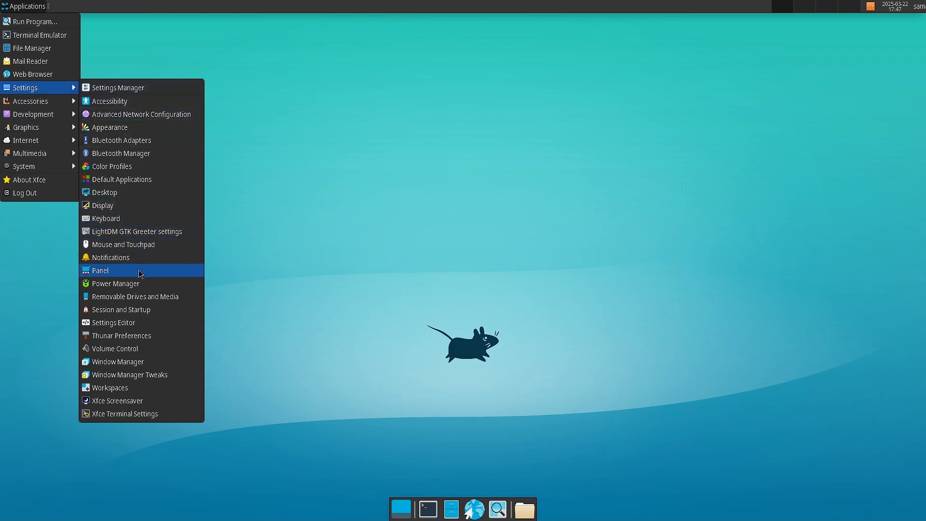
click(100, 270)
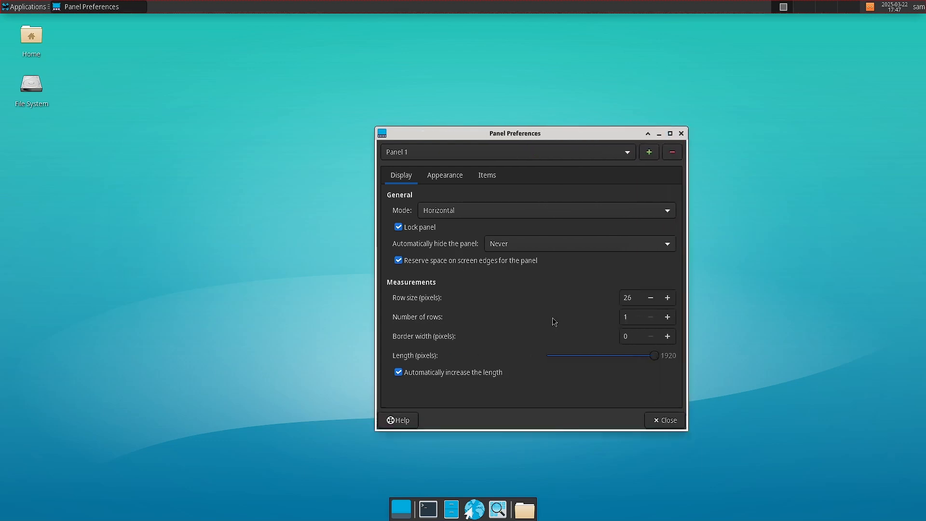
- Review the Appearance tab's background style and the Items tab, then close Panel Preferences
click(444, 175)
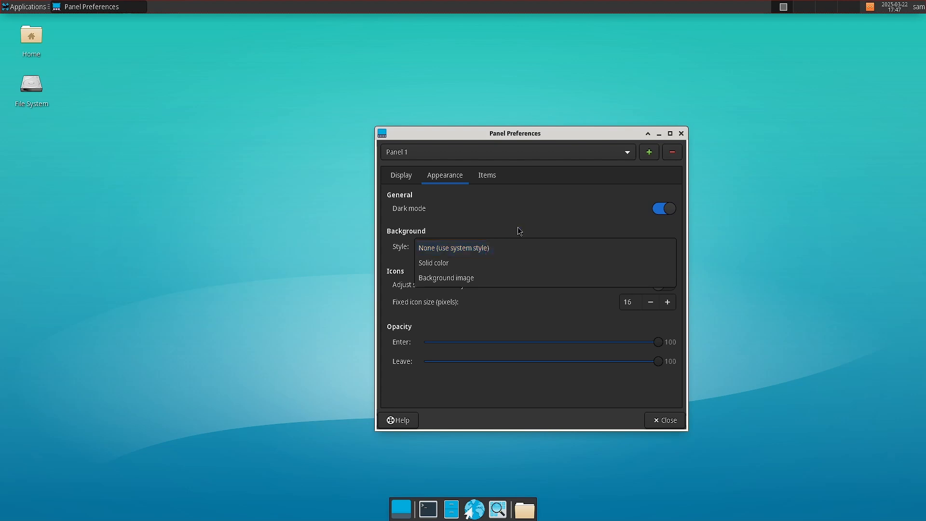
click(453, 248)
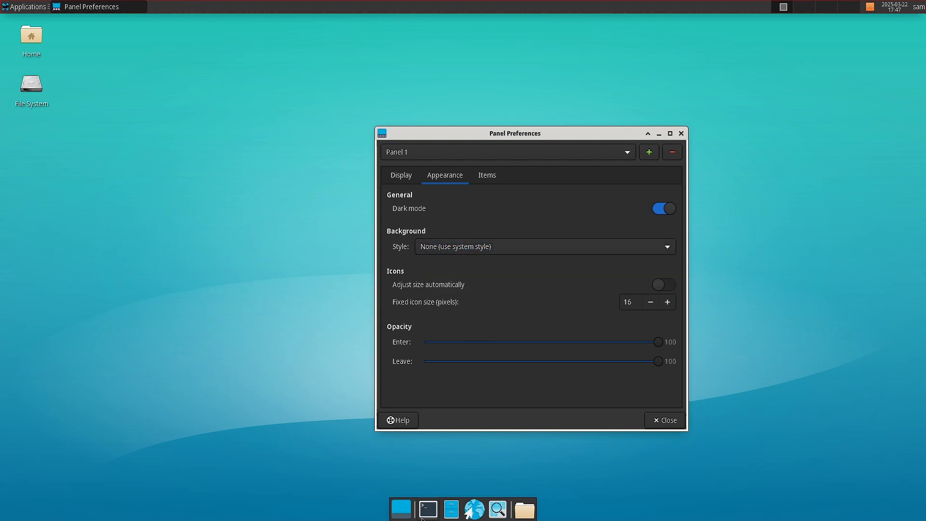
mouse_move(308, 6)
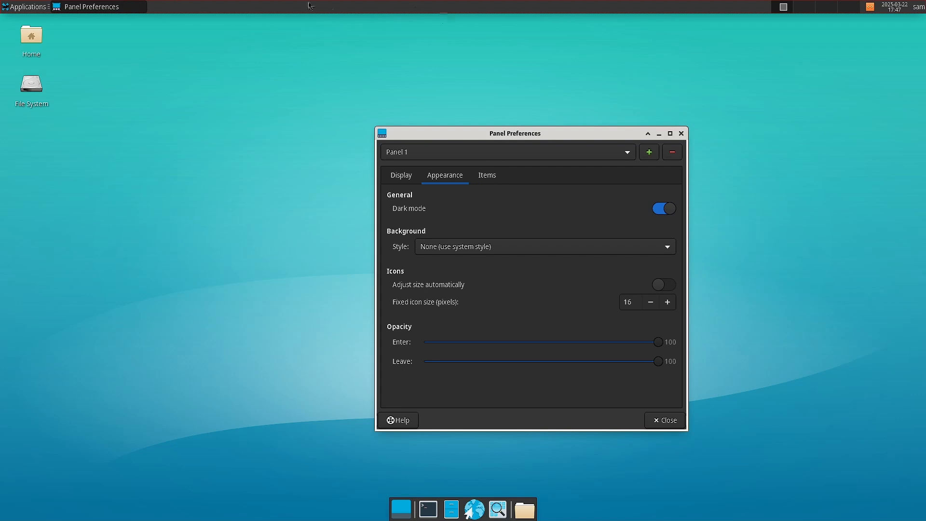
mouse_move(555, 4)
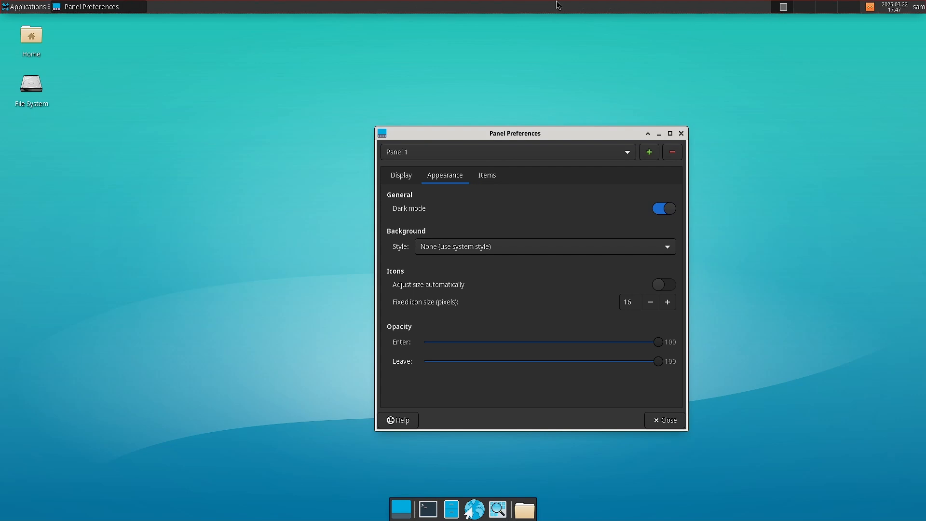
mouse_move(737, 11)
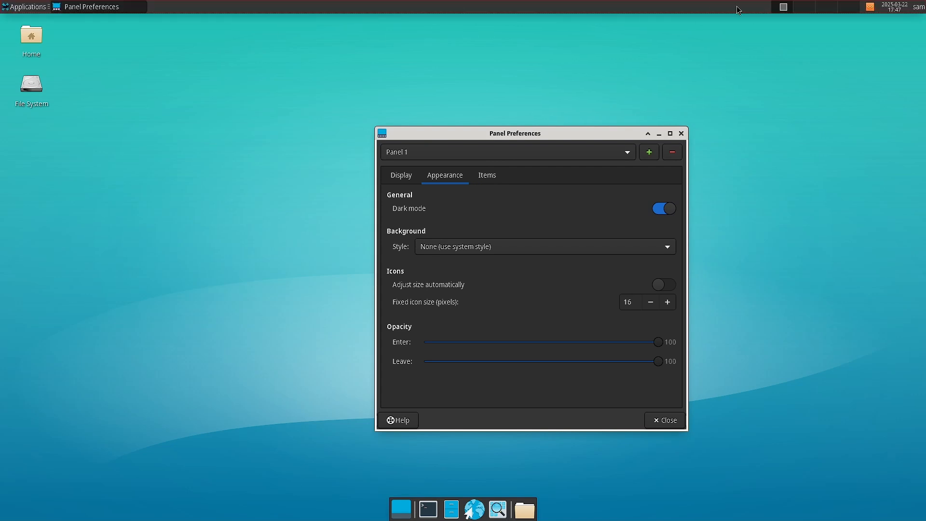
mouse_move(596, 66)
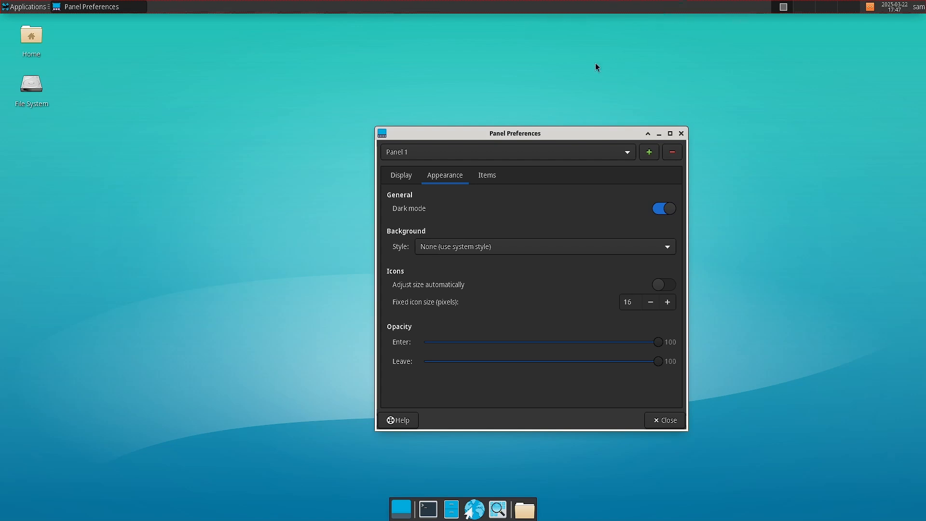
click(487, 175)
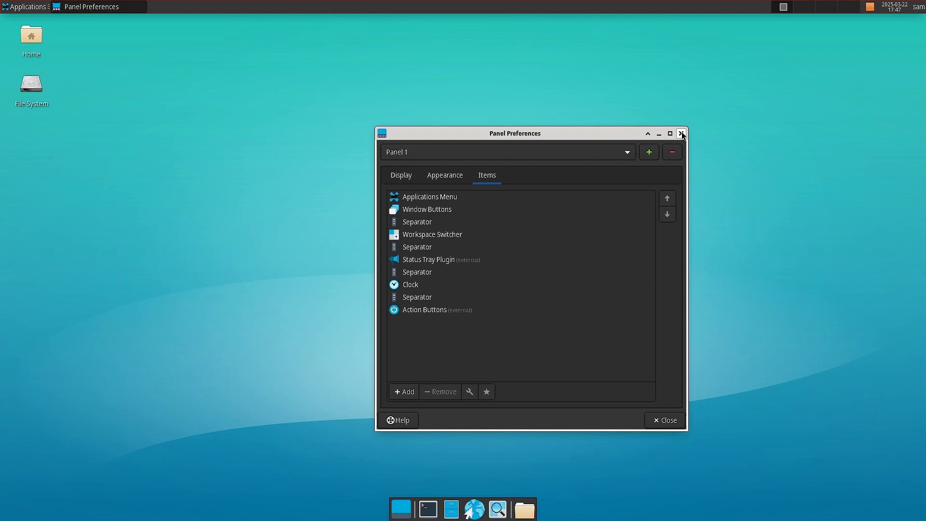
mouse_move(613, 98)
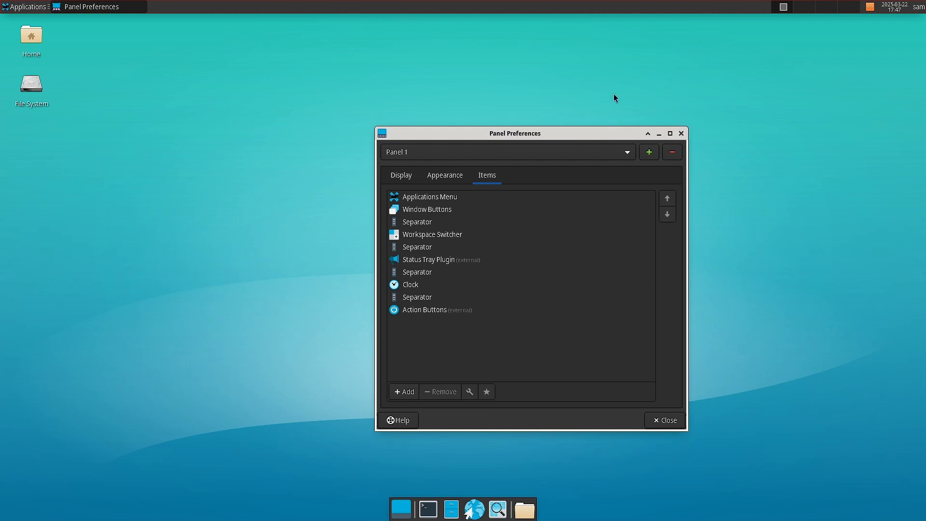
click(26, 6)
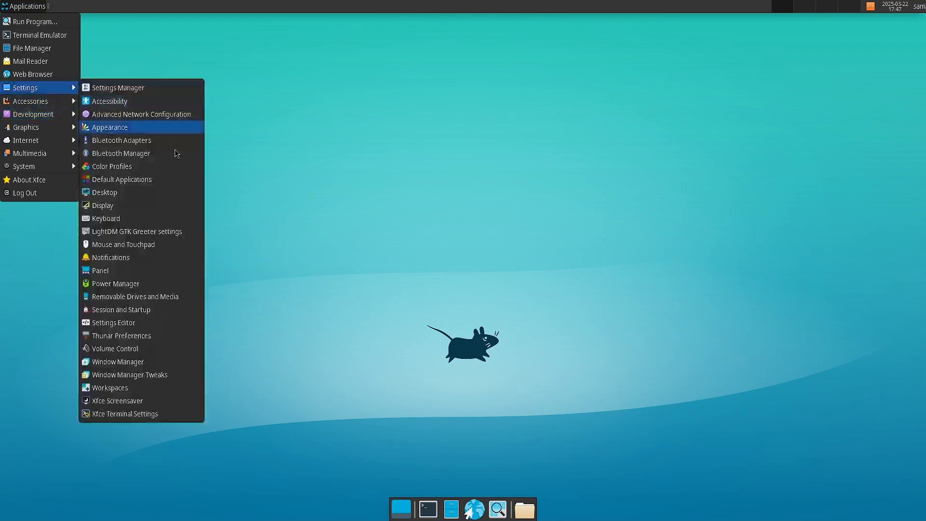
mouse_move(155, 348)
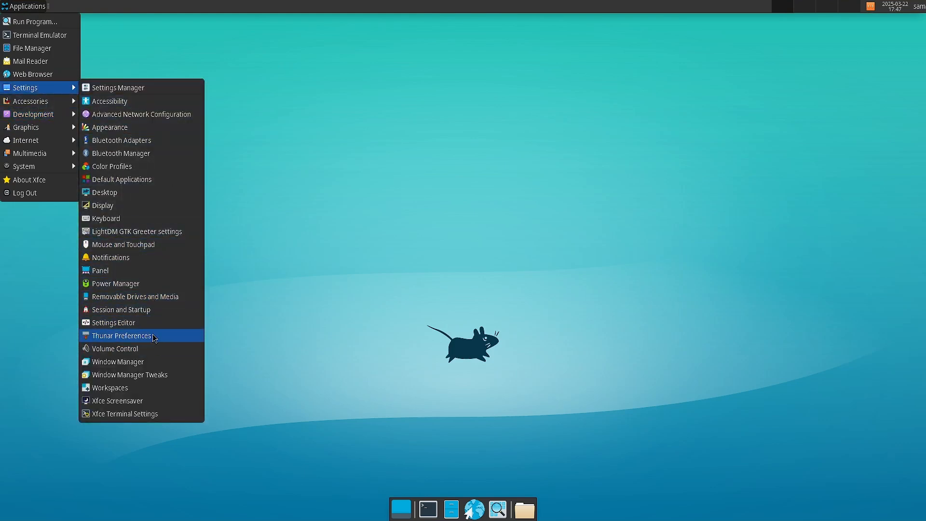
- Open Appearance, switch the style back to Adwaita, and view the Fonts tab
click(110, 127)
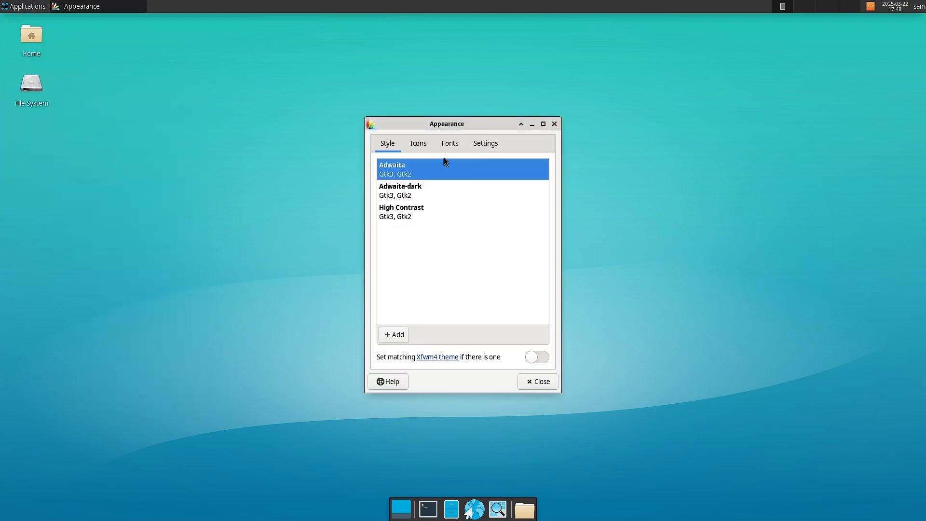
mouse_move(415, 199)
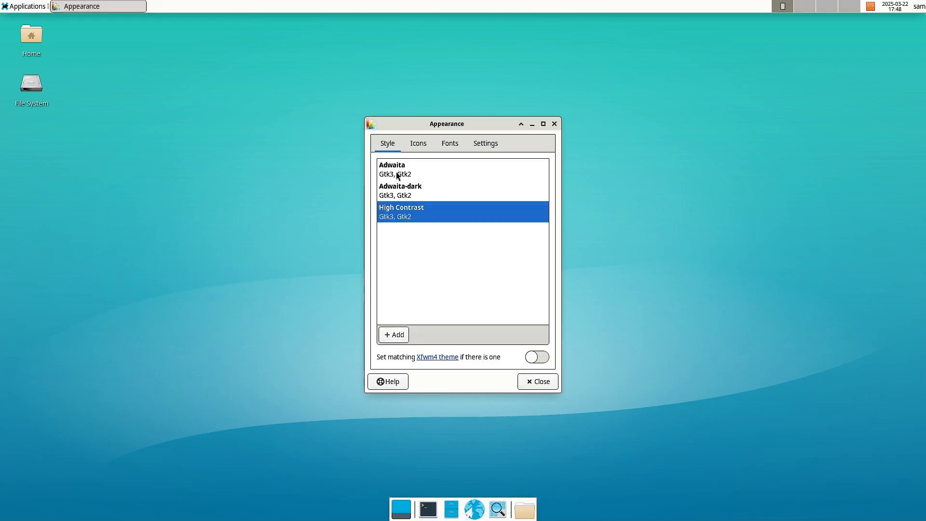
click(418, 143)
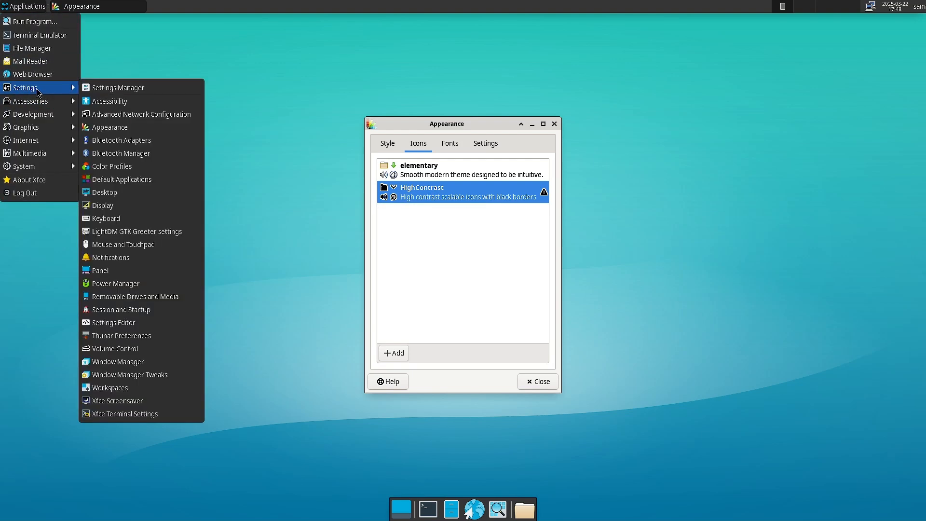
mouse_move(142, 114)
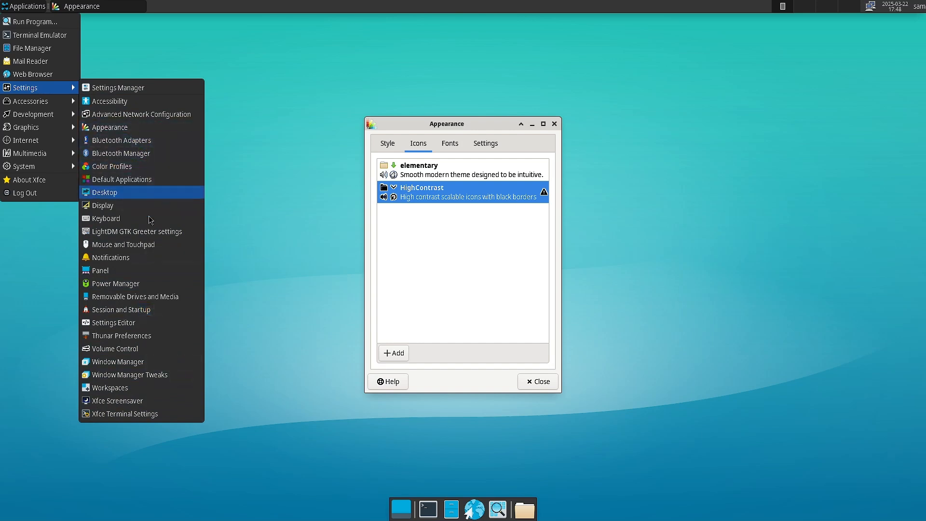
mouse_move(434, 167)
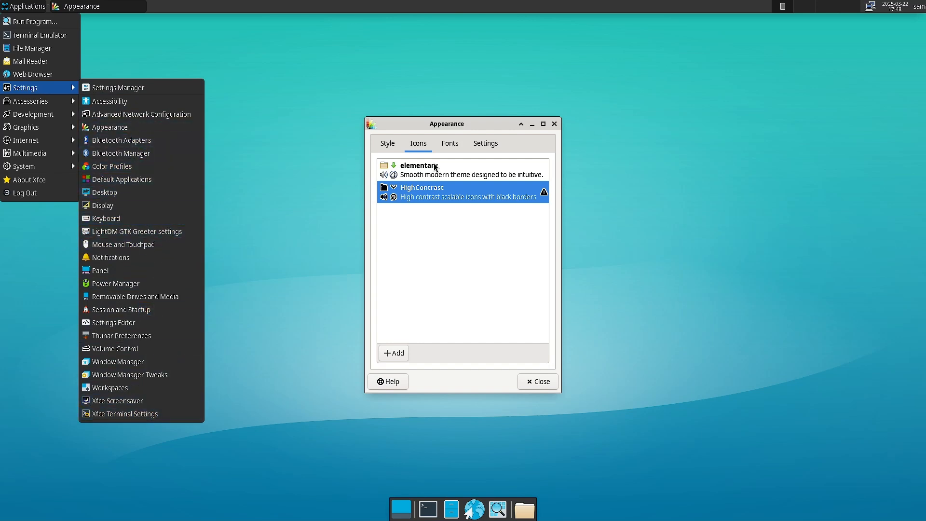
click(449, 143)
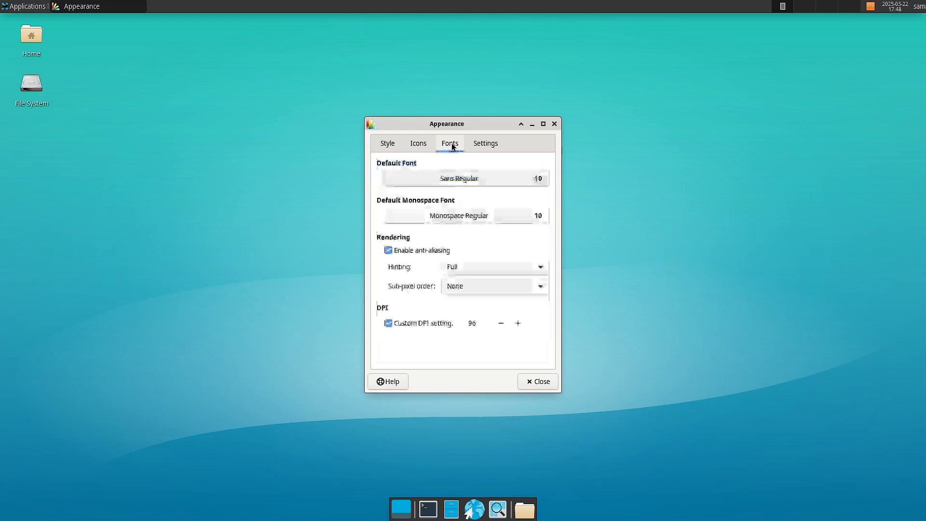
- Browse the default font chooser, cancel without changes, and view the Settings tab
click(464, 178)
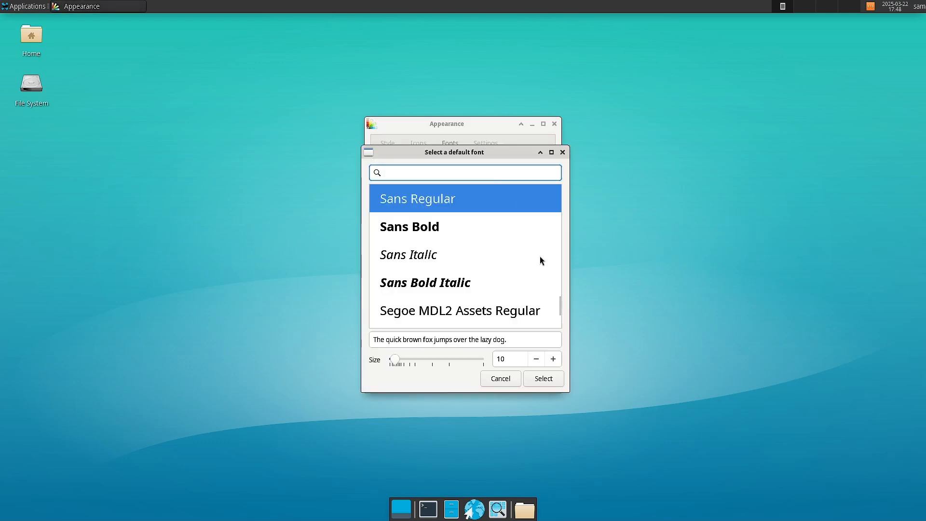
scroll(down, 3)
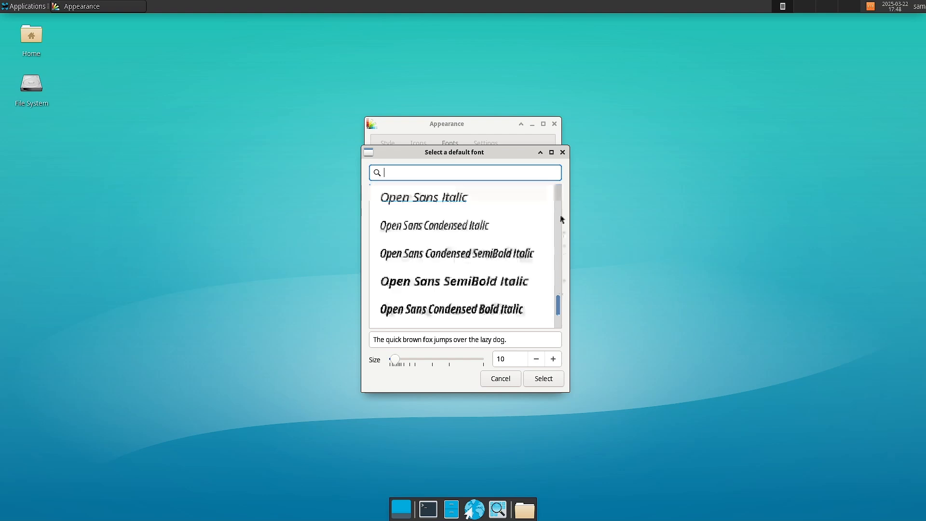
click(500, 378)
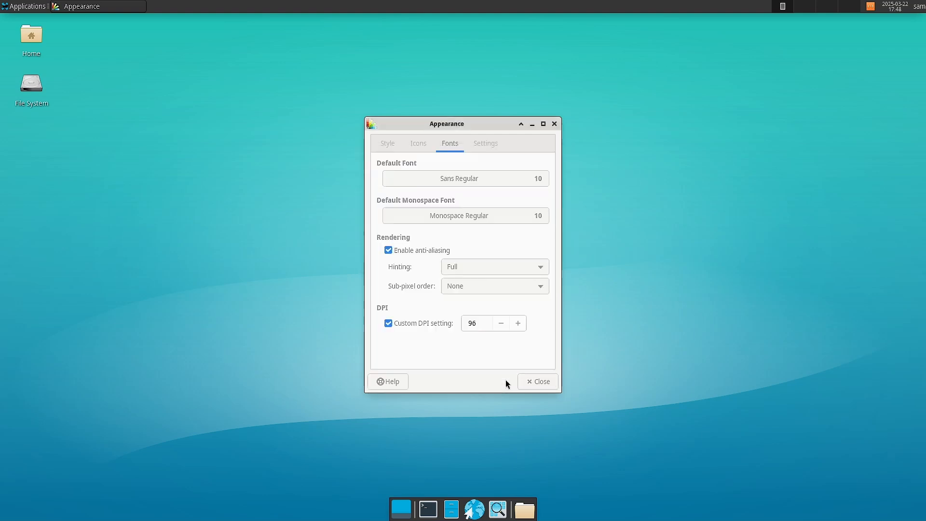
click(484, 142)
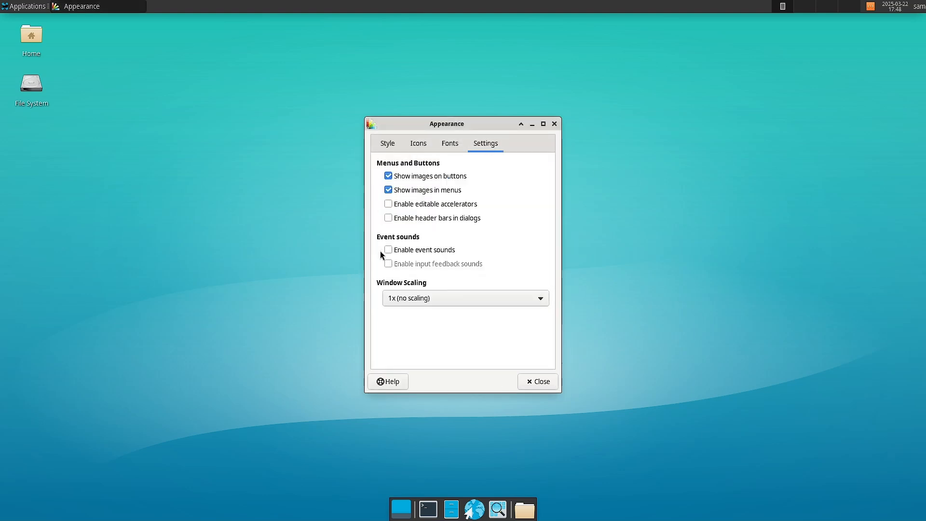
mouse_move(563, 372)
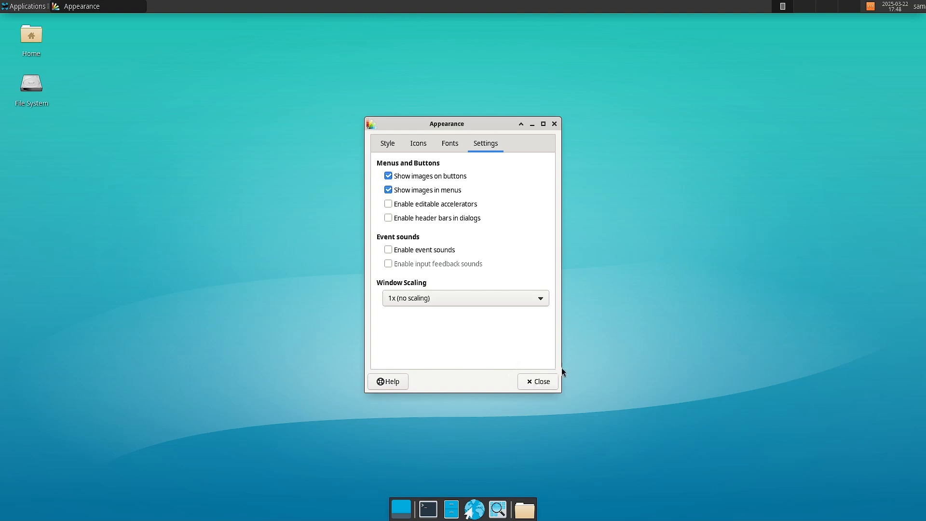
mouse_move(537, 381)
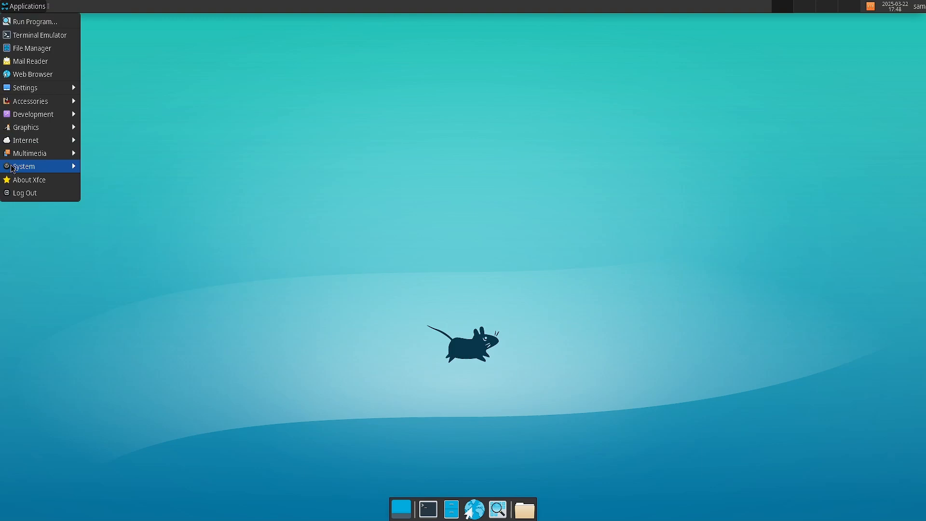
- Open Alacritty to view the fastfetch system summary, then close the terminal
click(159, 166)
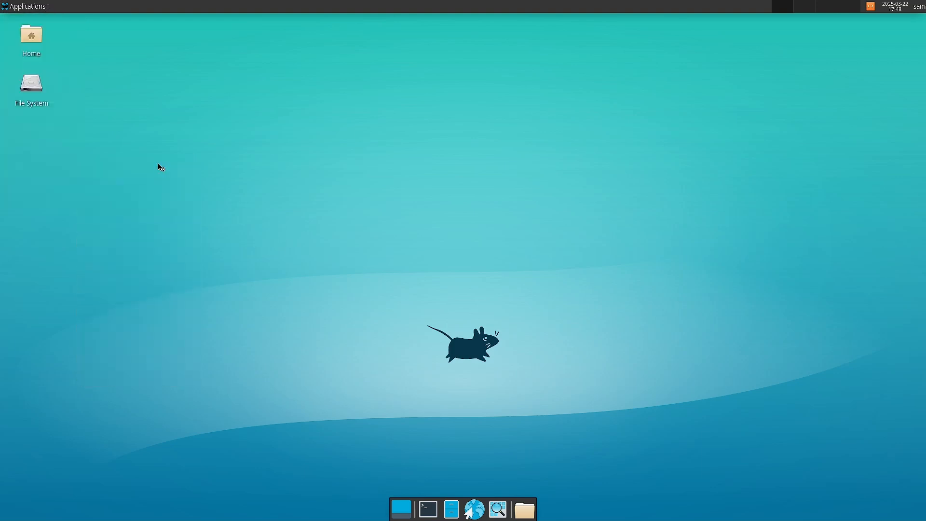
click(427, 508)
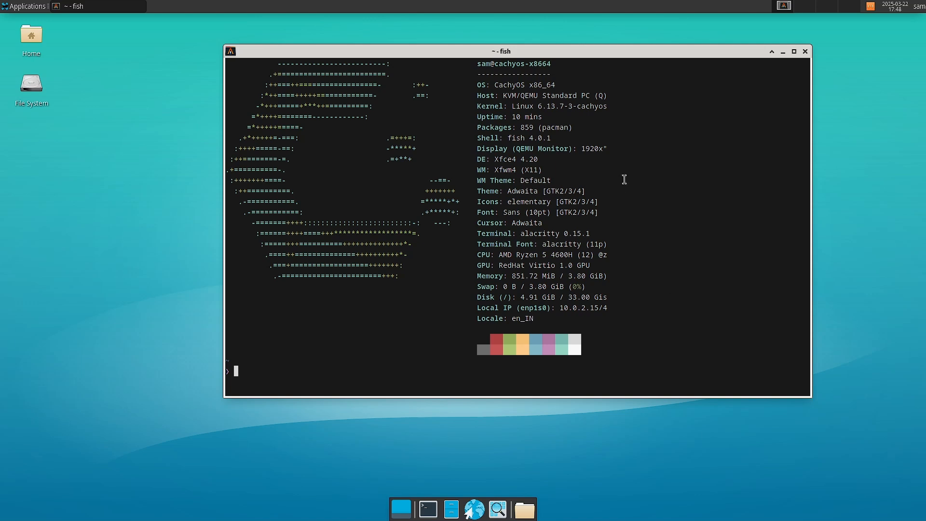
mouse_move(799, 60)
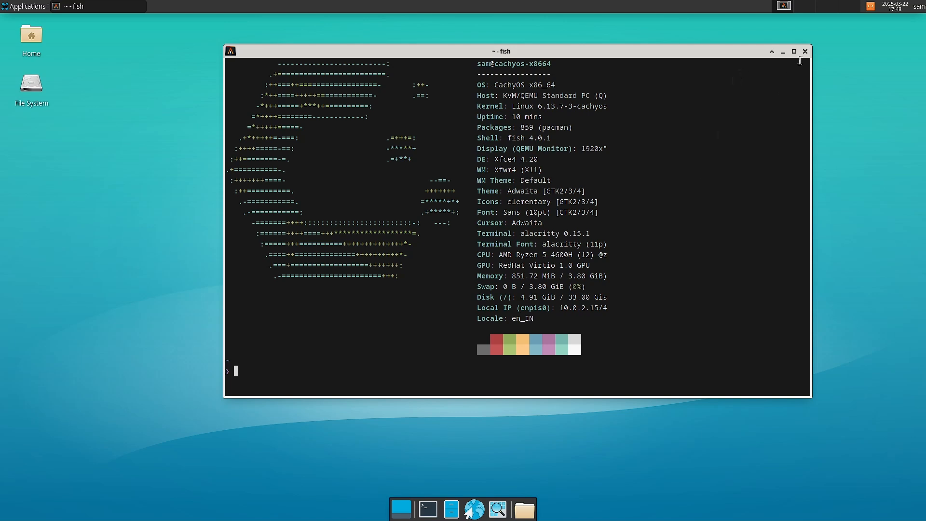
click(27, 7)
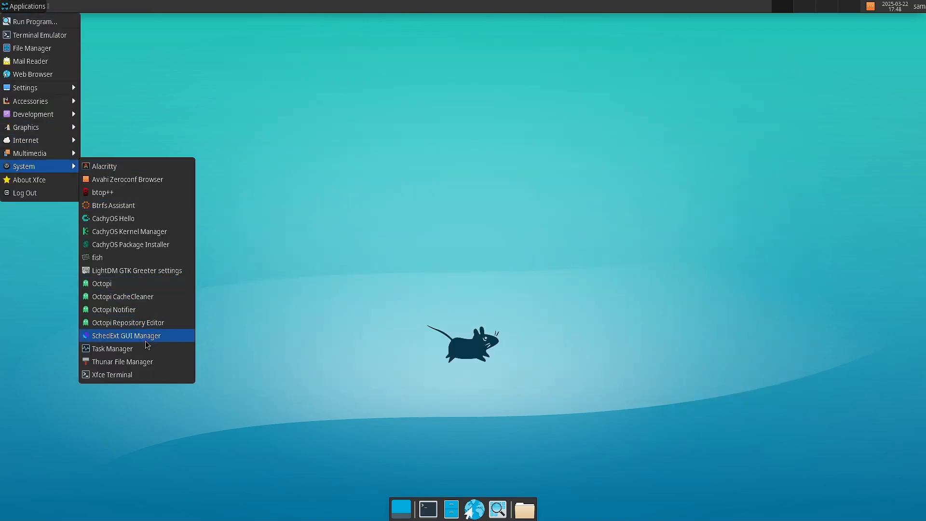
mouse_move(147, 341)
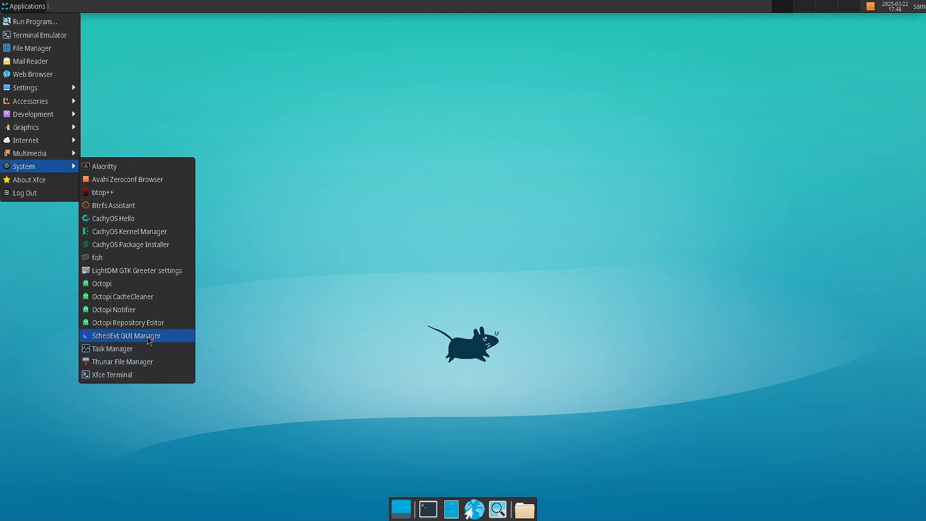
mouse_move(141, 205)
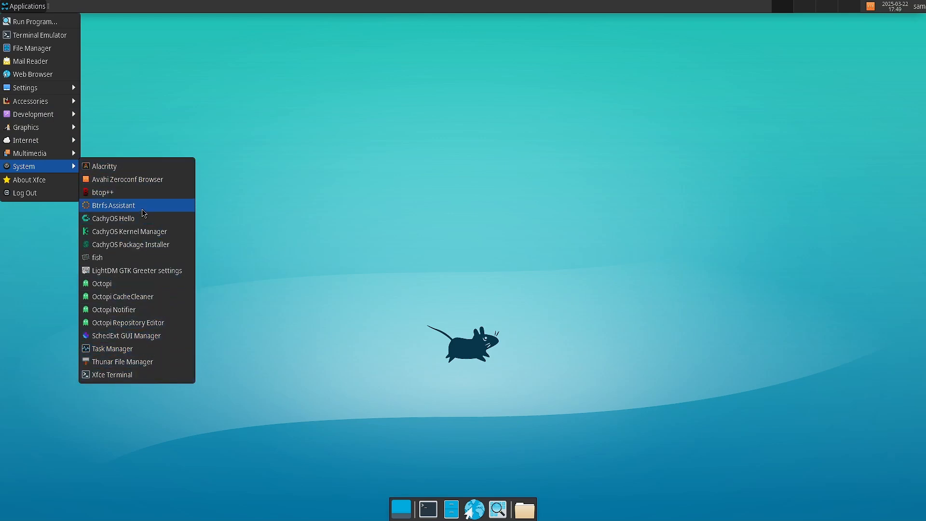
mouse_move(152, 257)
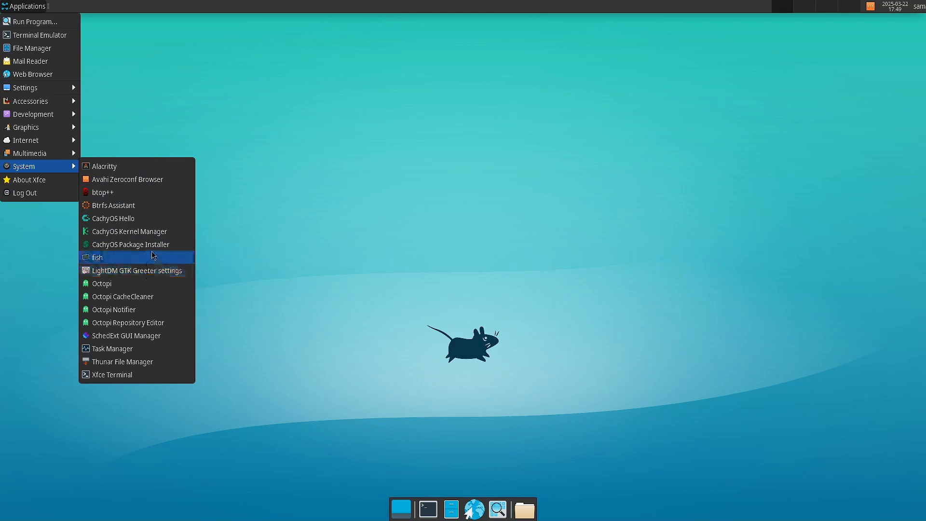
mouse_move(151, 345)
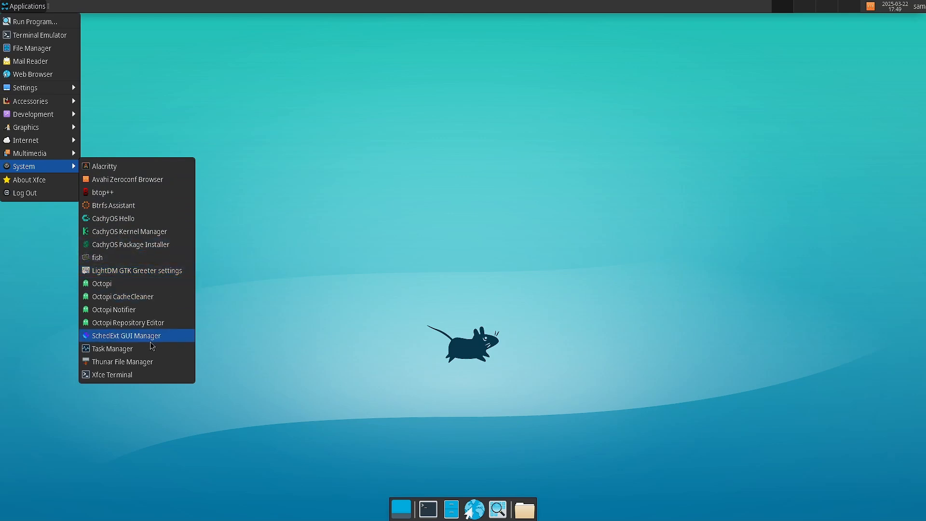
- Launch SchedExt GUI Manager, showing the scheduler disabled with scx_bpfland selected
click(126, 335)
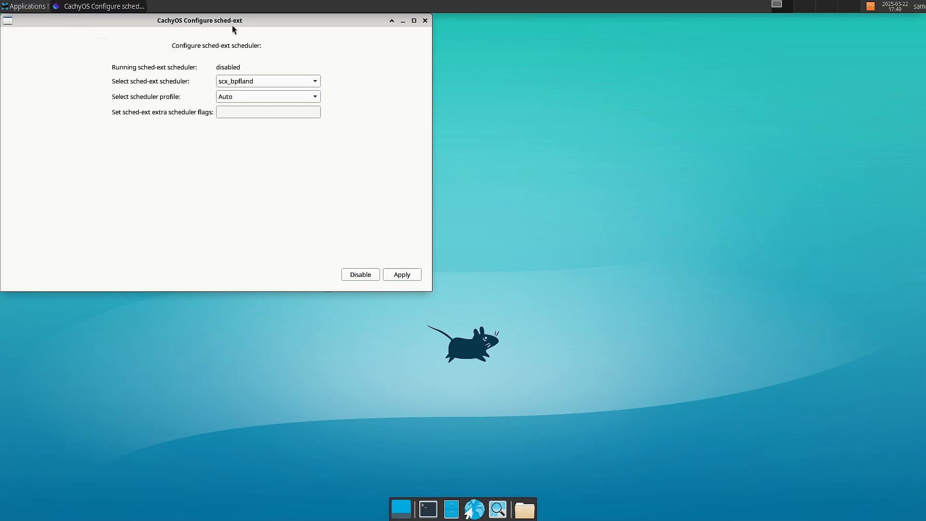
mouse_move(246, 28)
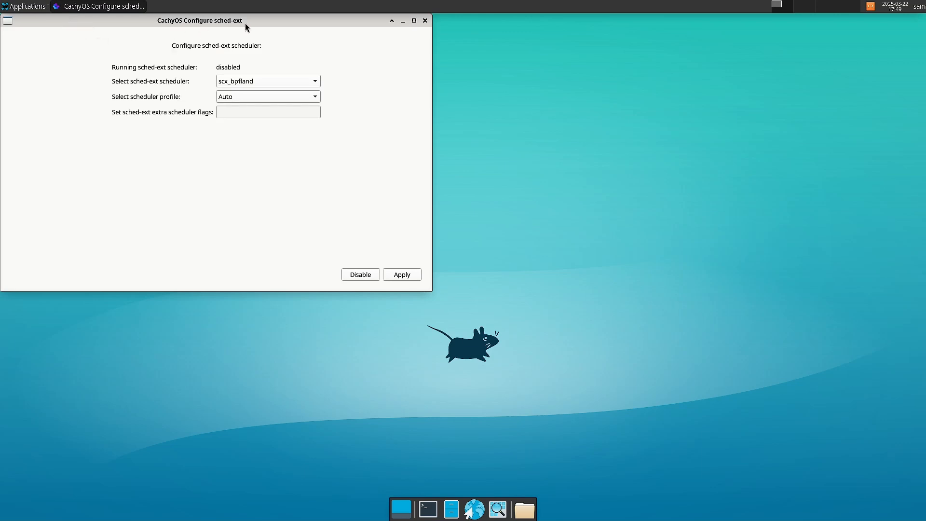
mouse_move(257, 26)
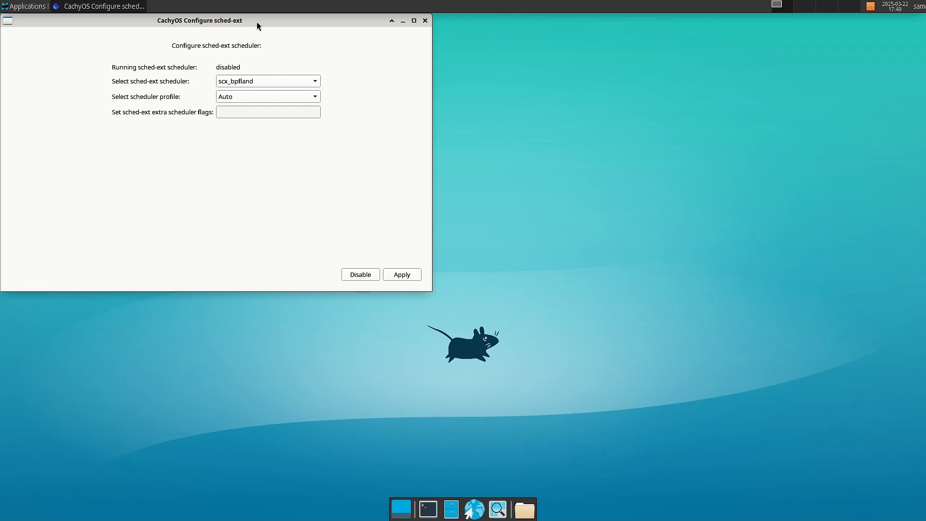
mouse_move(99, 24)
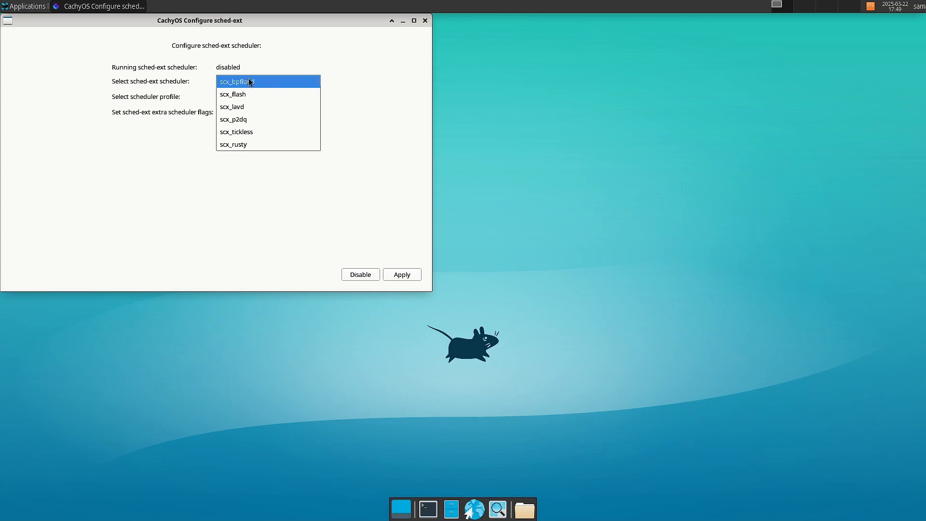
mouse_move(167, 95)
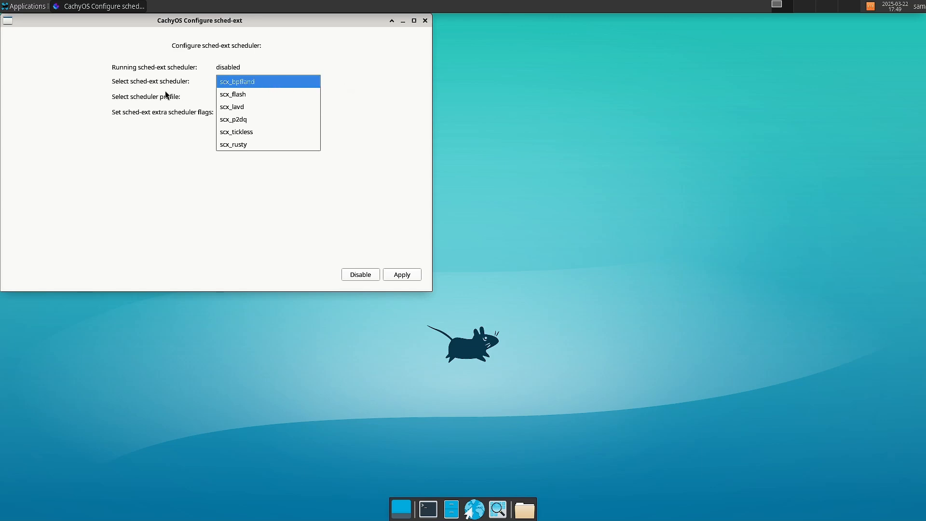
mouse_move(137, 152)
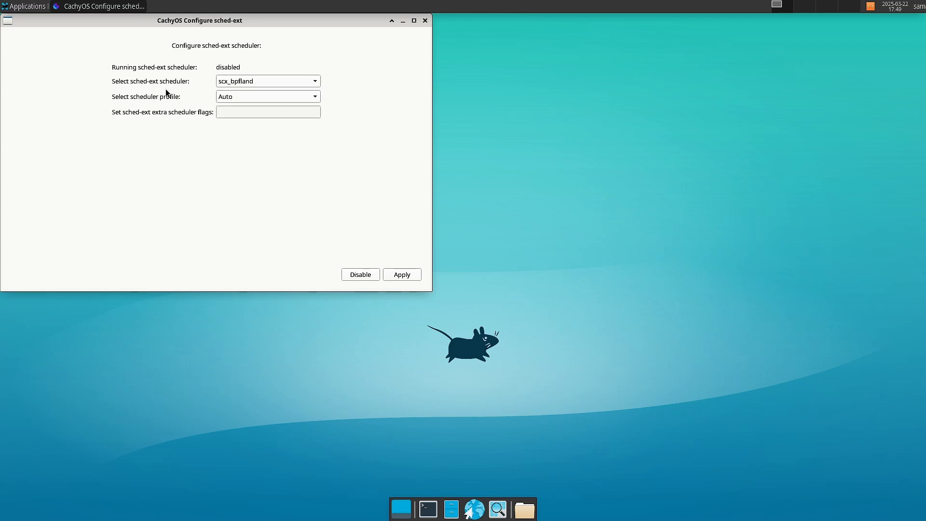
mouse_move(153, 65)
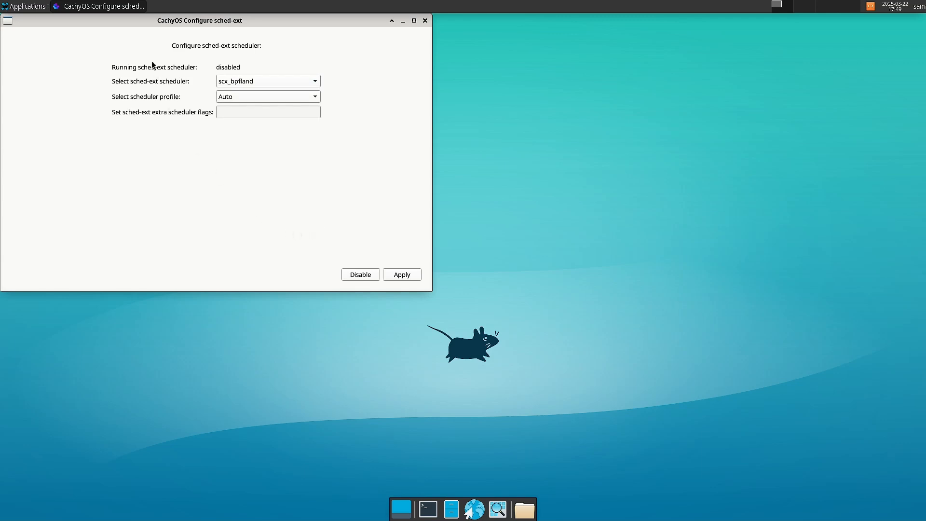
mouse_move(144, 21)
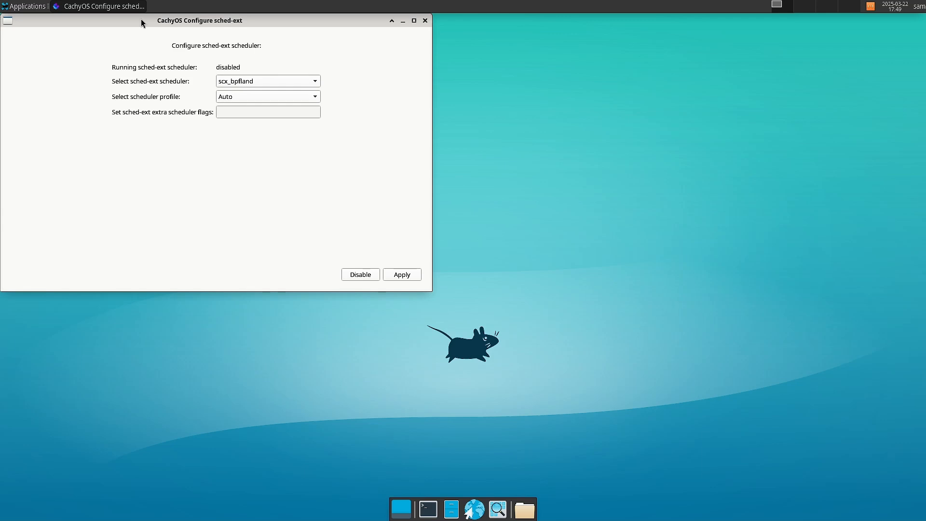
mouse_move(260, 87)
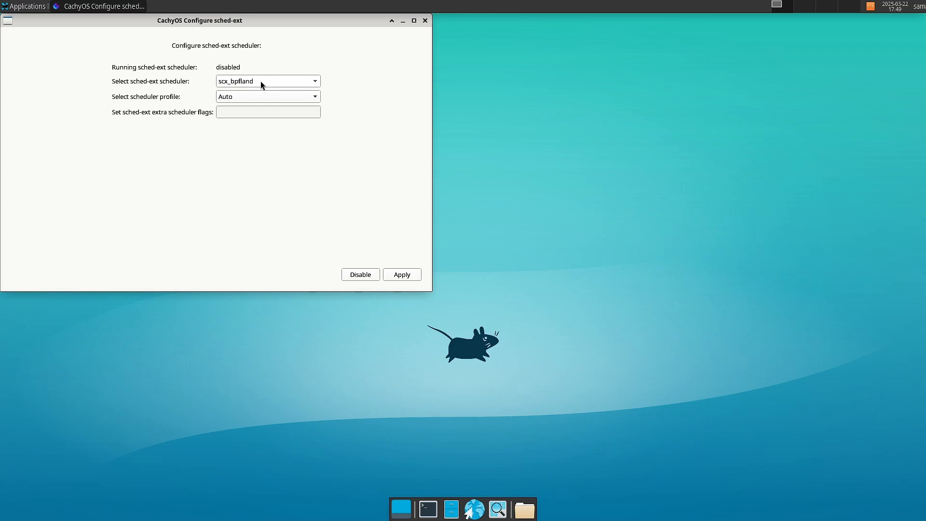
mouse_move(255, 84)
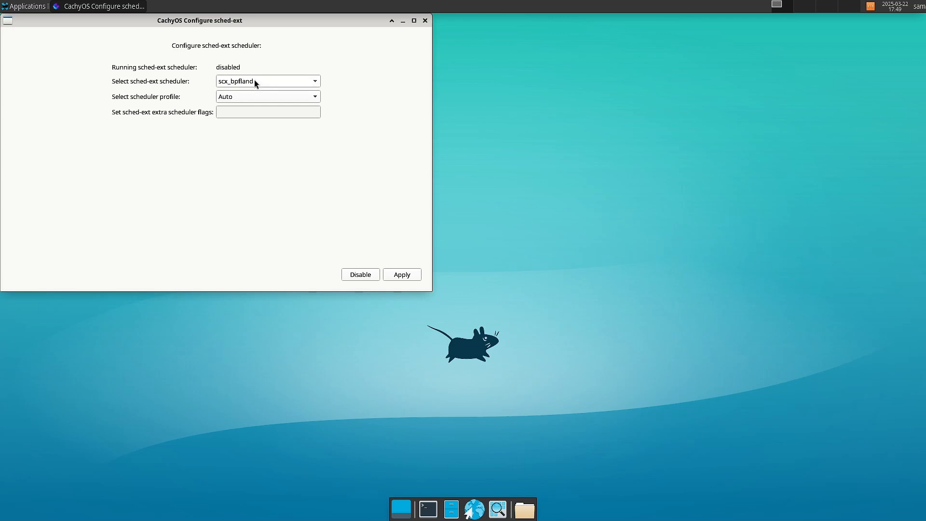
click(267, 97)
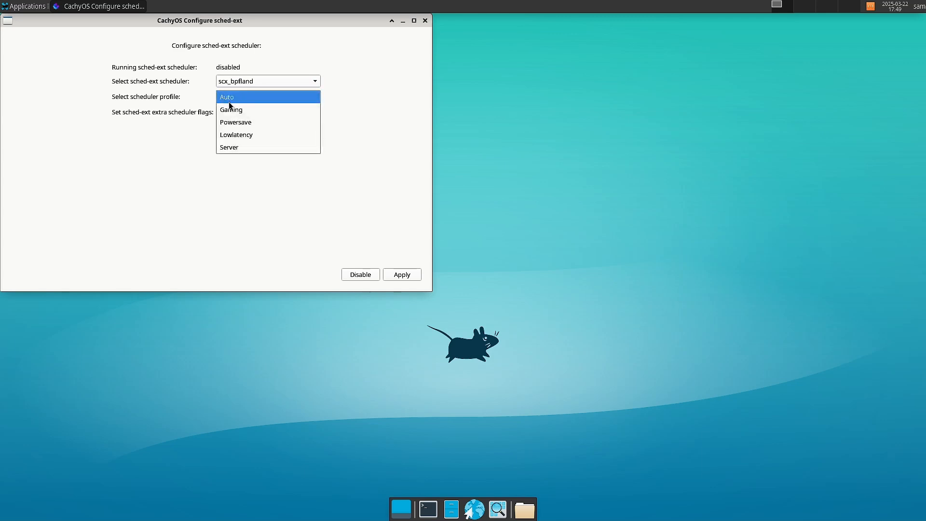
mouse_move(245, 135)
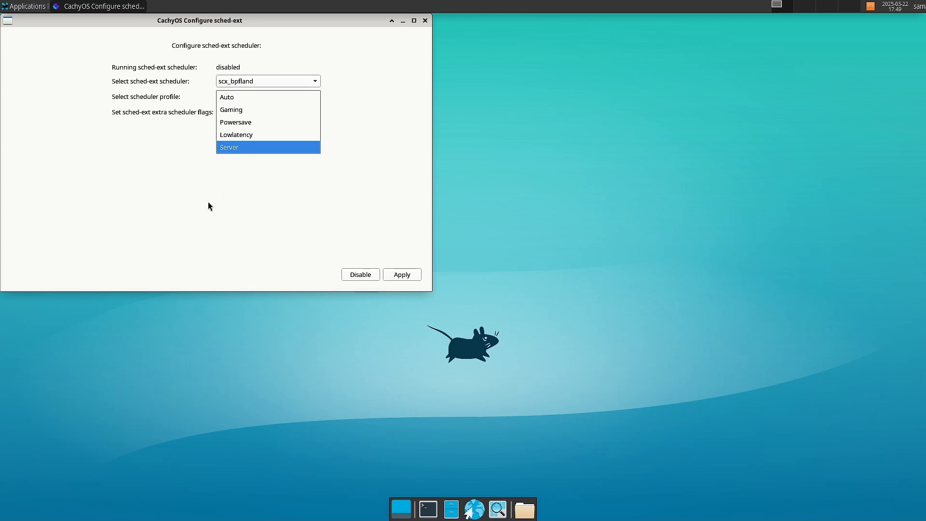
click(227, 97)
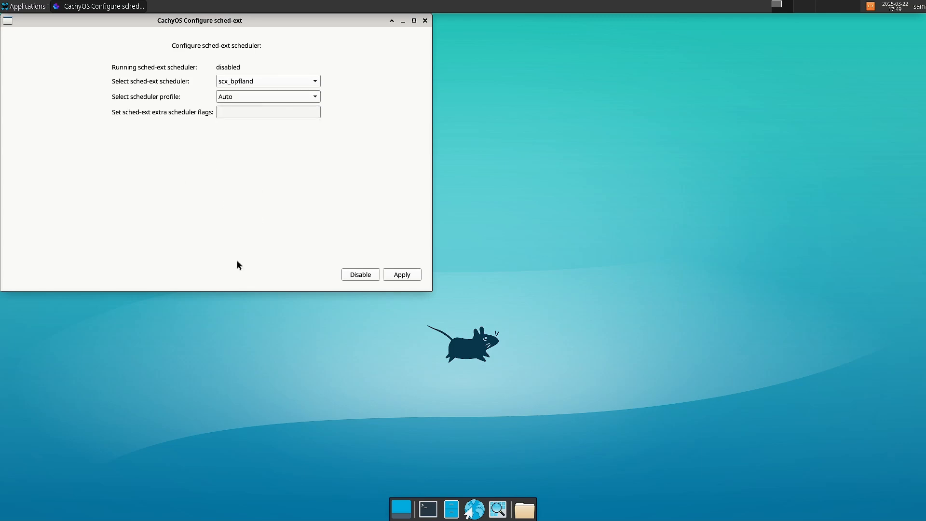
mouse_move(224, 230)
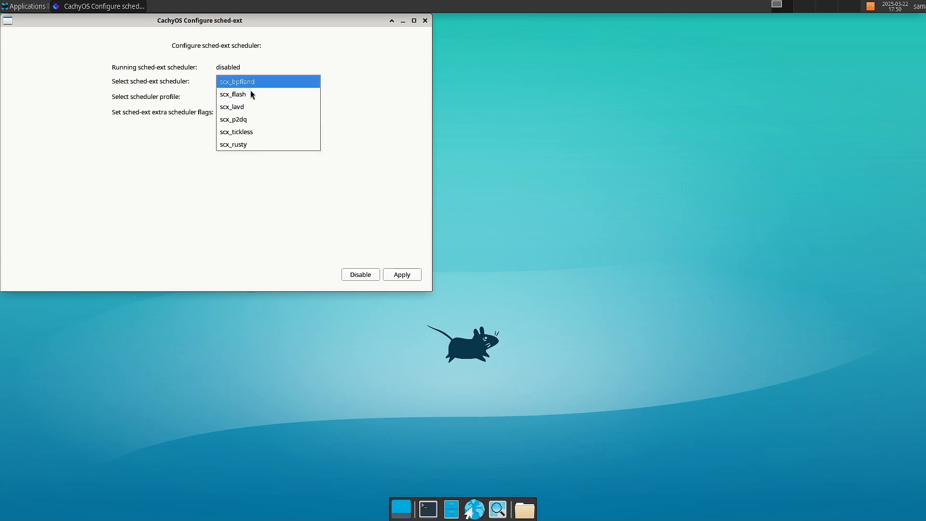
click(236, 81)
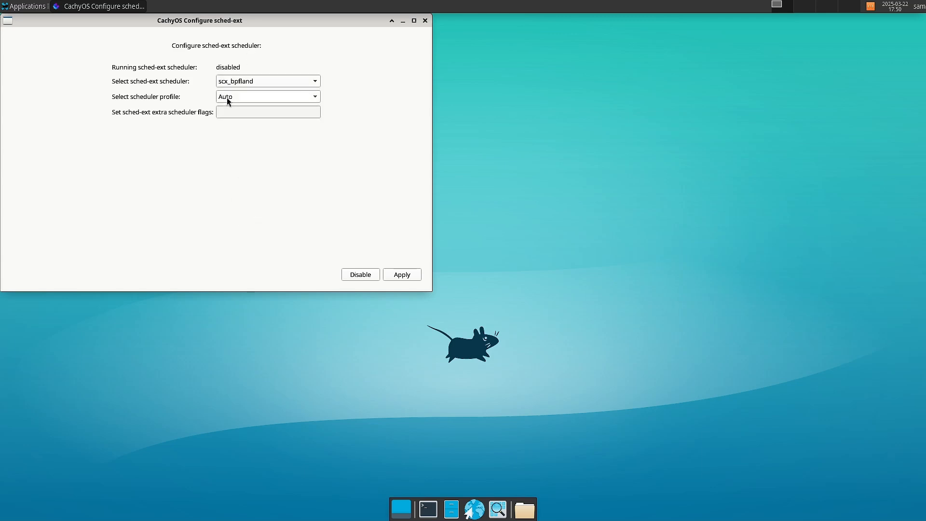
mouse_move(139, 88)
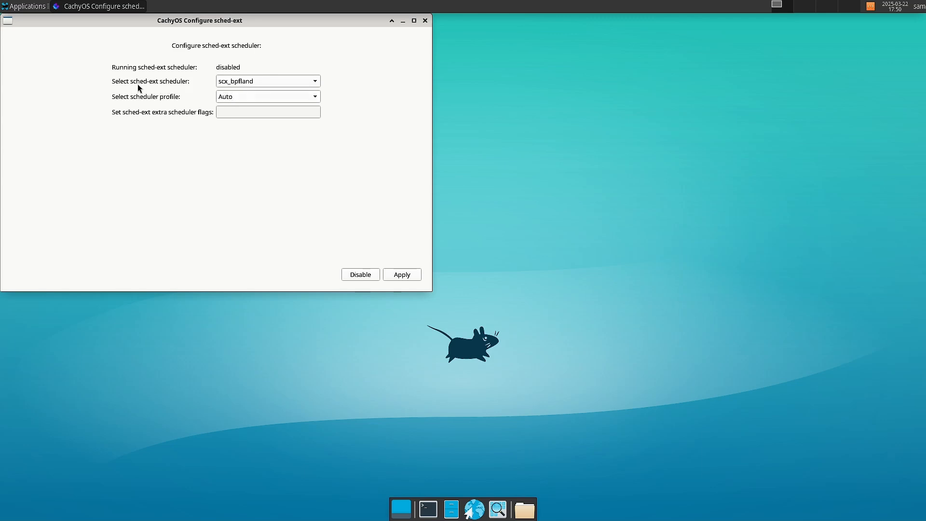
mouse_move(168, 91)
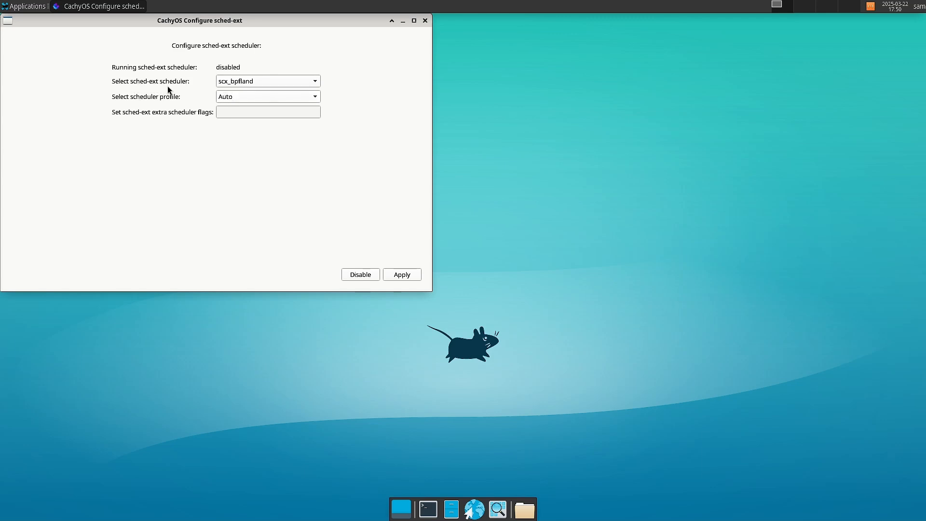
click(266, 81)
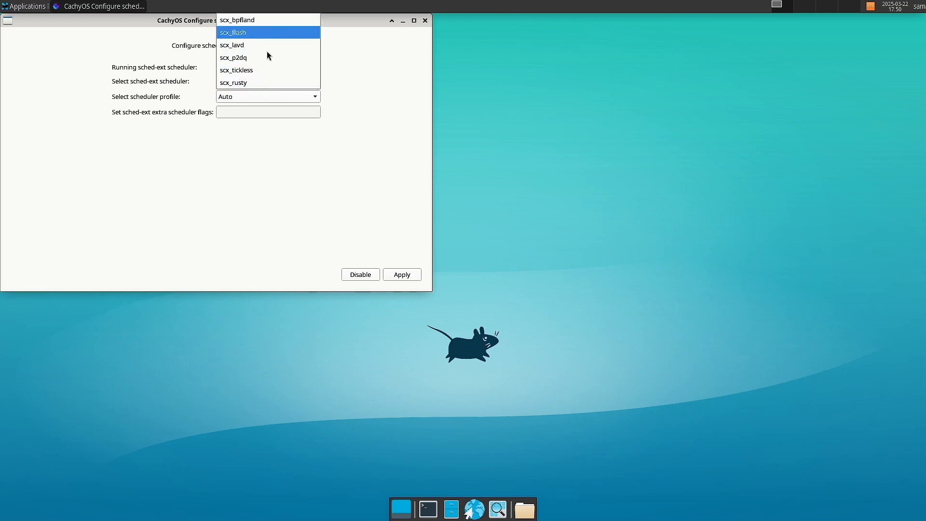
click(237, 19)
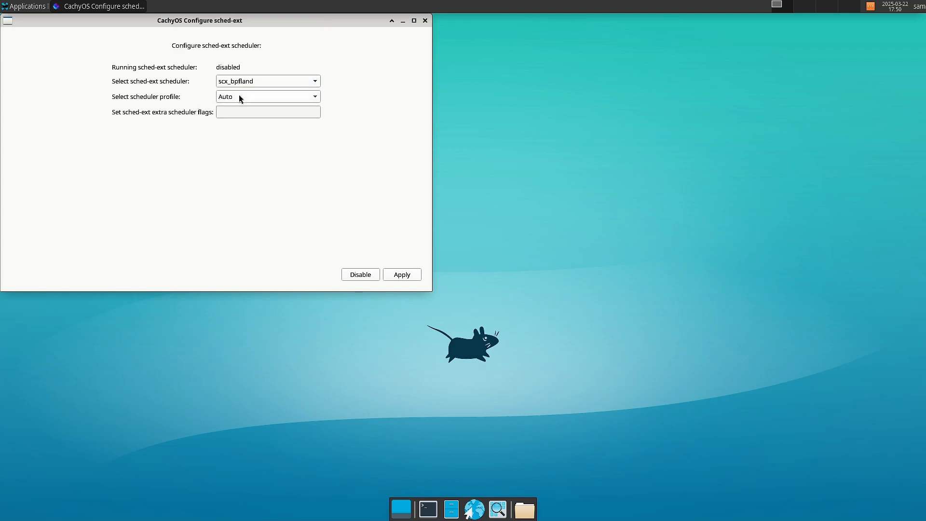
click(268, 96)
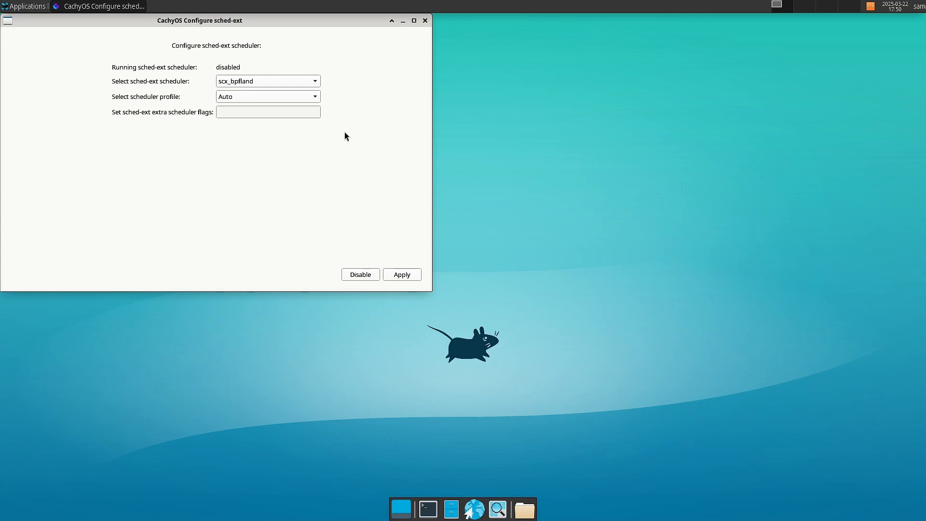
mouse_move(369, 173)
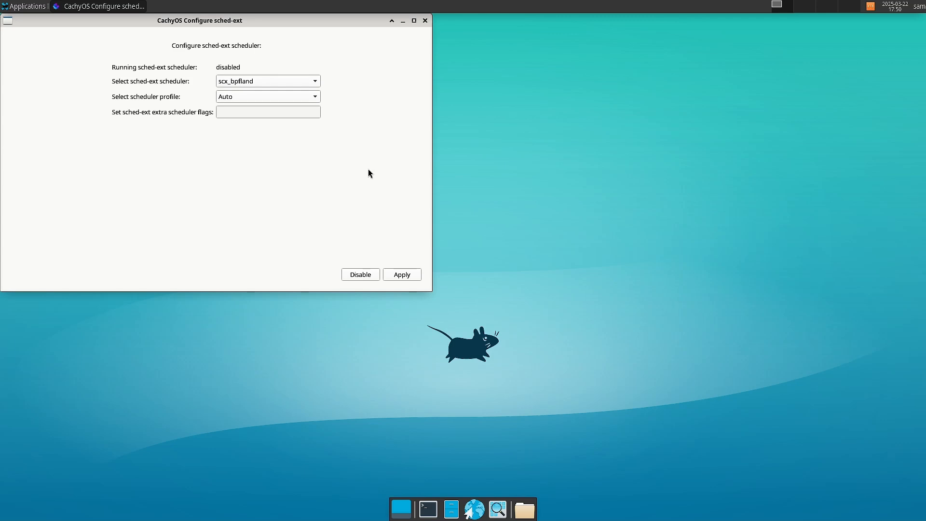
mouse_move(429, 26)
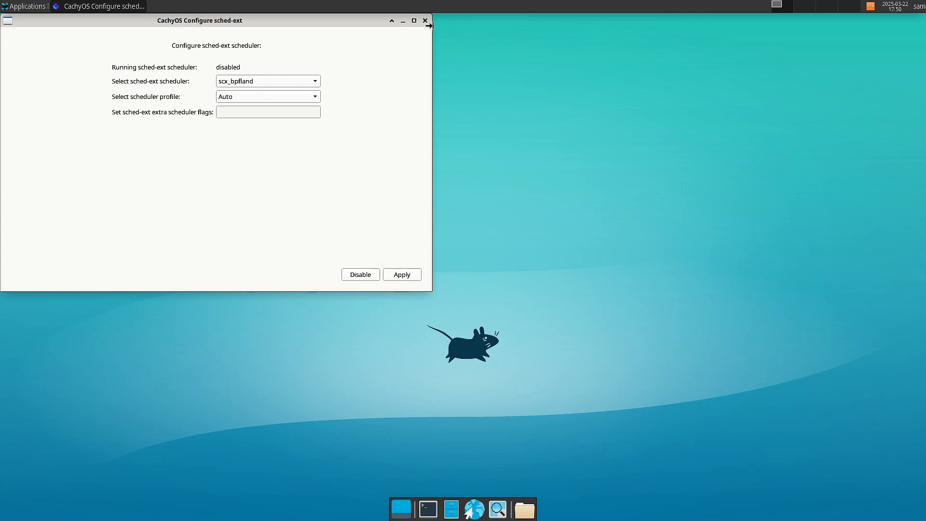
- Close the sched-ext window and launch Parole Media Player
click(25, 6)
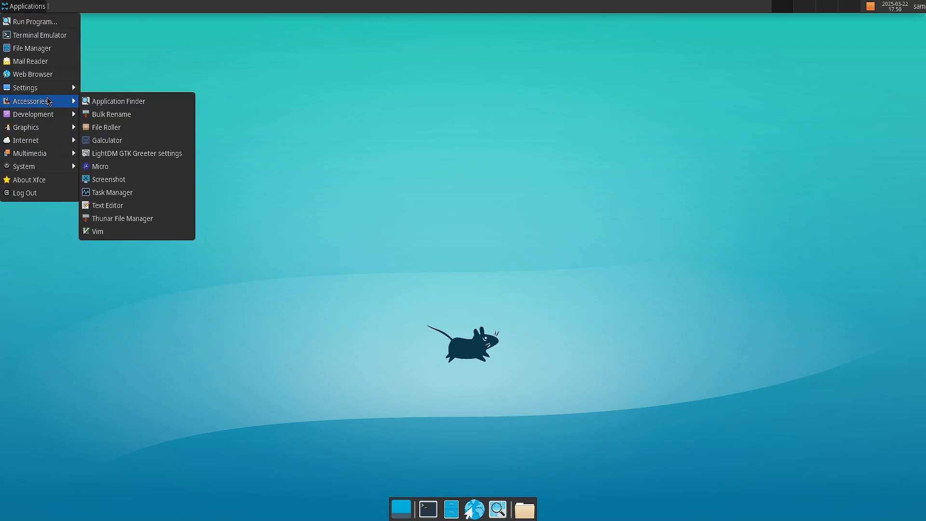
mouse_move(40, 114)
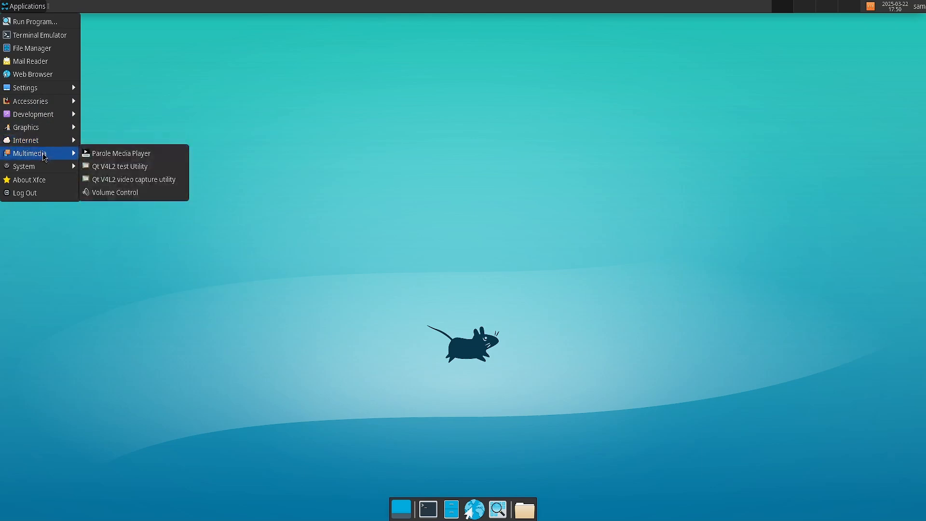
click(112, 160)
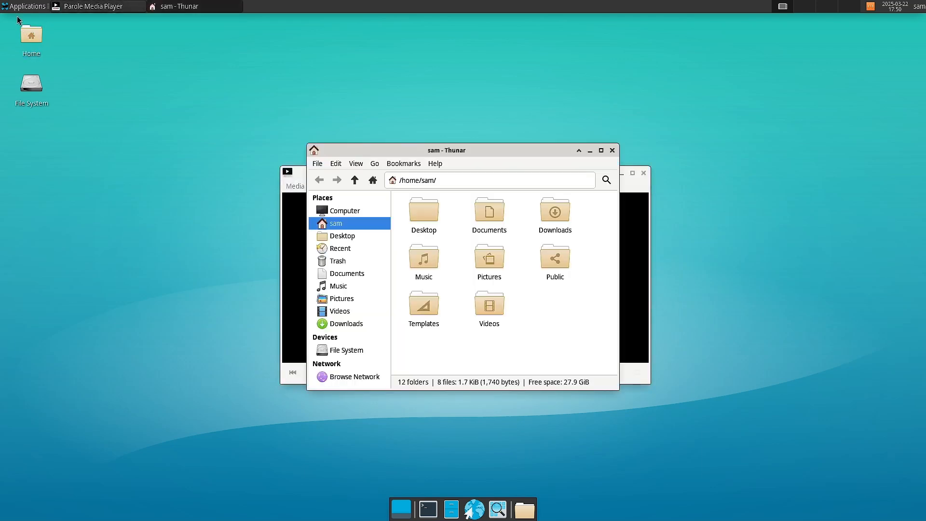
- Launch the Xfce Settings Manager alongside Cachy Browser and Parole Media Player
click(25, 6)
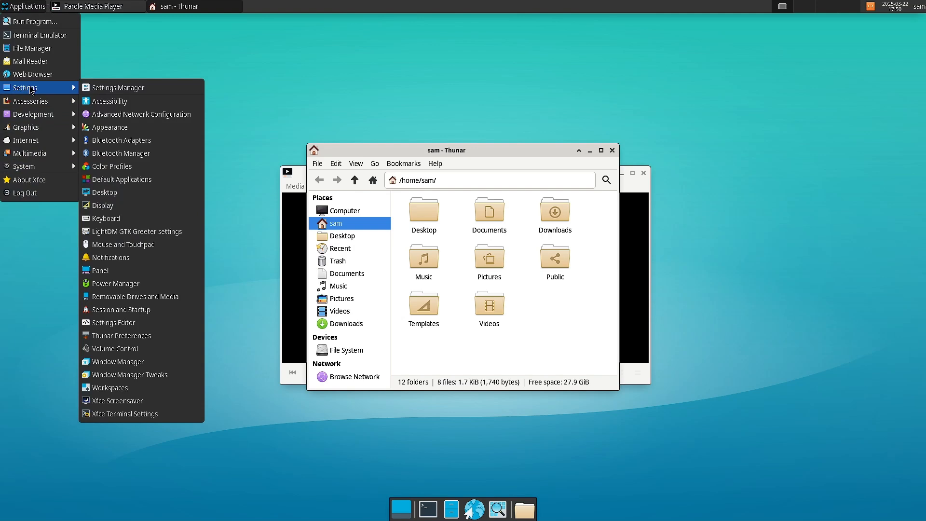
mouse_move(116, 101)
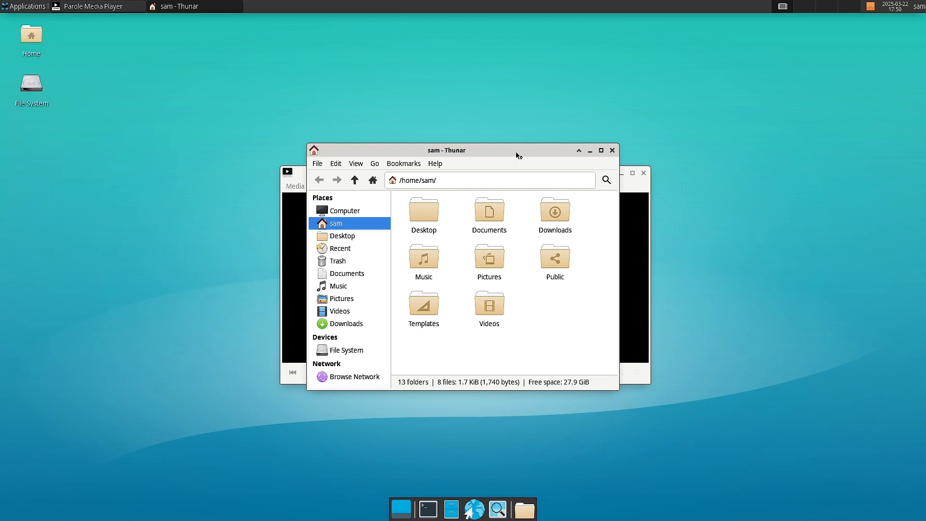
click(24, 5)
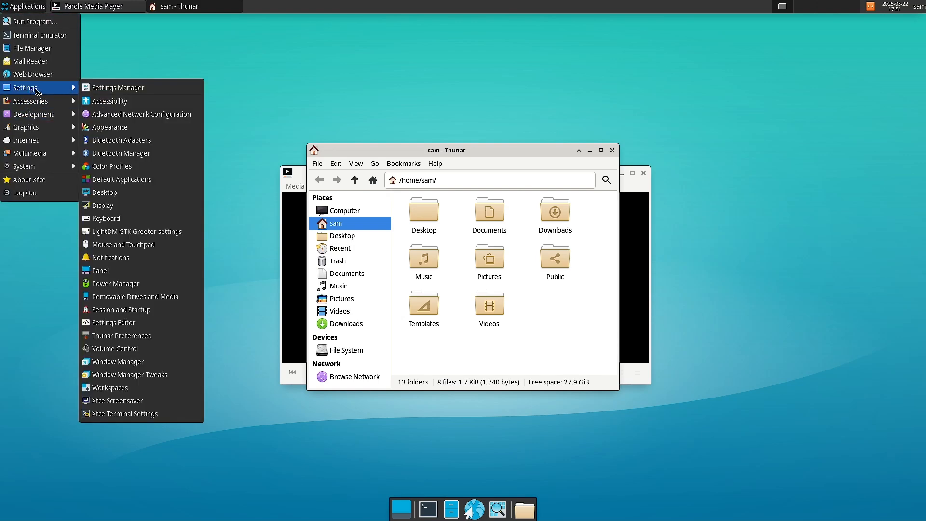
click(119, 87)
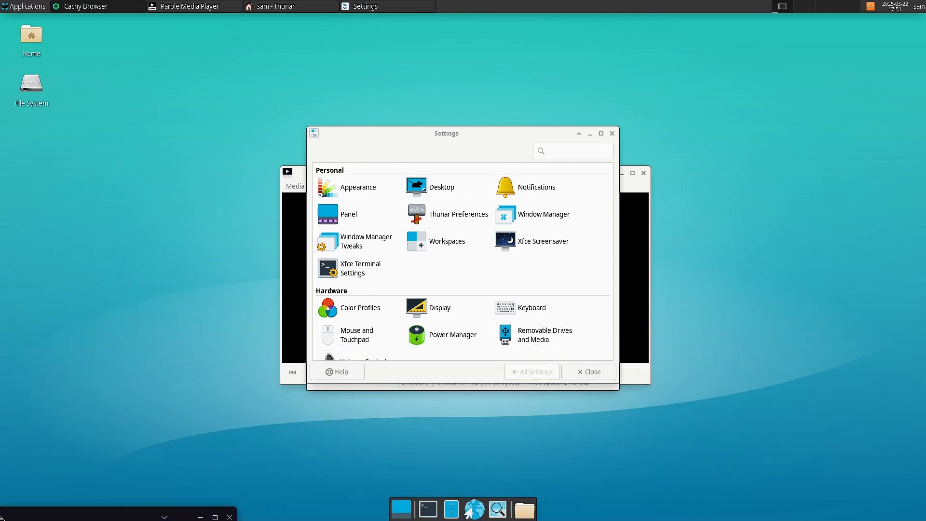
click(278, 6)
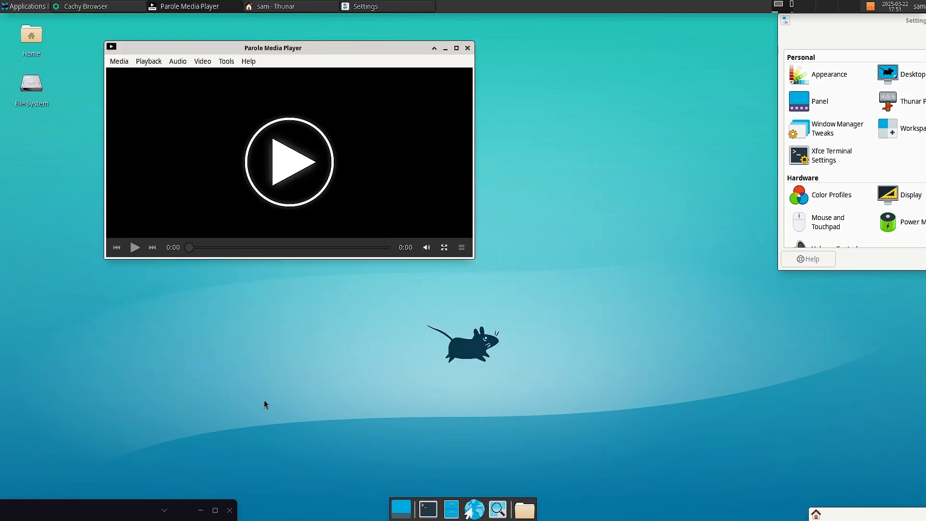
- Snap Settings Manager, Thunar and Parole into quarters, then close every window
click(95, 7)
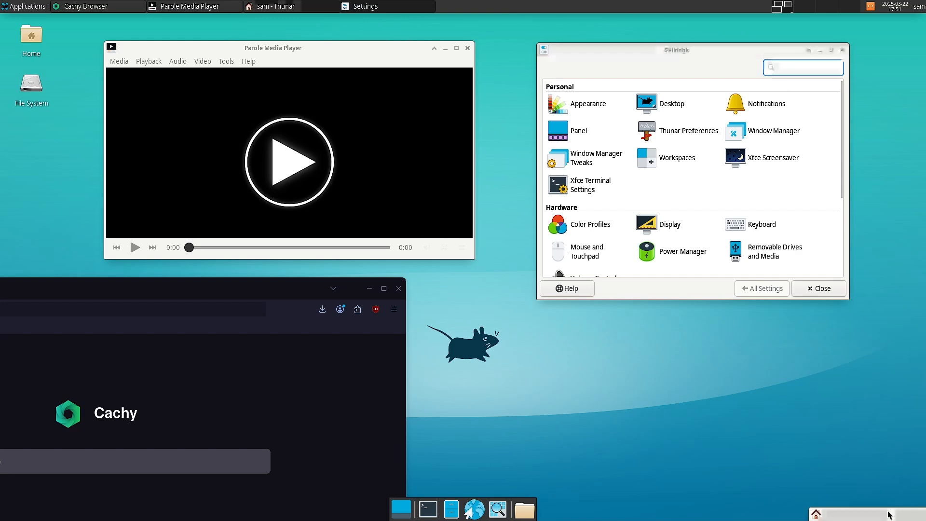
click(272, 6)
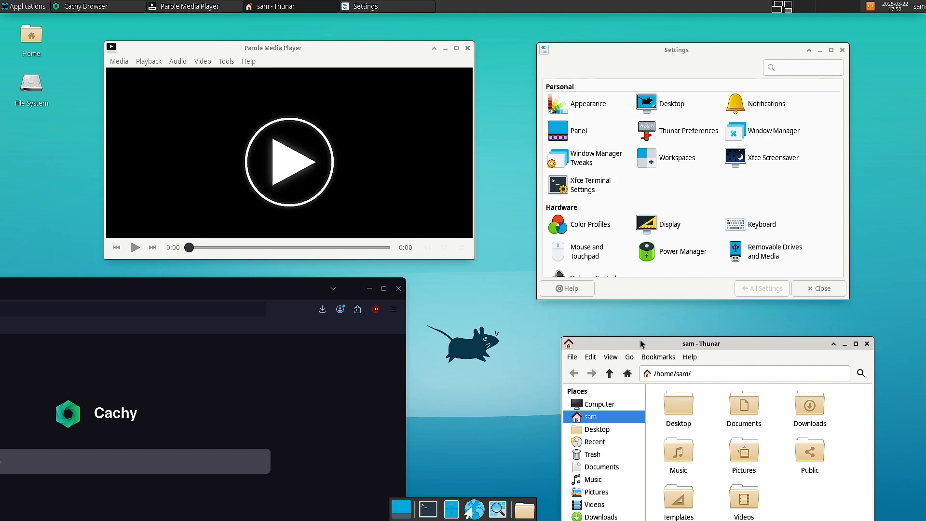
mouse_move(187, 294)
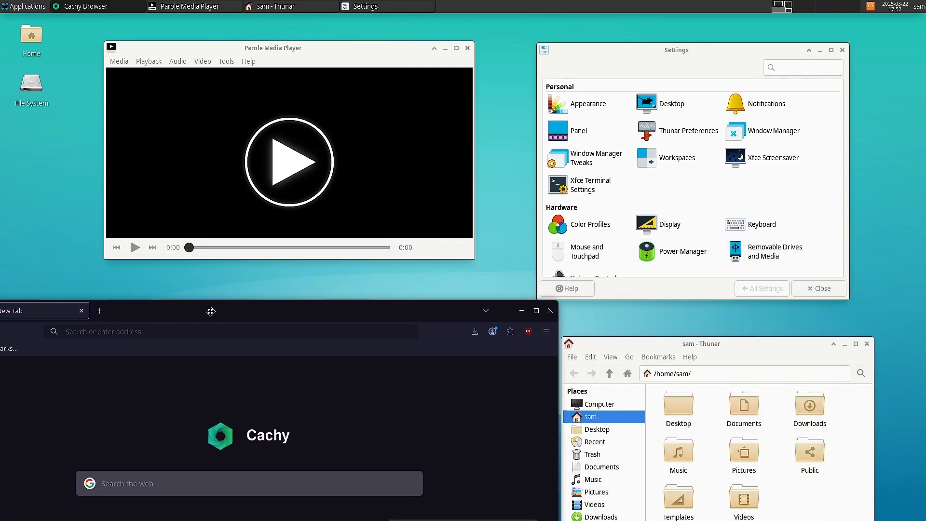
drag(272, 48, 327, 50)
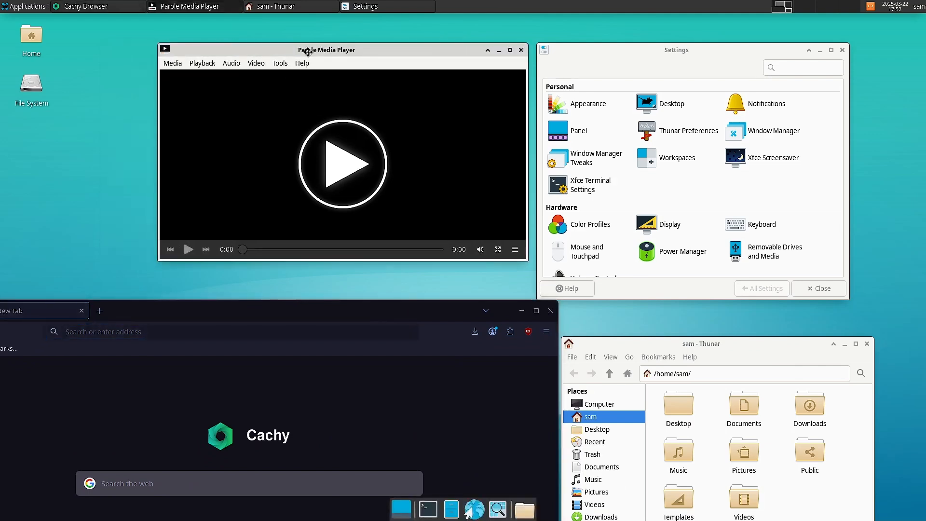
drag(327, 49, 269, 43)
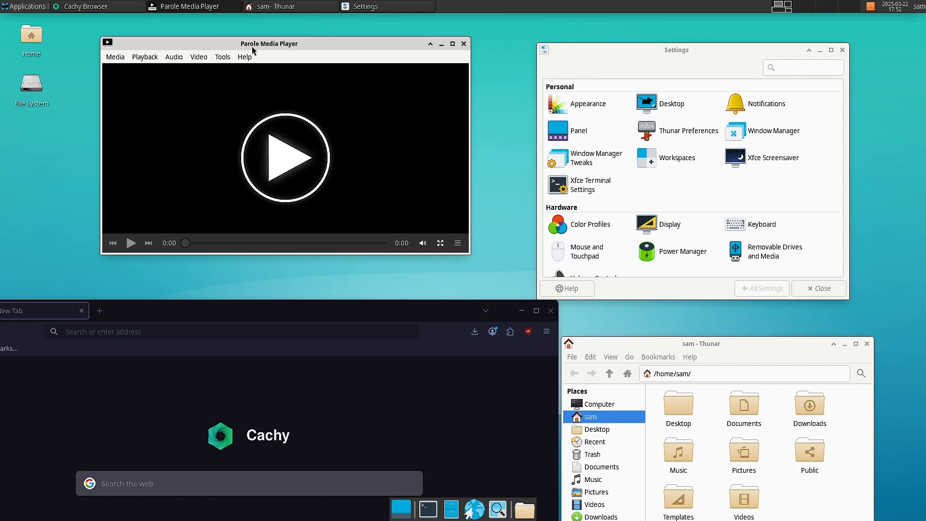
mouse_move(491, 5)
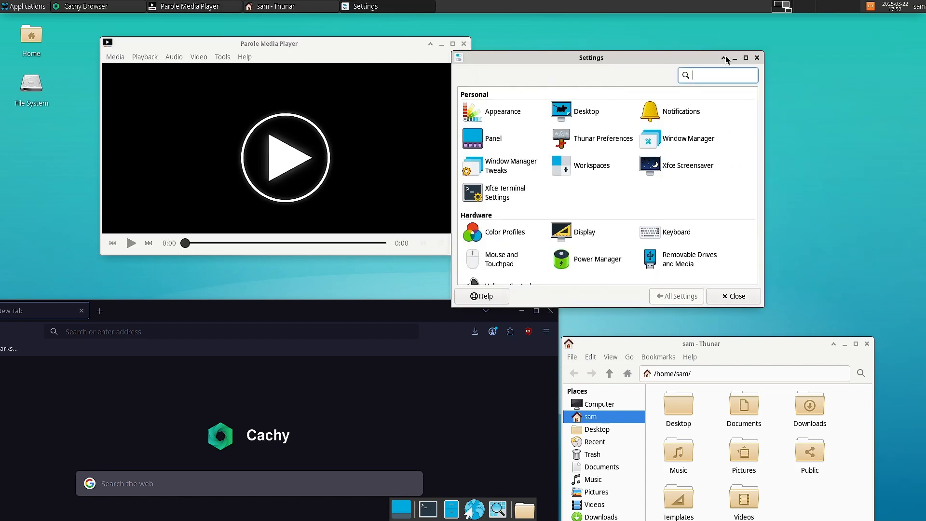
click(757, 58)
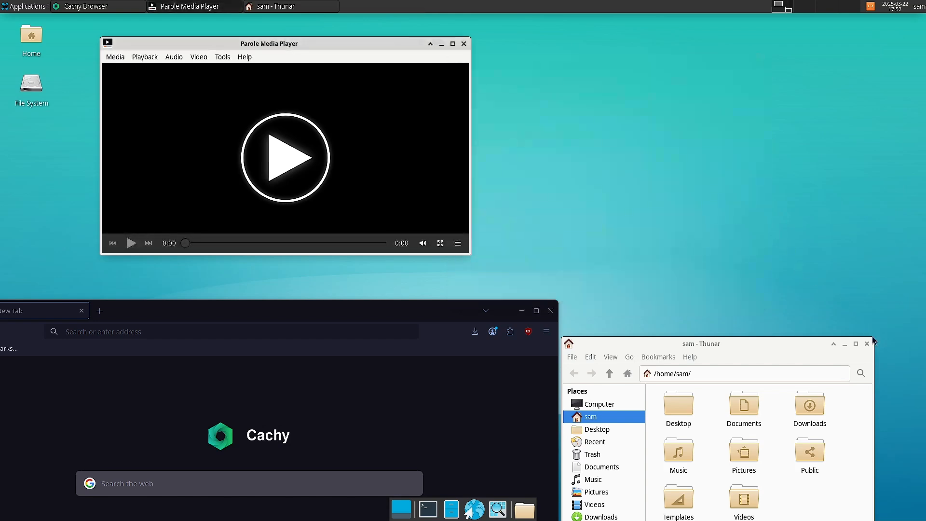
click(866, 344)
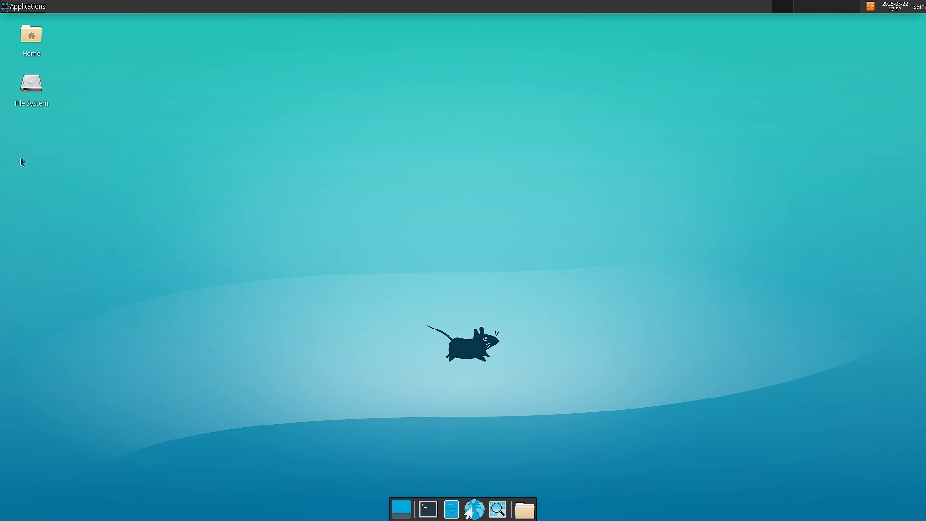
- Launch Octopi from the Applications menu's System category
click(27, 6)
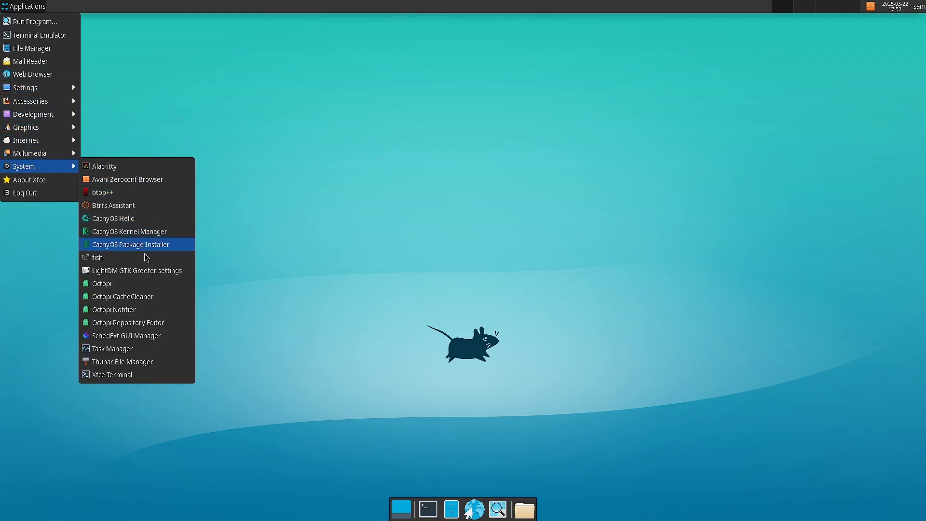
click(498, 198)
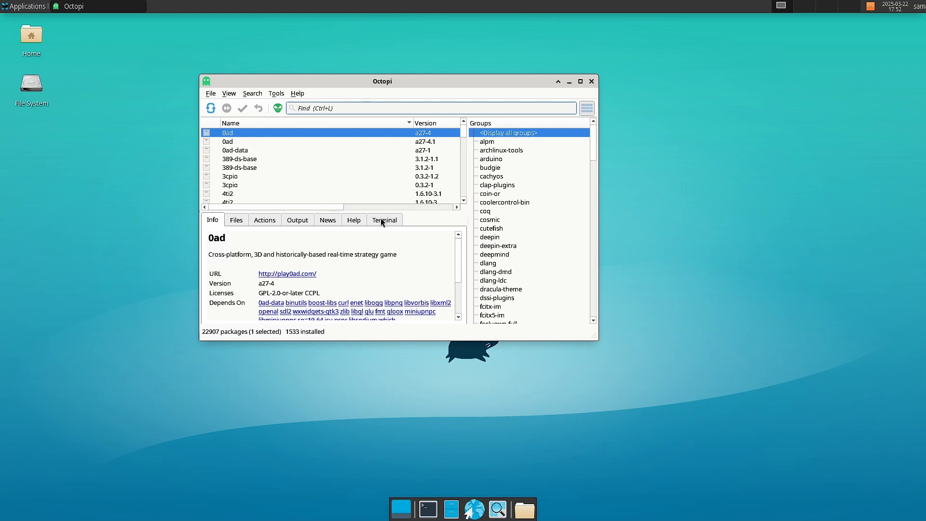
- Check for updates, finding the mpfr 4.2.2-1.1 upgrade, and start the system upgrade
click(211, 93)
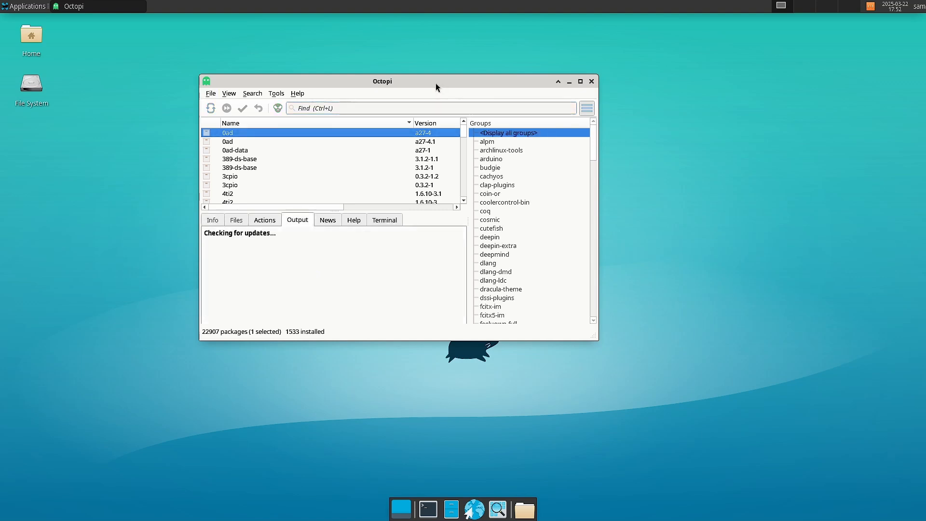
mouse_move(225, 337)
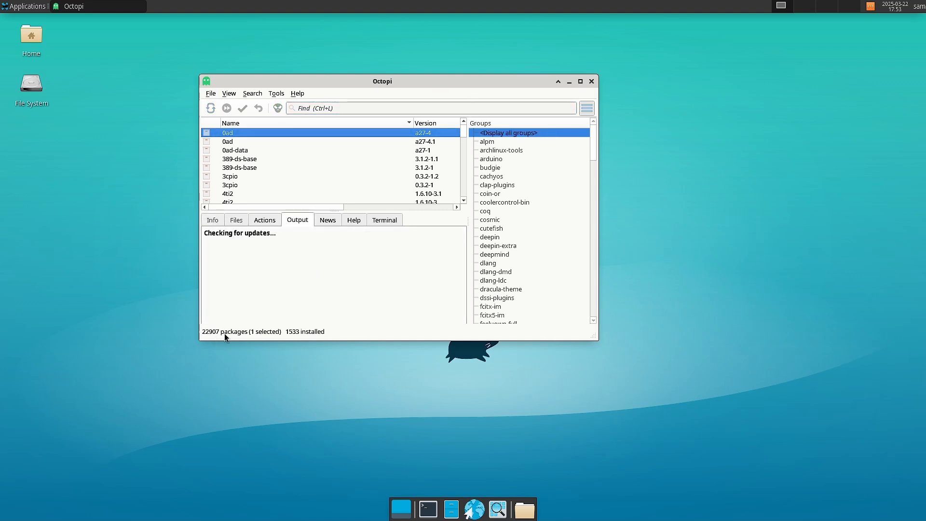
mouse_move(229, 155)
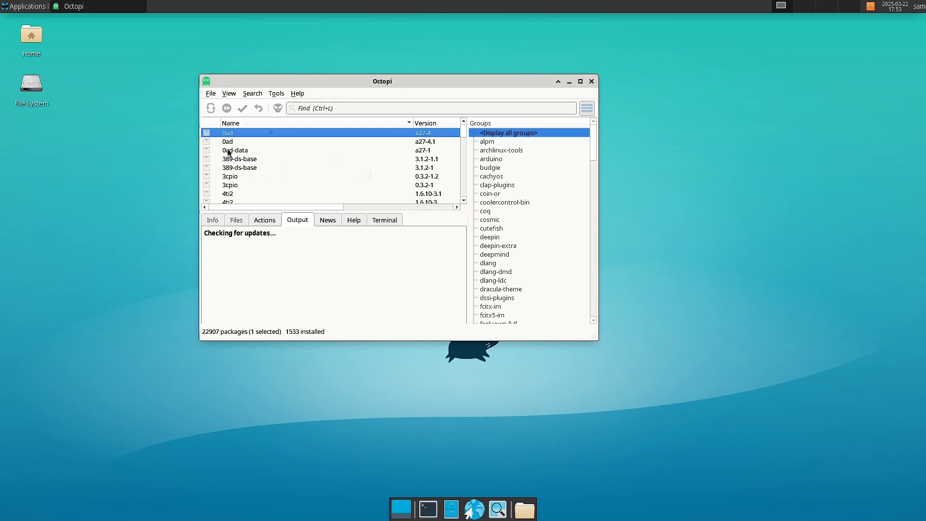
click(211, 93)
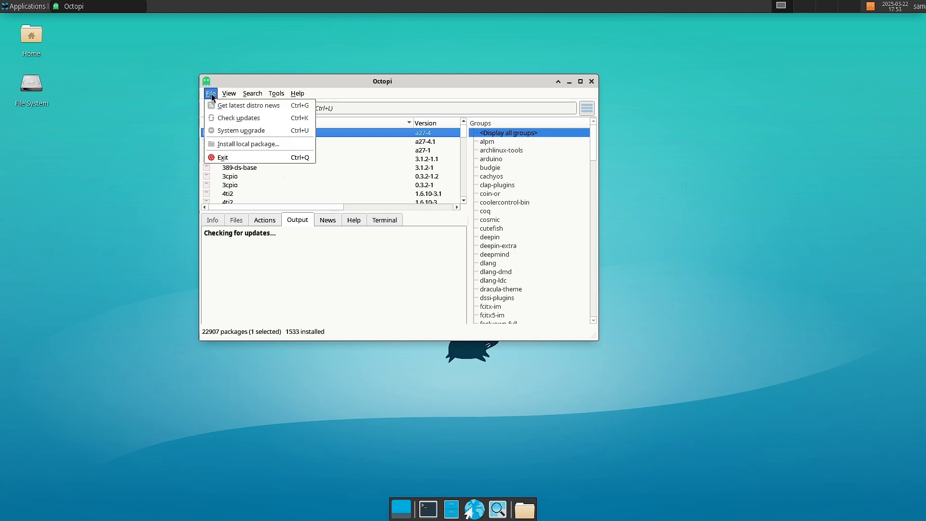
click(297, 93)
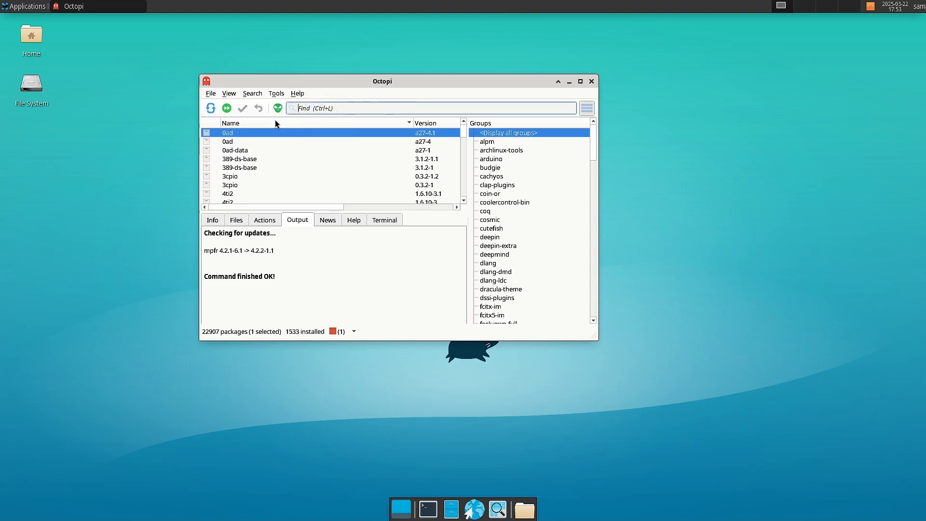
mouse_move(227, 108)
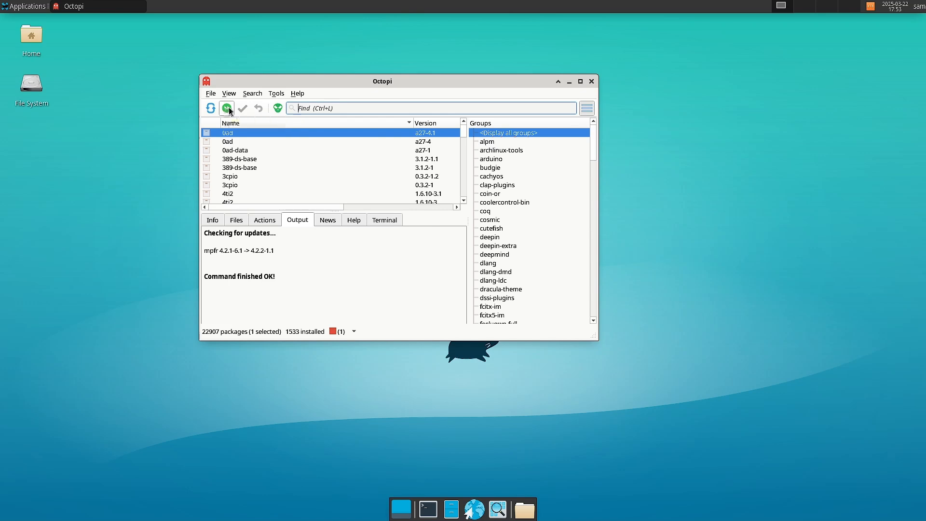
click(227, 108)
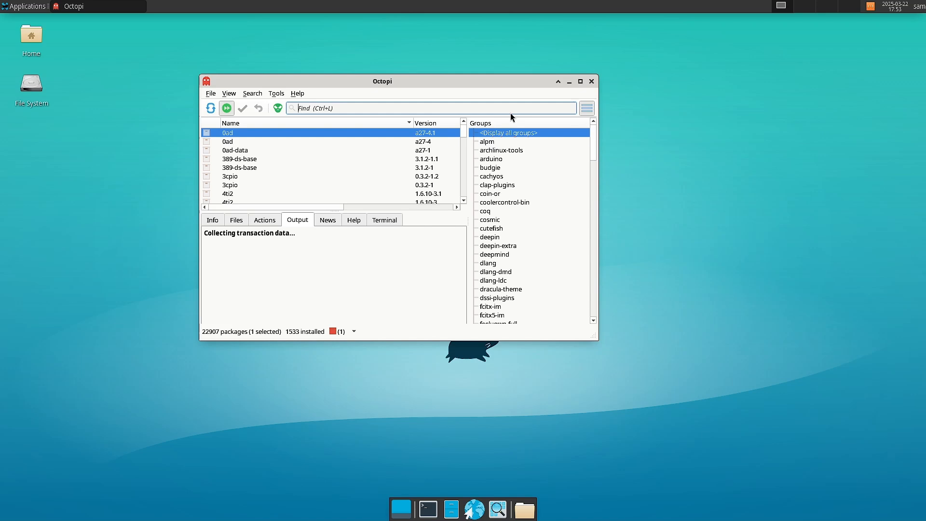
- Confirm downloading and installing the mpfr upgrade so the system upgrade runs
click(243, 107)
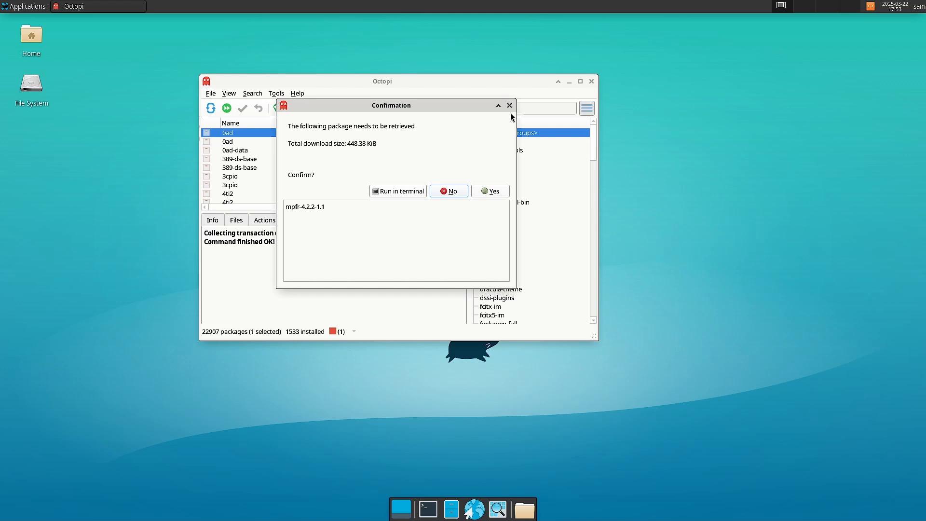
mouse_move(288, 223)
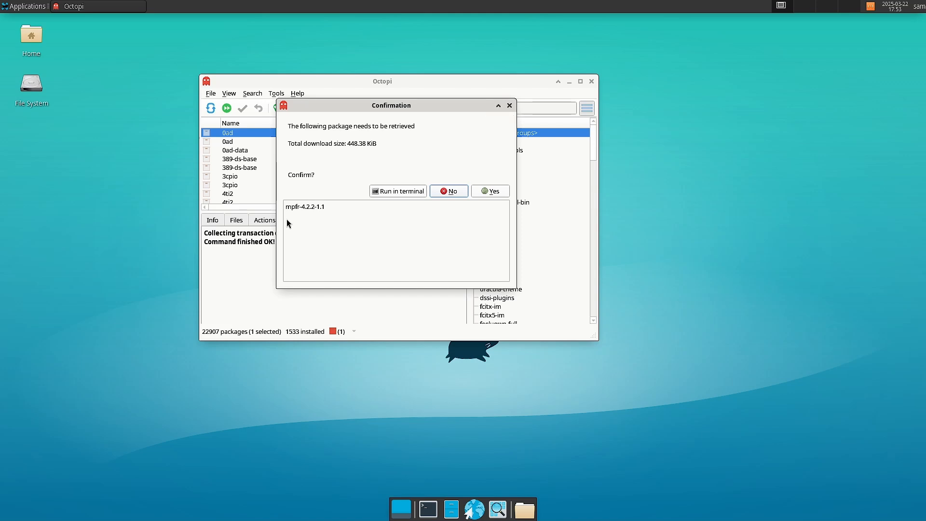
click(490, 191)
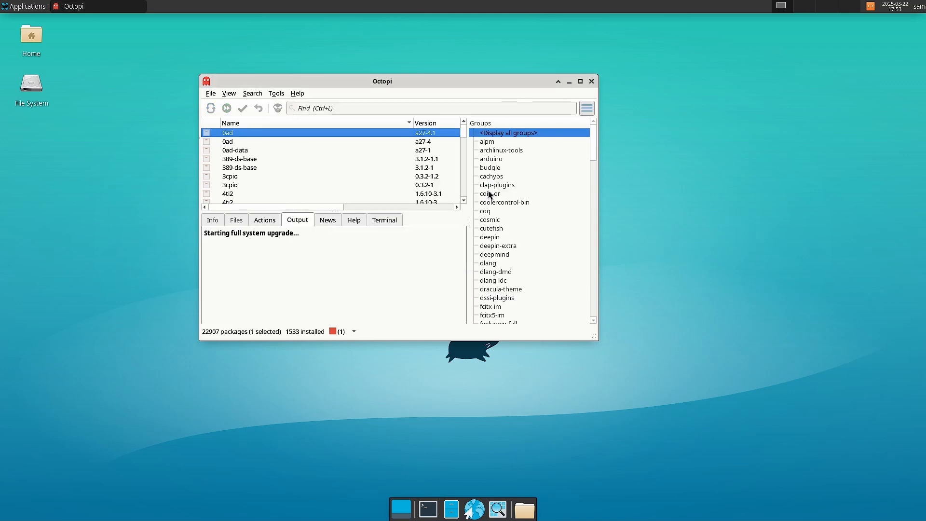
click(243, 108)
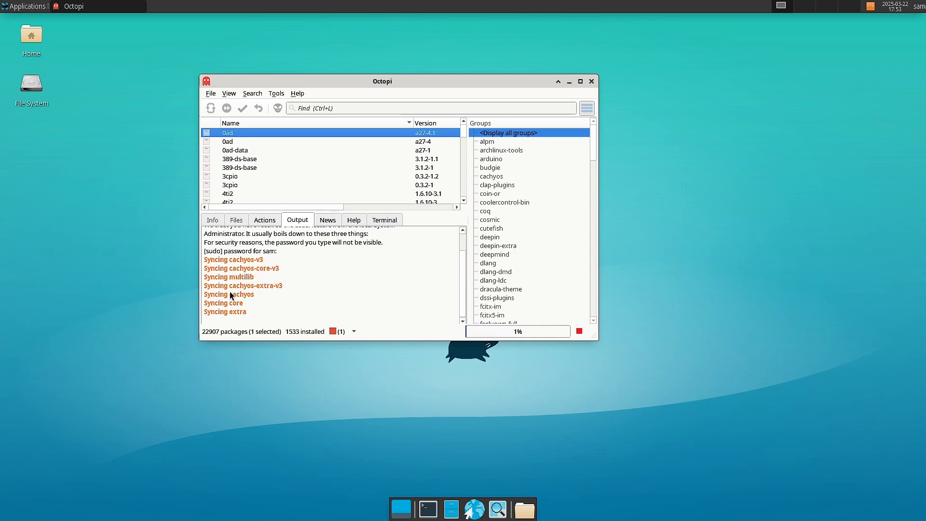
mouse_move(251, 304)
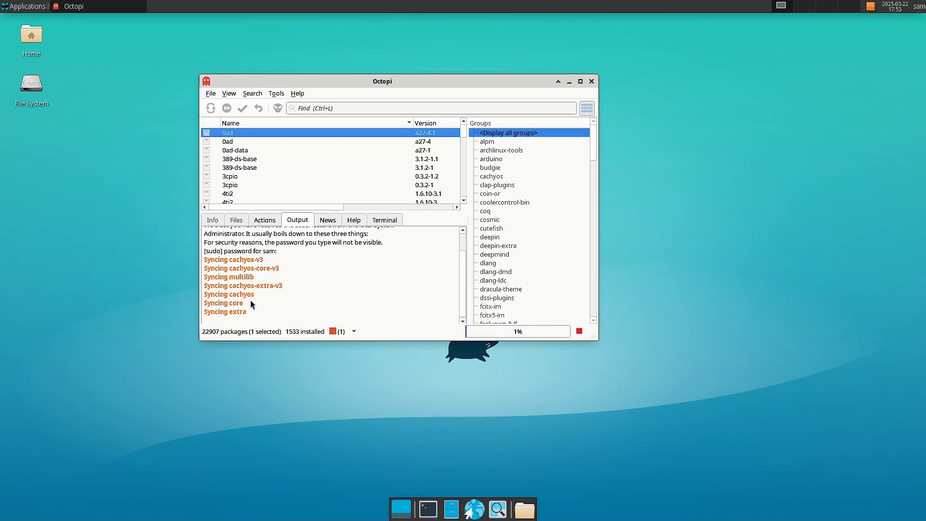
mouse_move(445, 297)
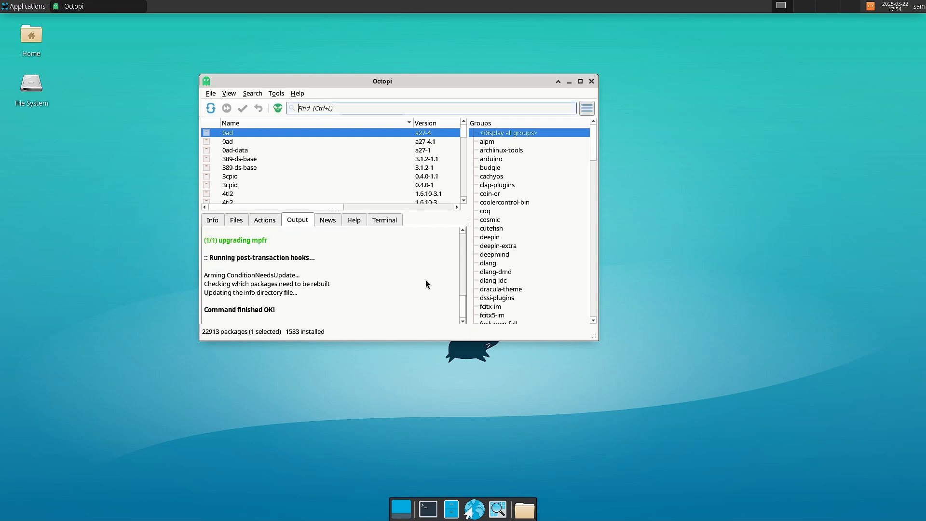
- Rerun Check updates from the File menu and confirm no updates remain
click(210, 93)
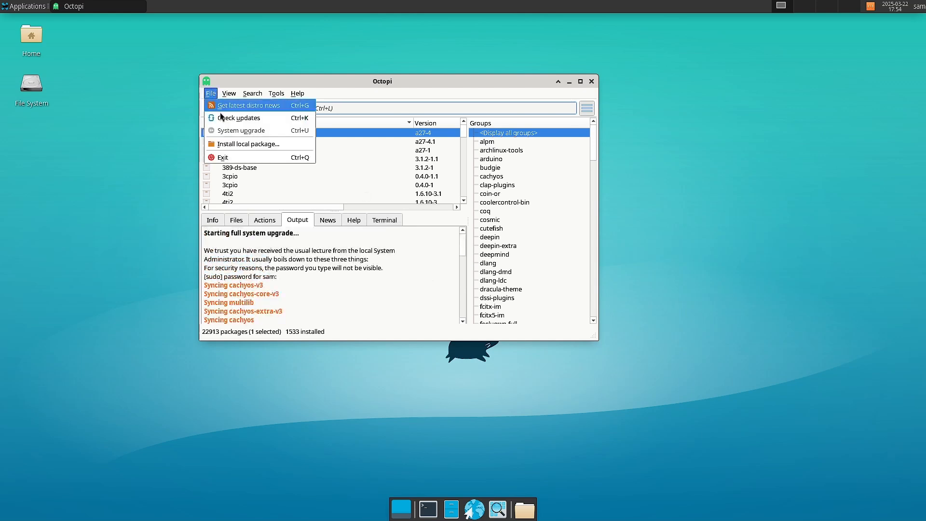
click(239, 118)
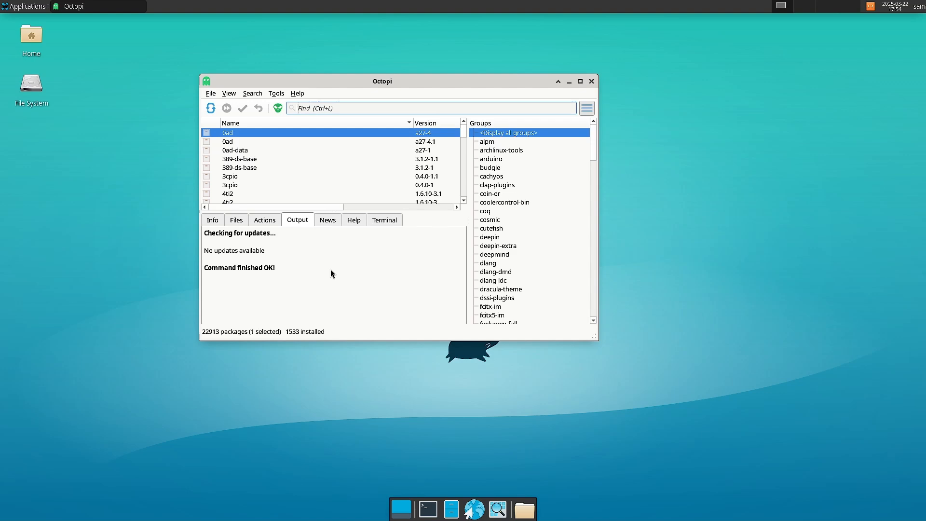
mouse_move(404, 278)
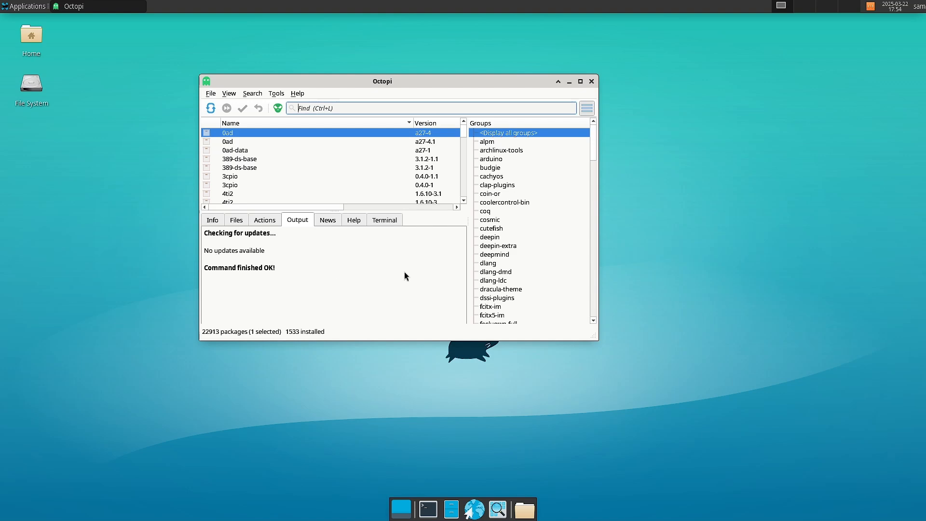
mouse_move(348, 269)
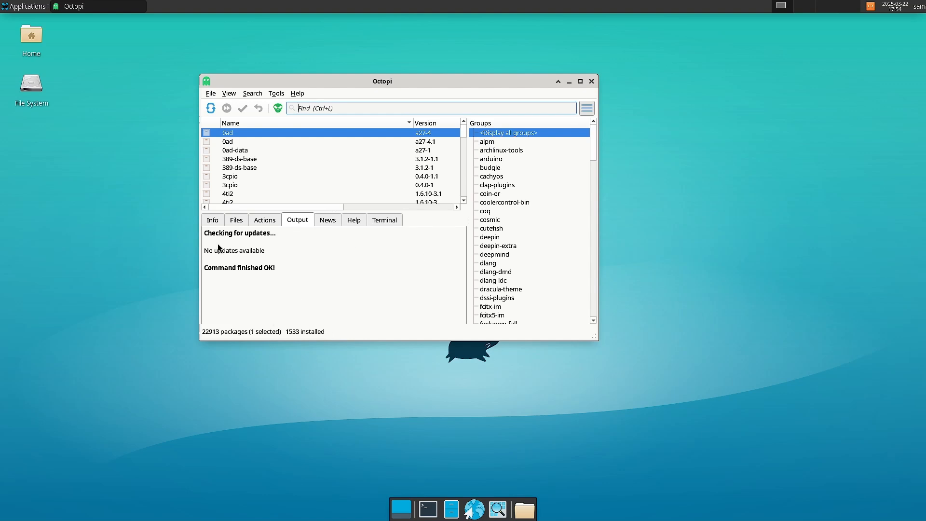
mouse_move(249, 260)
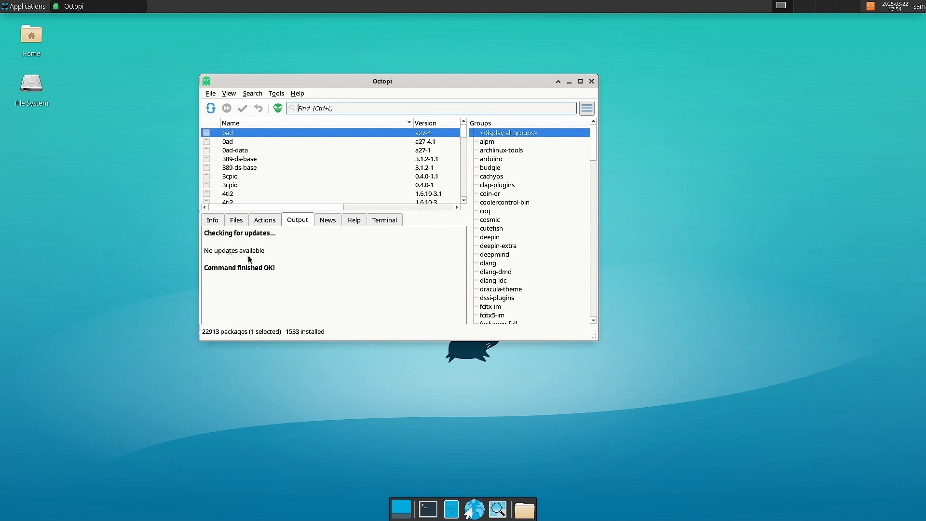
mouse_move(332, 265)
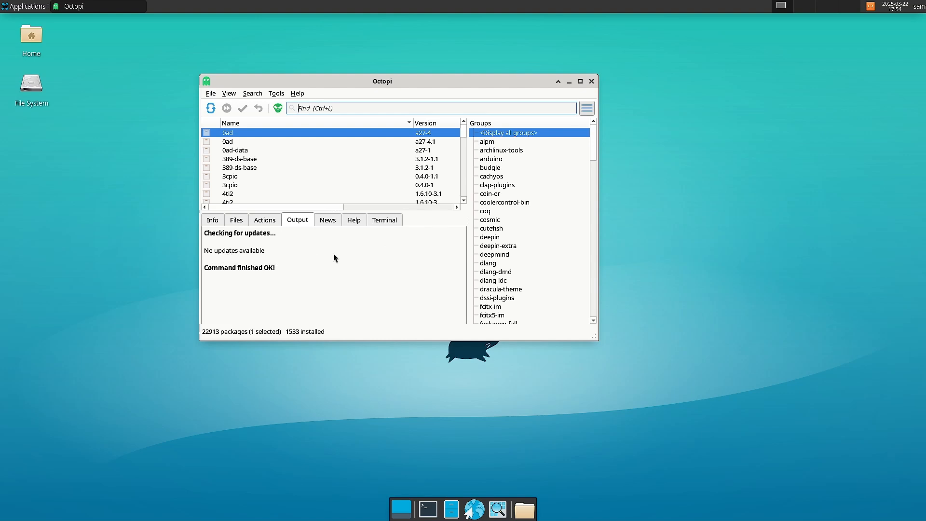
mouse_move(568, 93)
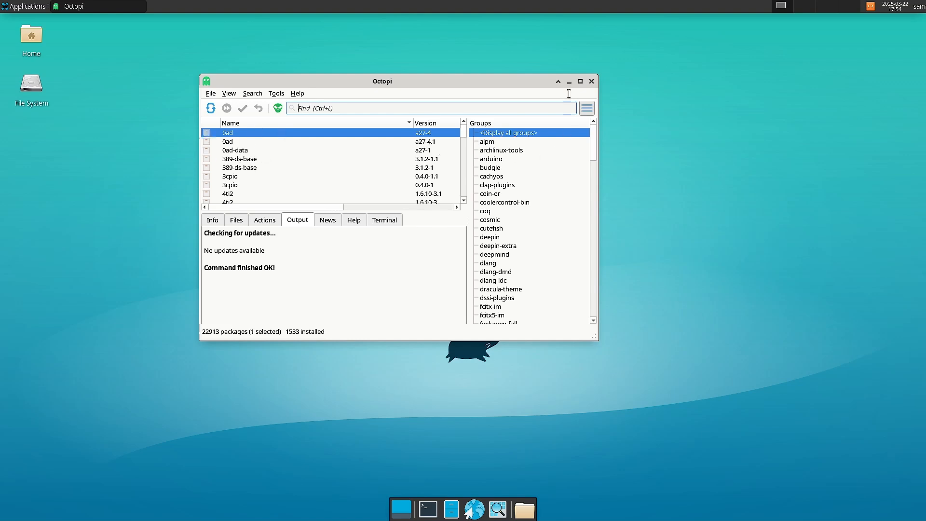